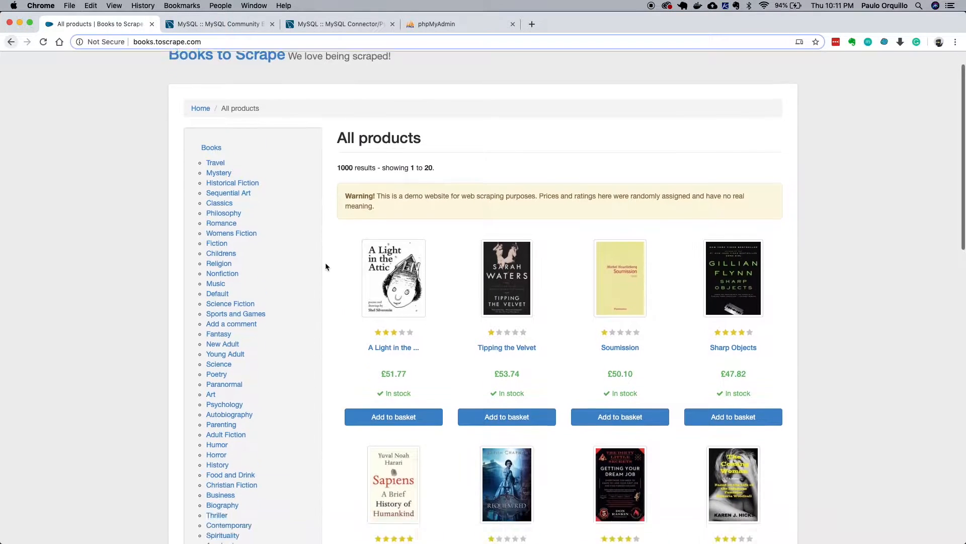
Step: Check a book's price on the store page, then open the First Scraper folder in Visual Studio Code from Finder
scroll("down", 3)
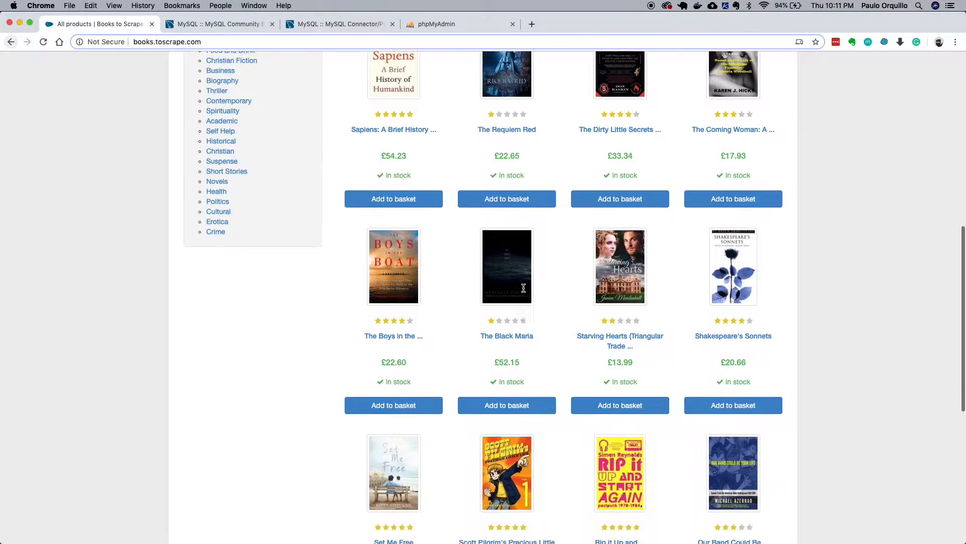
scroll("down", 3)
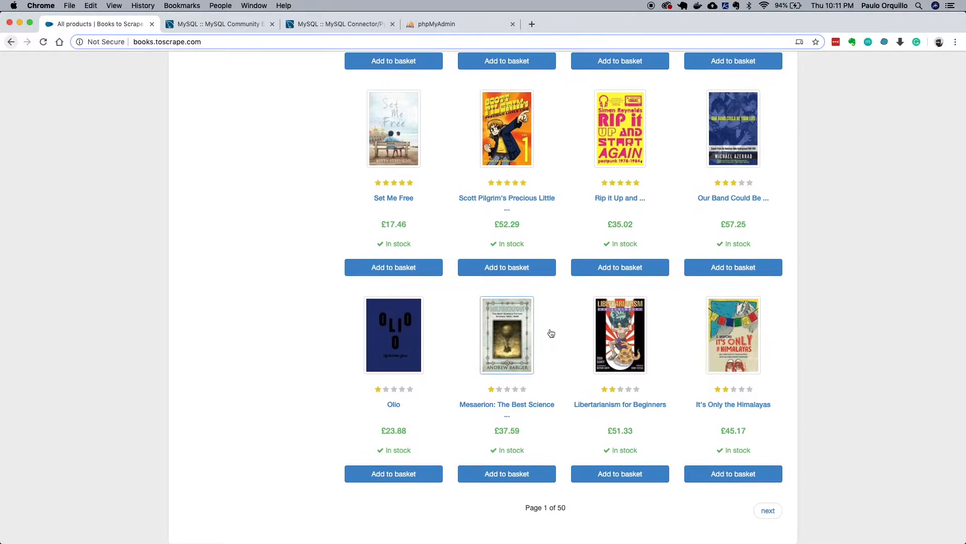
scroll("up", 3)
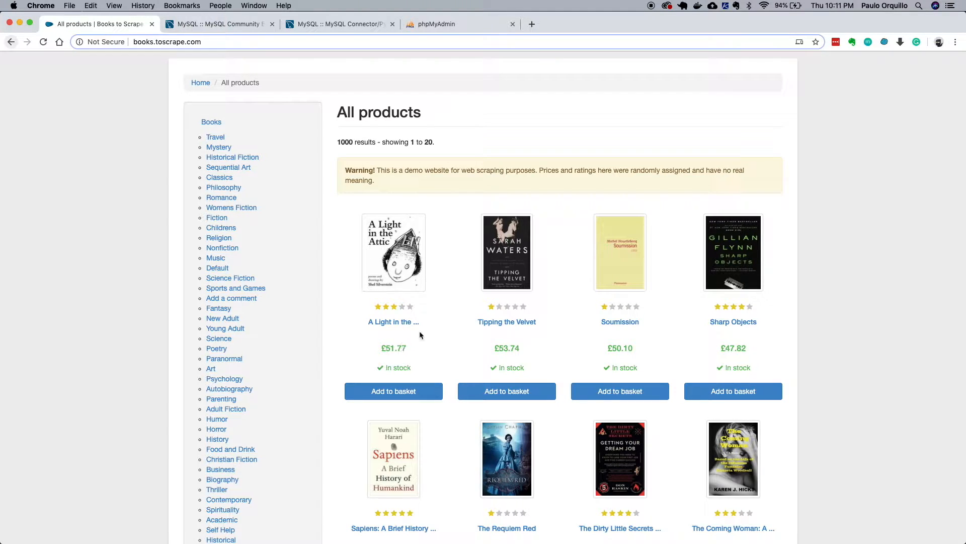
double_click(394, 348)
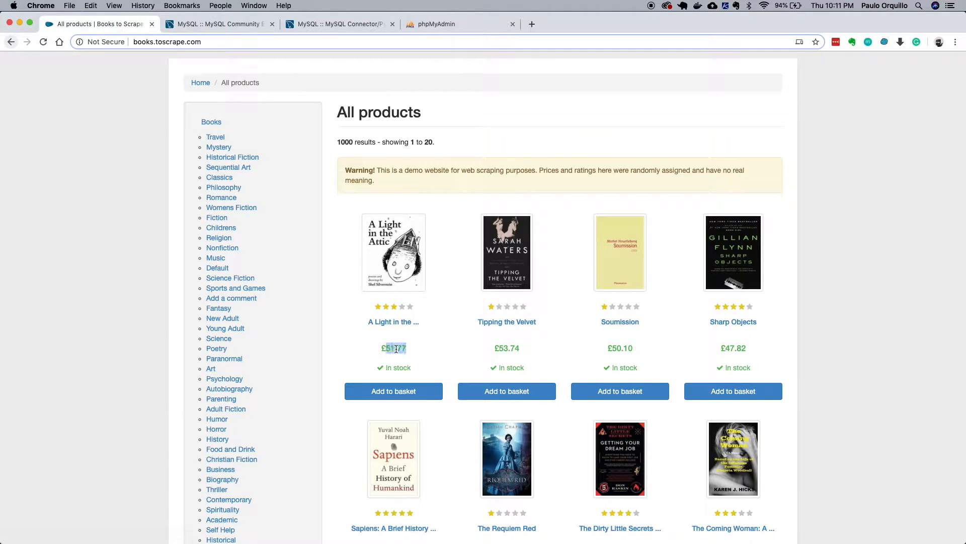
double_click(401, 368)
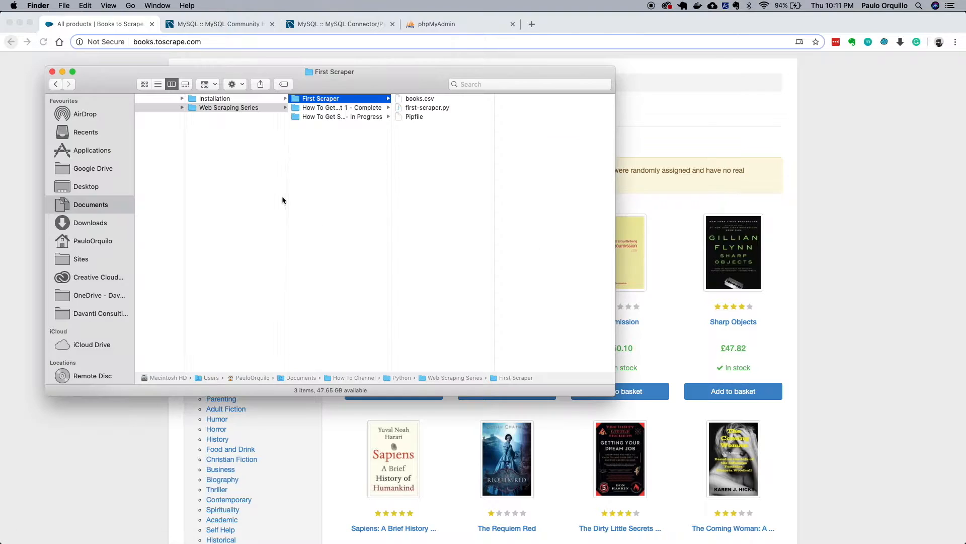
right_click(320, 98)
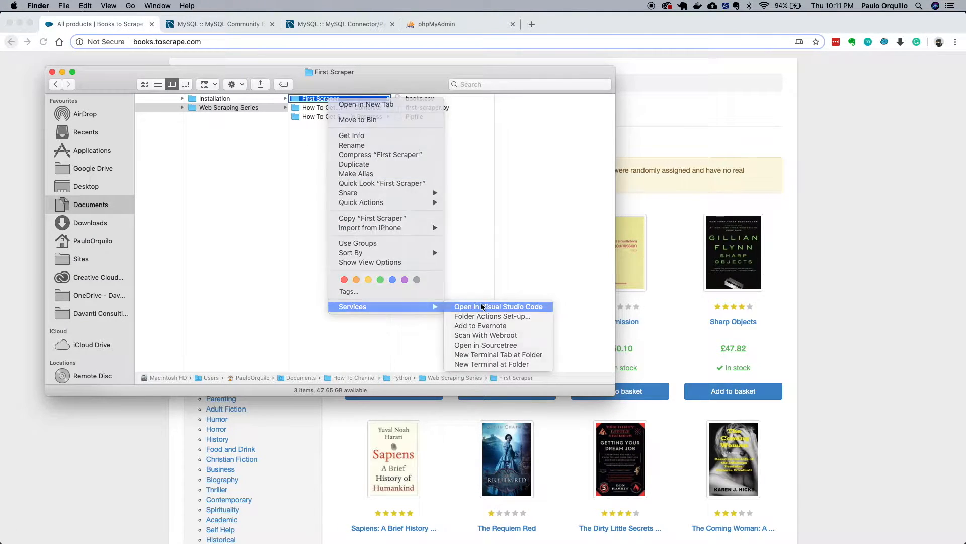
left_click(498, 306)
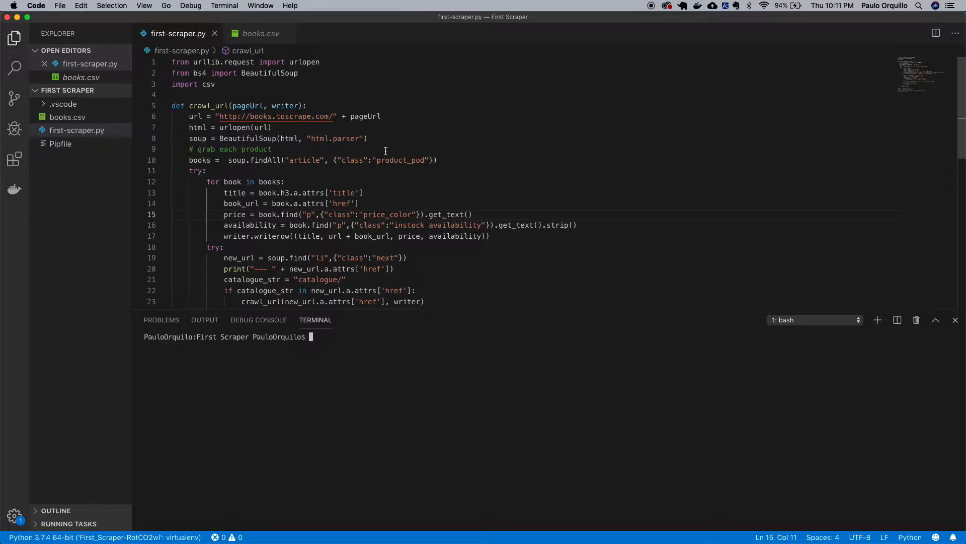
Step: Scroll through first-scraper.py to review the crawl_url code
scroll("down", 3)
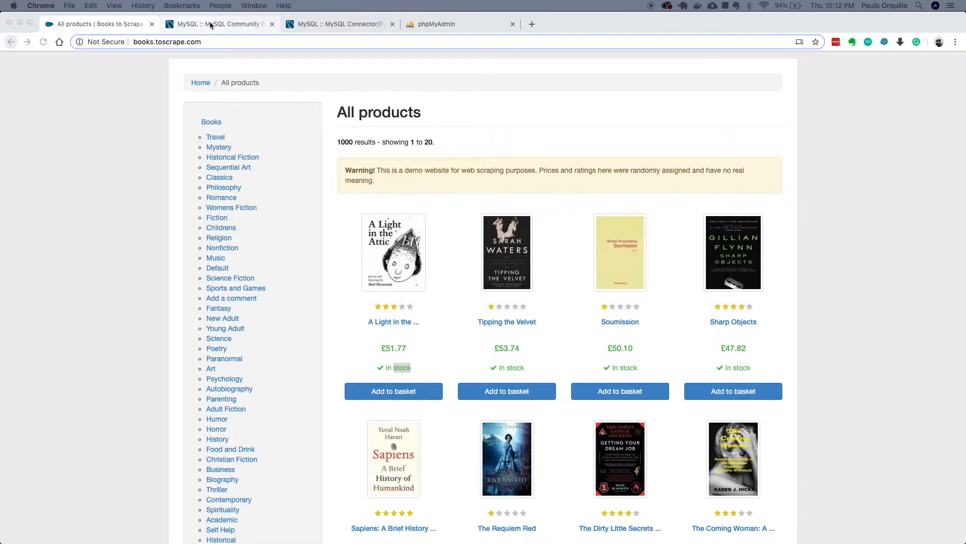
Step: Review the MySQL Community Edition page and the phpMyAdmin login page in Chrome
left_click(219, 23)
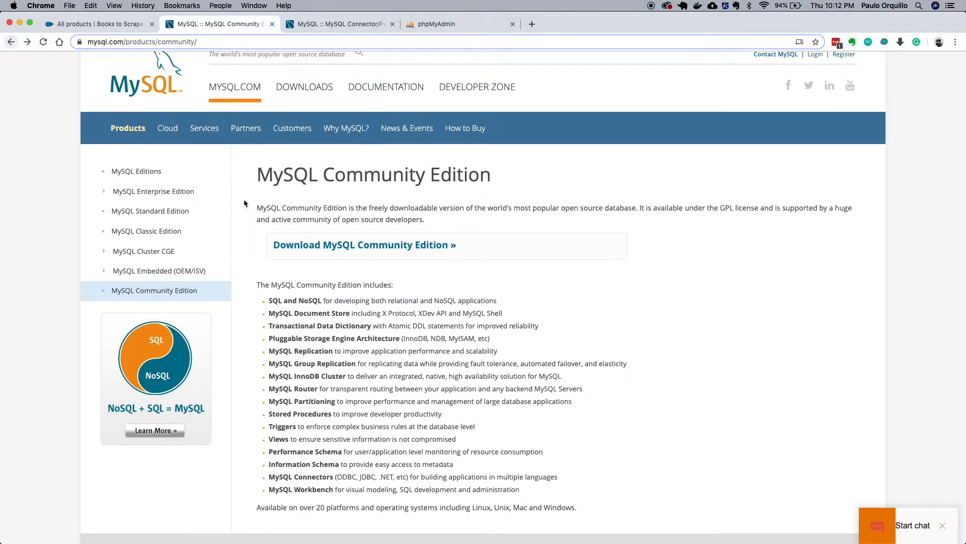
scroll("down", 3)
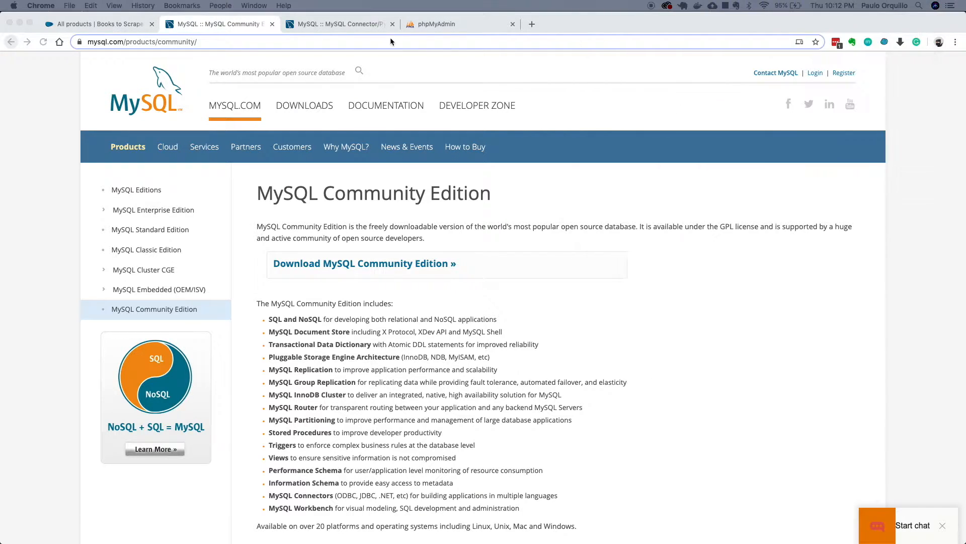
left_click(437, 23)
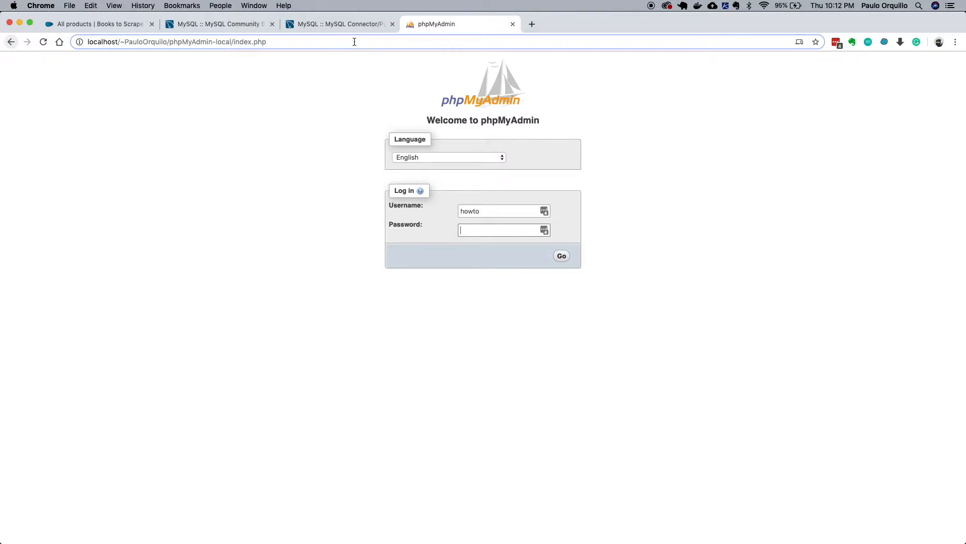
left_click(216, 24)
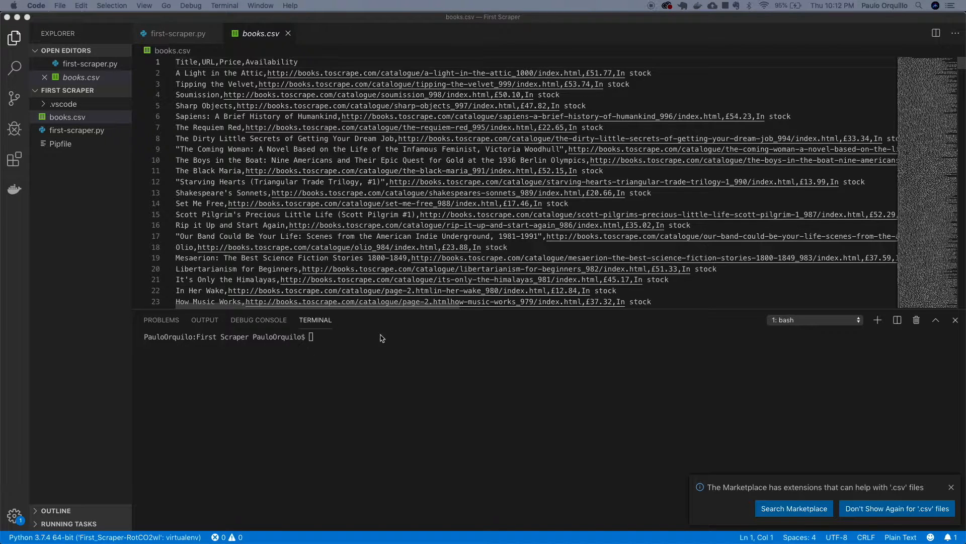
Step: Rename first-scraper.py to site-scraper-to-csv.py in the Explorer
left_click(76, 130)
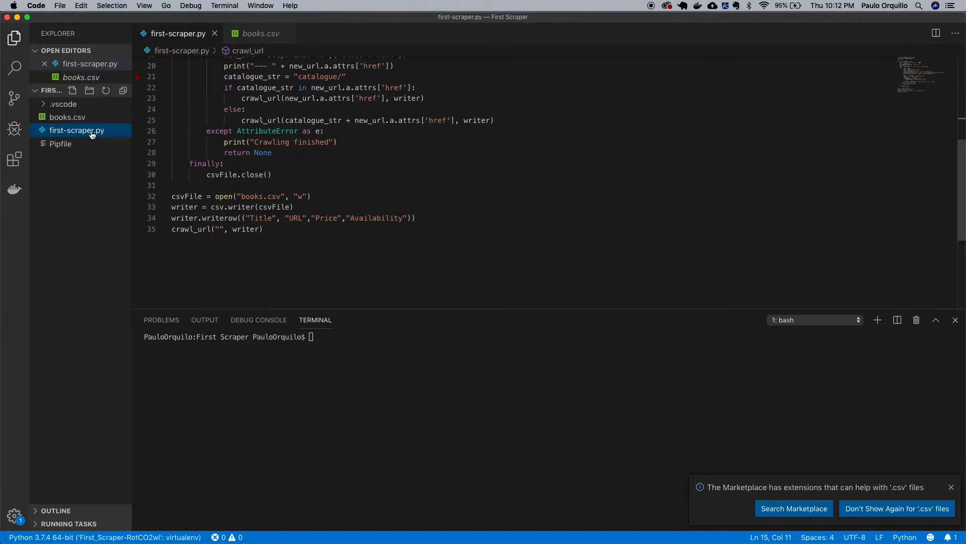
right_click(77, 130)
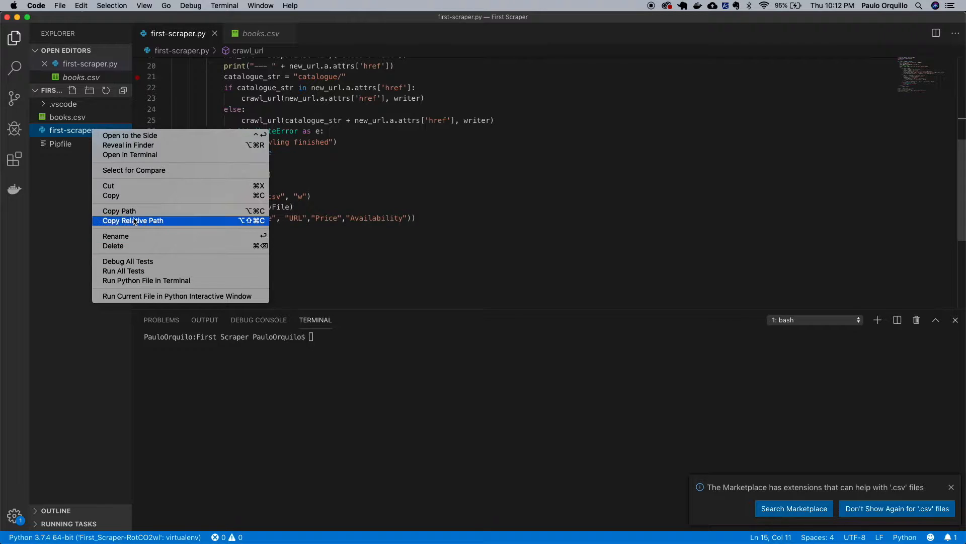
left_click(116, 236)
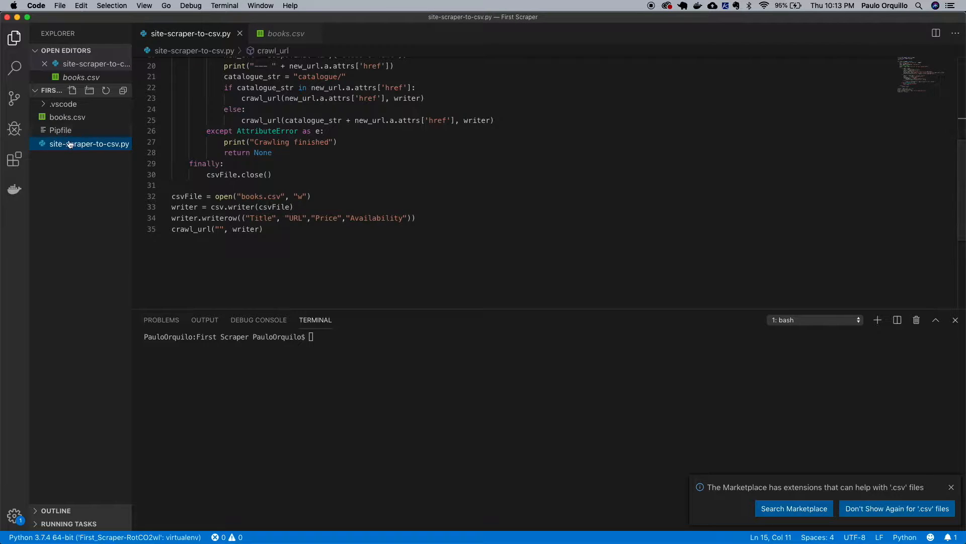
Step: Duplicate the script and rename the copy to site-scraper-to-mysql.py
right_click(88, 143)
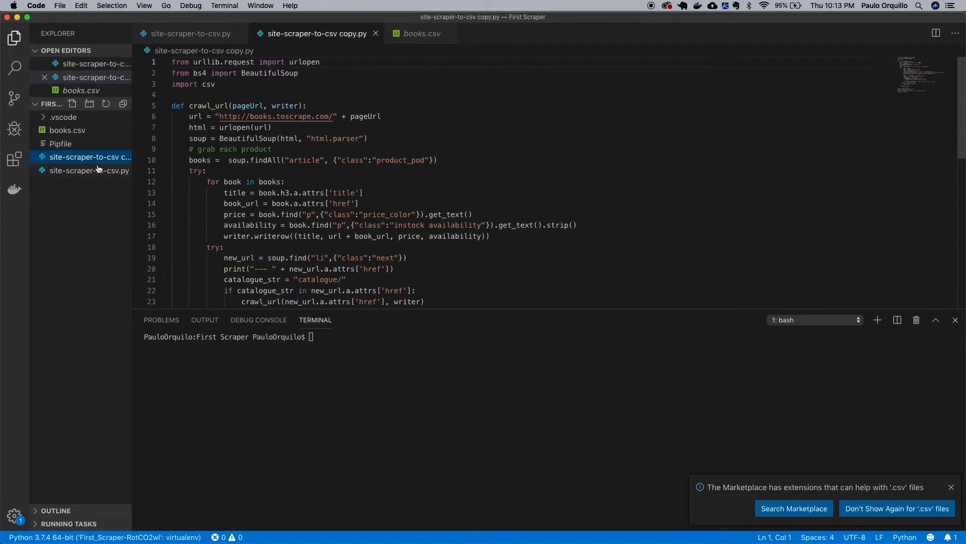
right_click(88, 157)
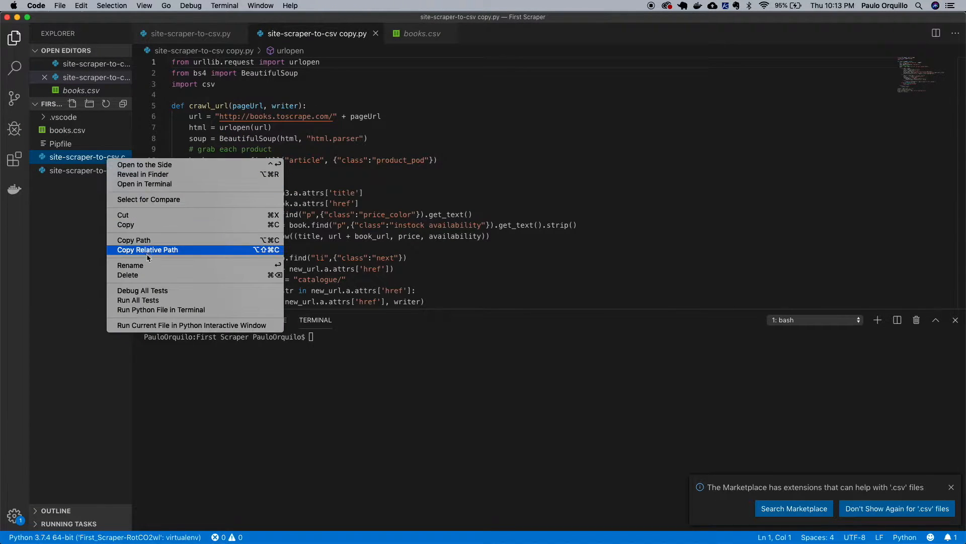
left_click(130, 265)
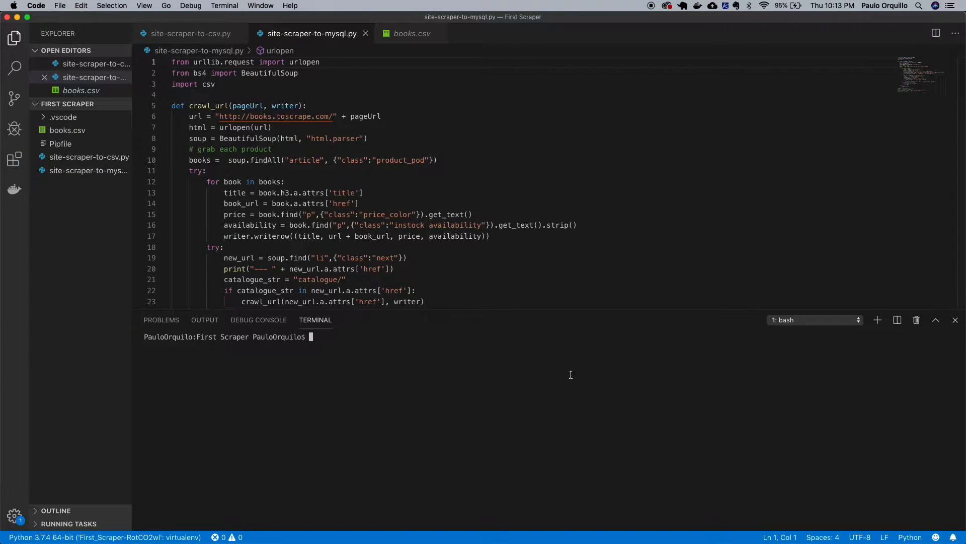
Step: Activate the project's pipenv shell in the integrated terminal
type("pipenv")
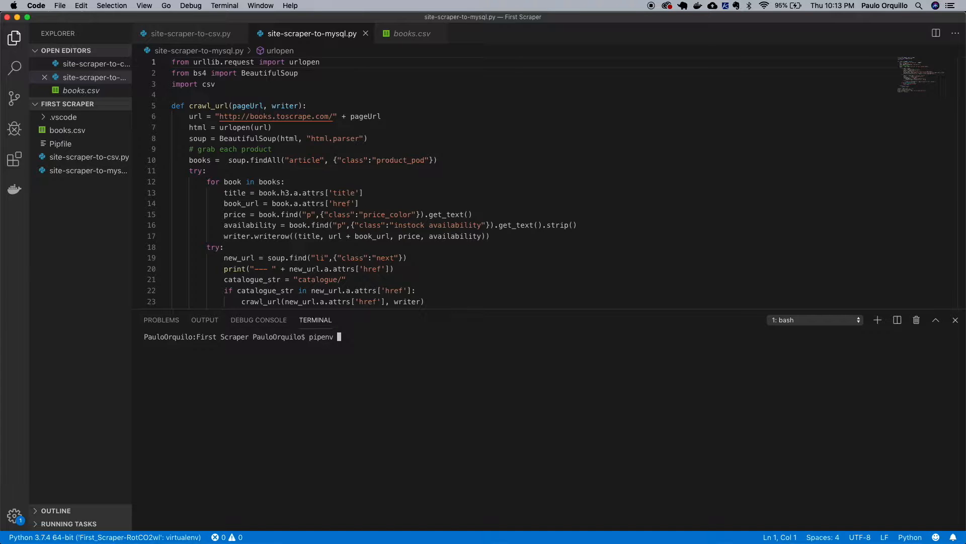
type("shell")
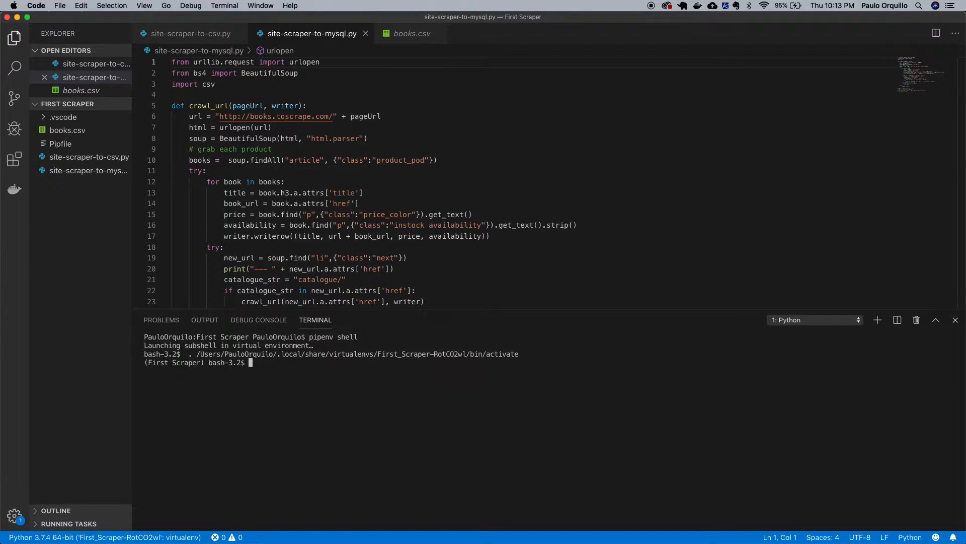
type("pi")
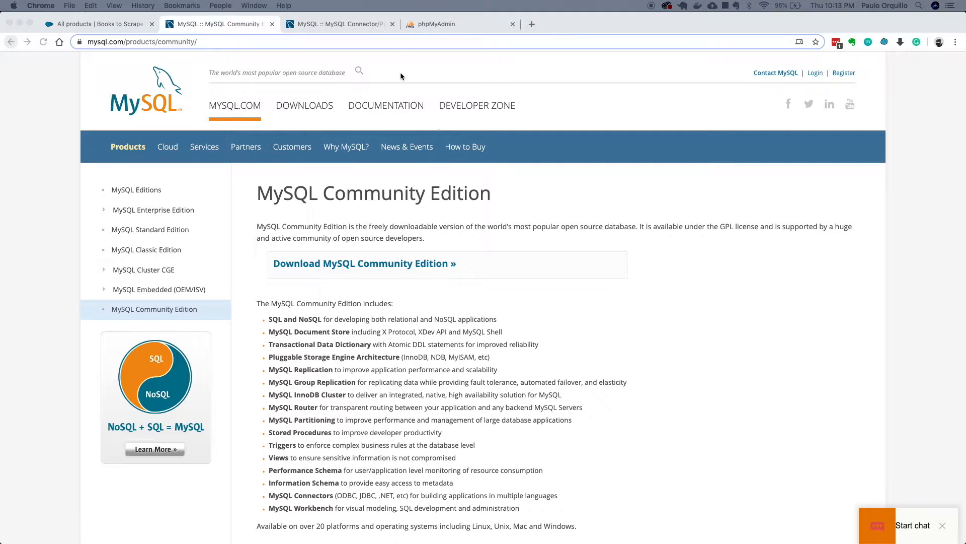
Step: Locate and select the pip install command in the Connector/Python installation guide
left_click(339, 24)
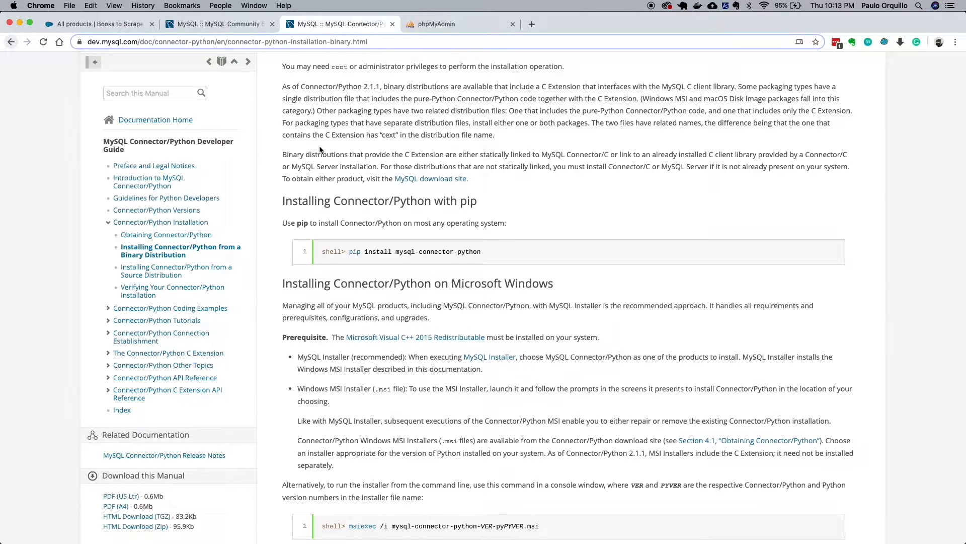
scroll("up", 3)
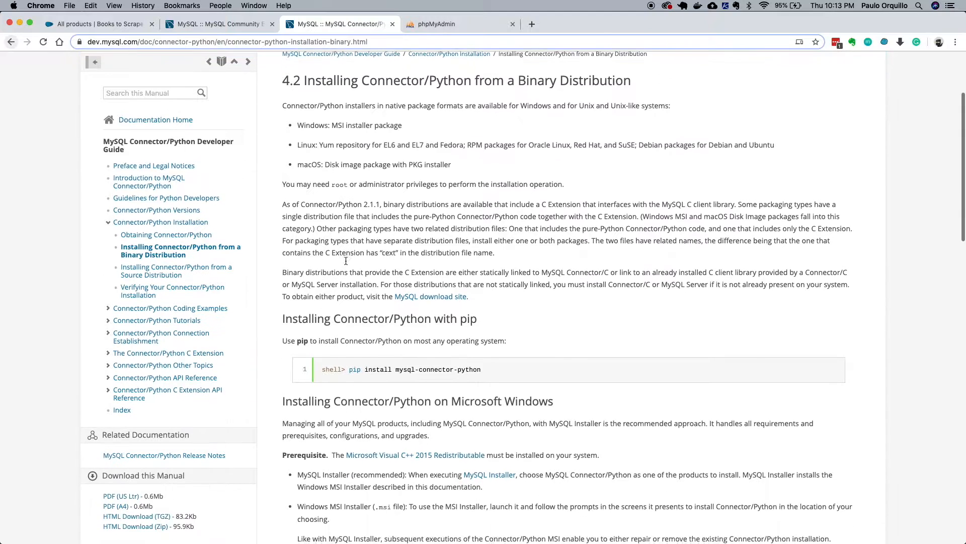
scroll("down", 3)
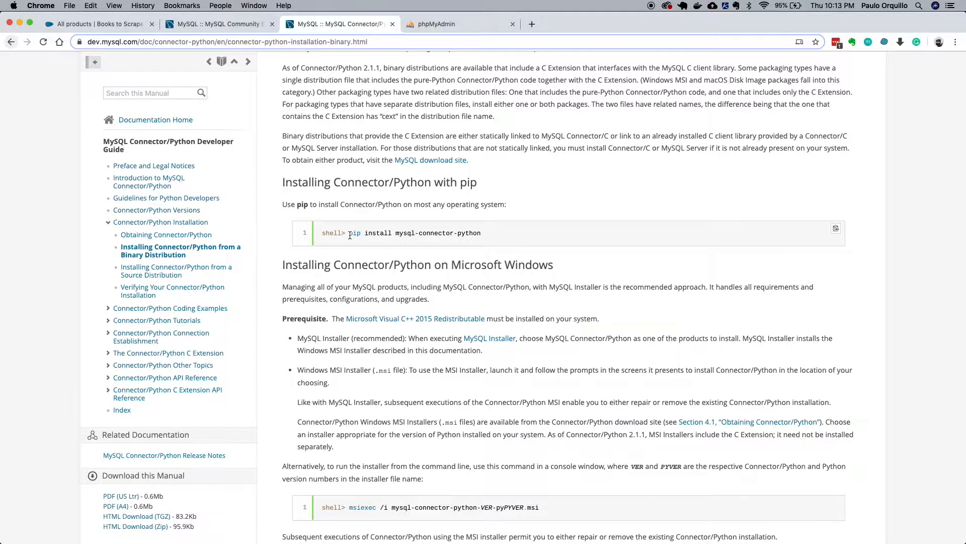
left_click_drag(349, 233, 481, 233)
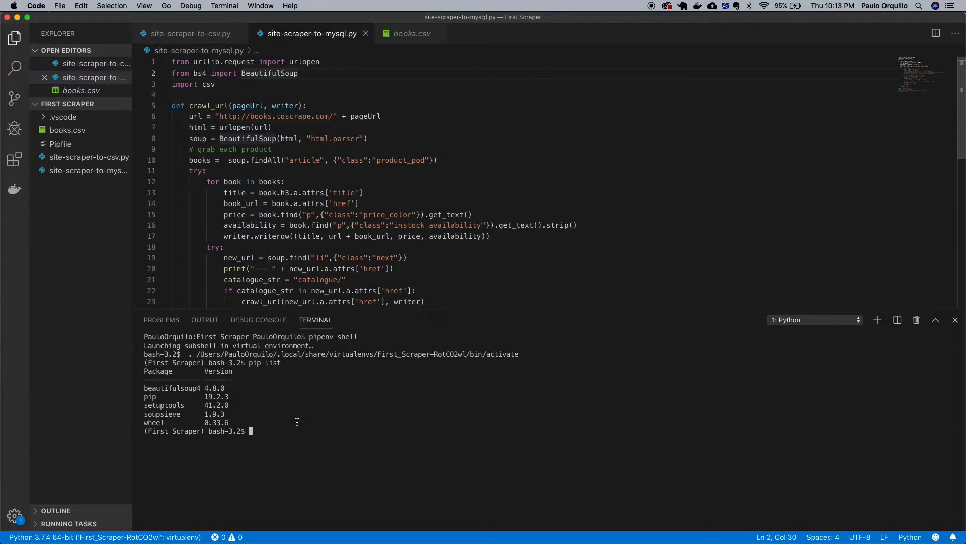
Step: Run pip install mysql-connector-python in the virtual environment
type("pip install mysql-connector-python")
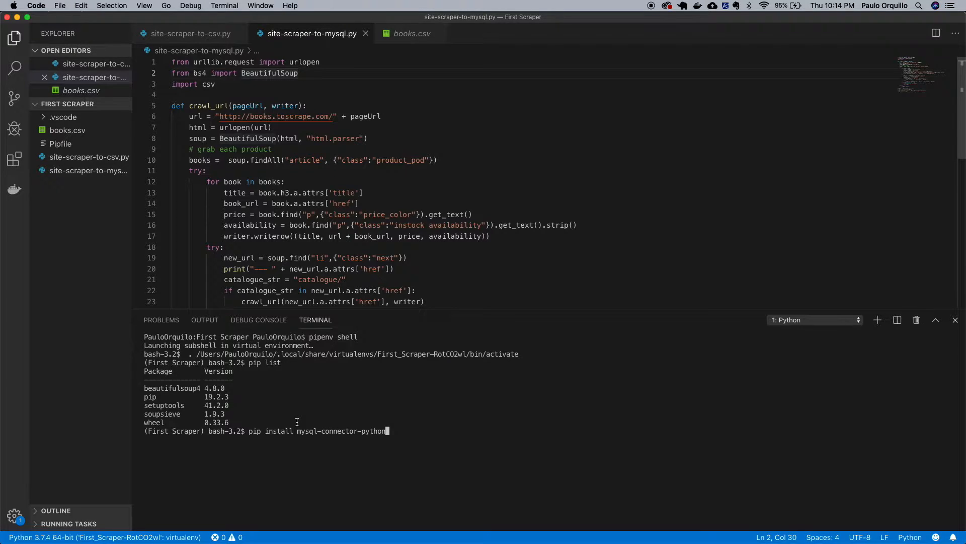
key("enter")
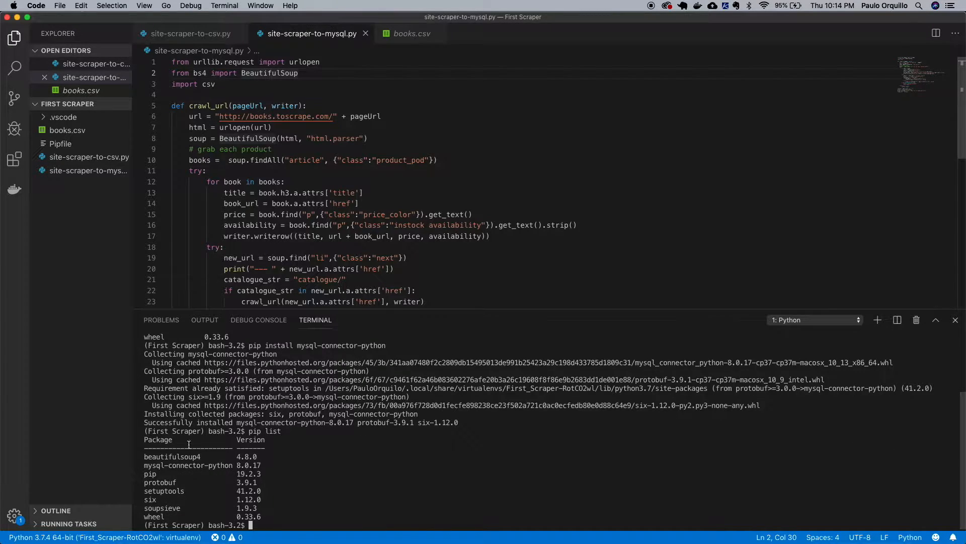
mouse_move(212, 465)
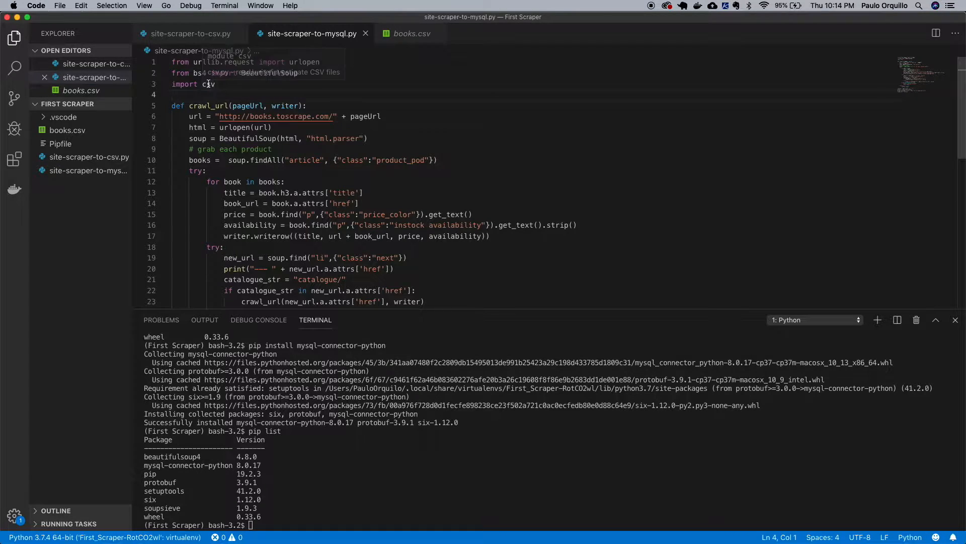
Step: Replace the csv import with import mysql.connector
double_click(206, 84)
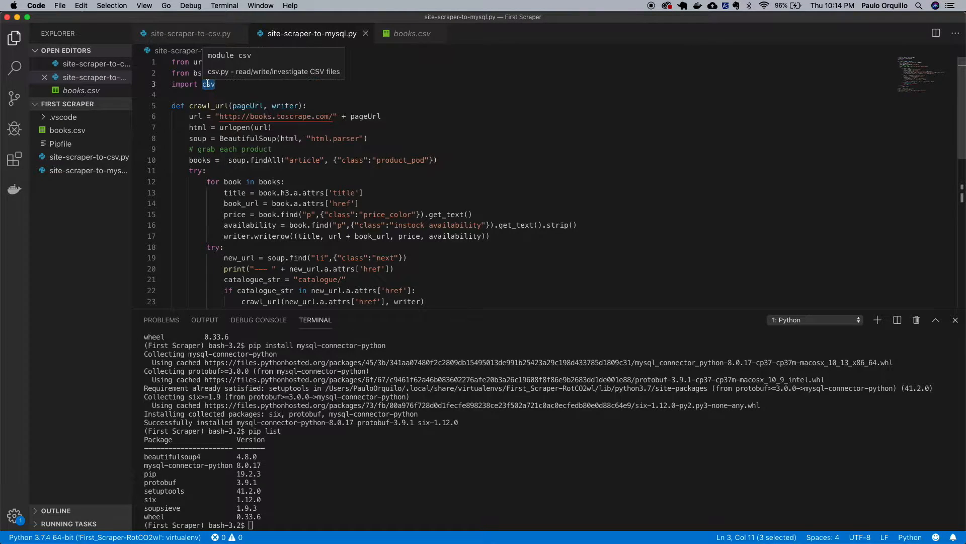
type("mysql")
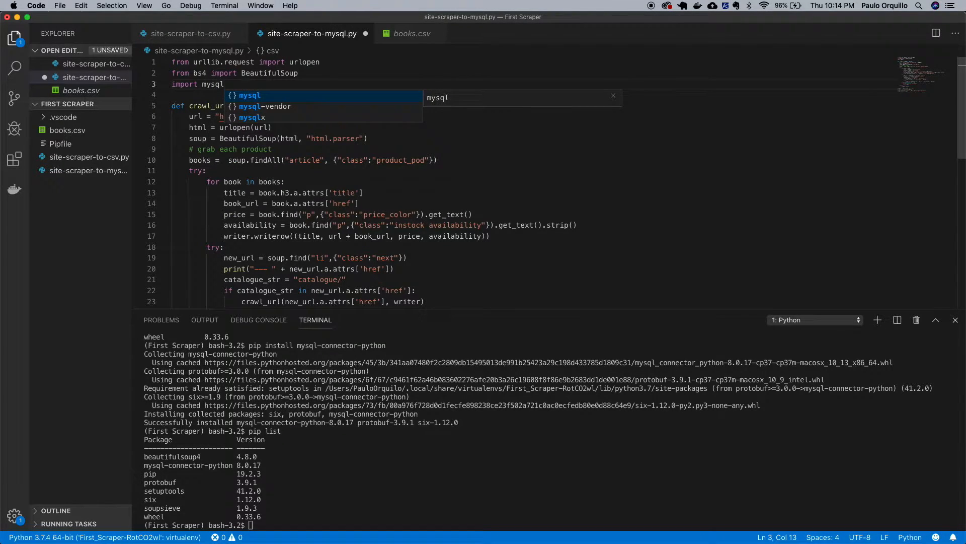
type(".connector")
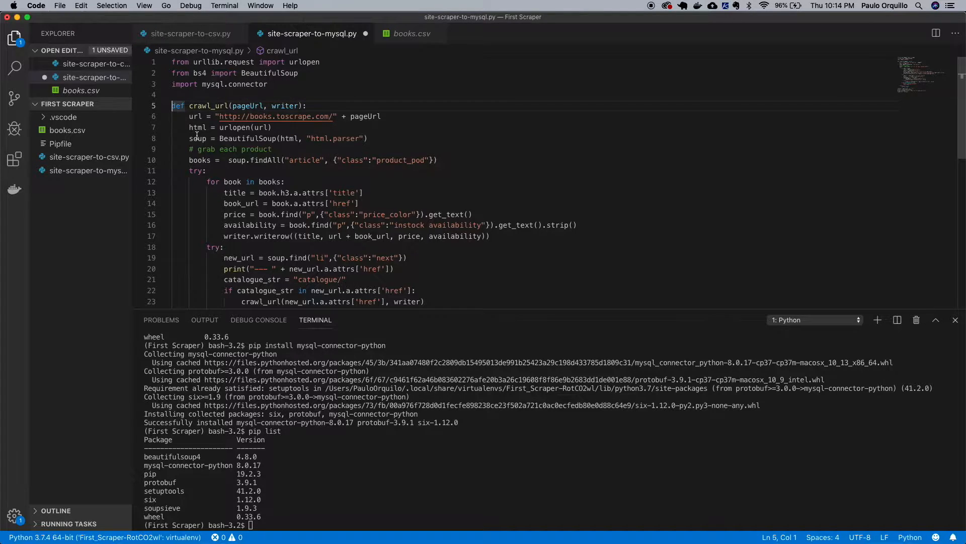
Step: Comment out the CSV writer setup and crawl call at the bottom, then save
scroll("down", 3)
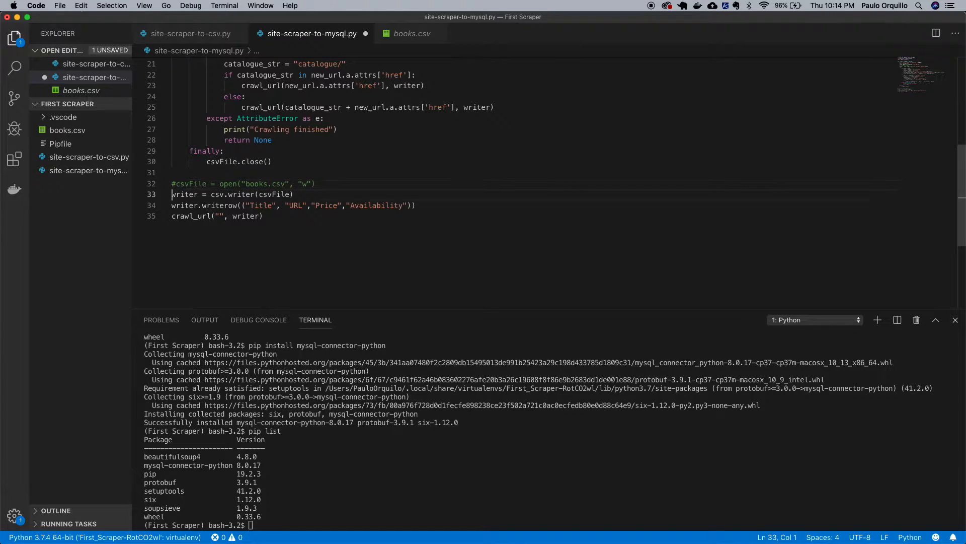
key("cmd+/")
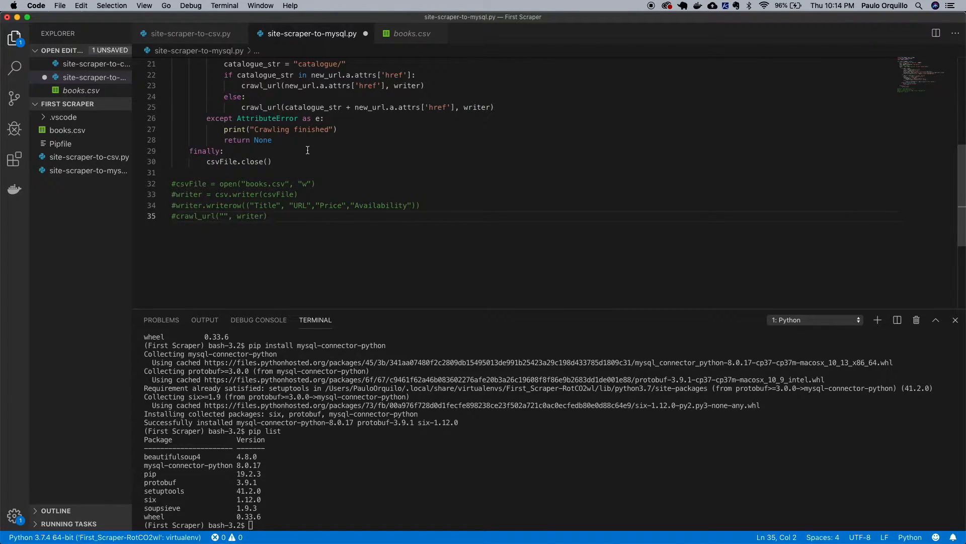
key("cmd+s")
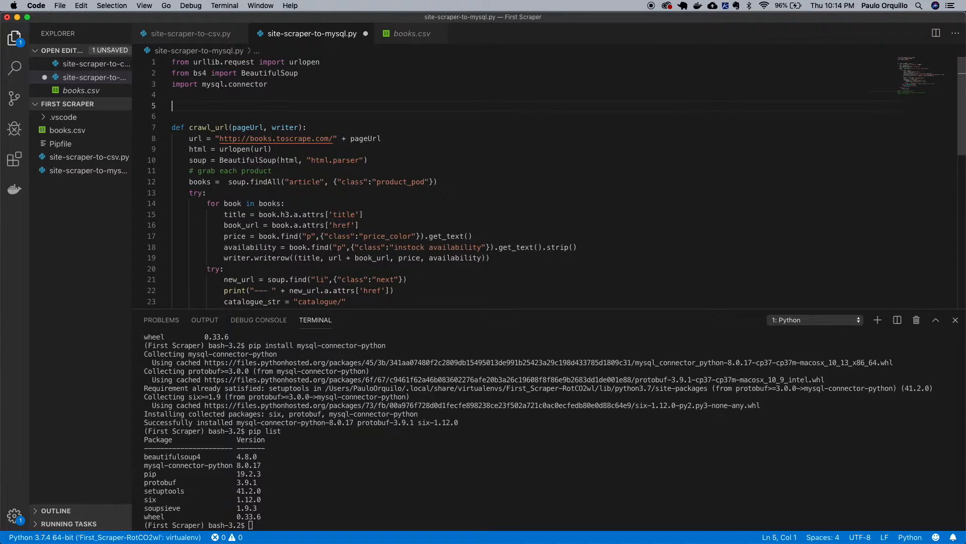
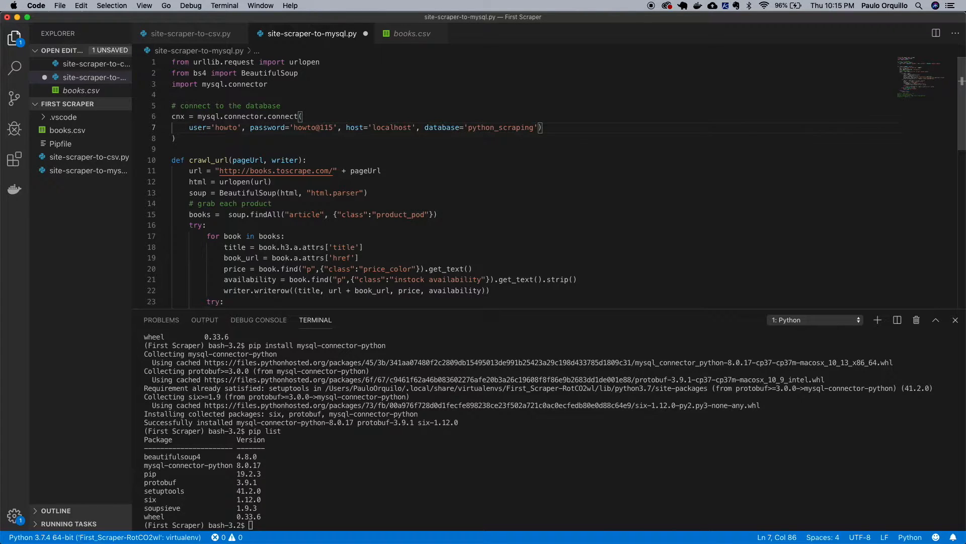
Step: Add a '# connect to the database' comment and start cnx = mysql.connector.connect(
key("Enter")
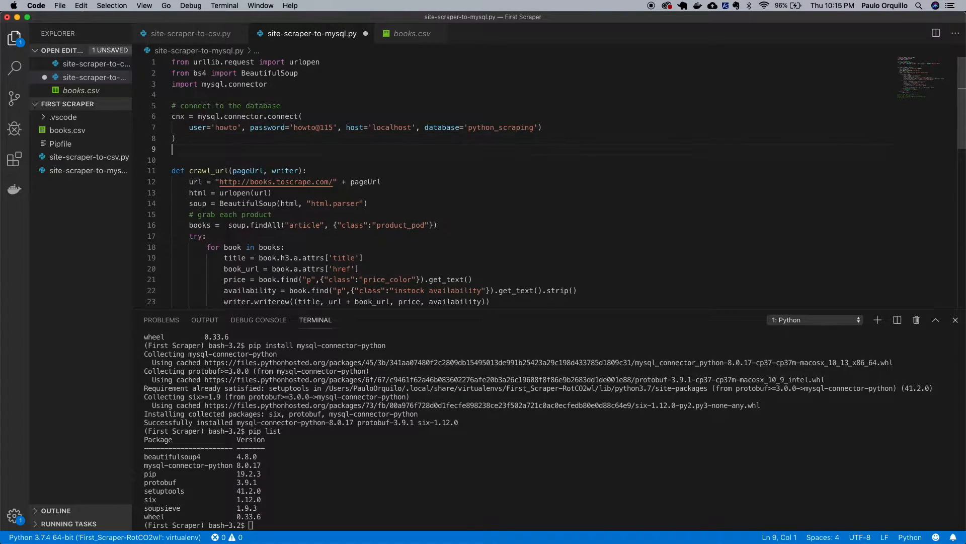
Step: Create cursor = cnx.cursor() and begin the sql statement line below it
type("cur")
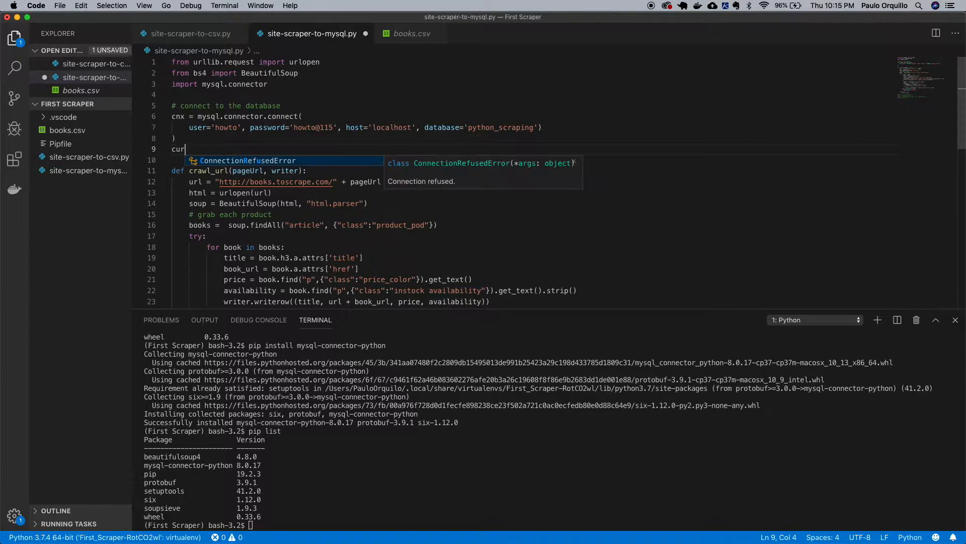
type("sor = cn")
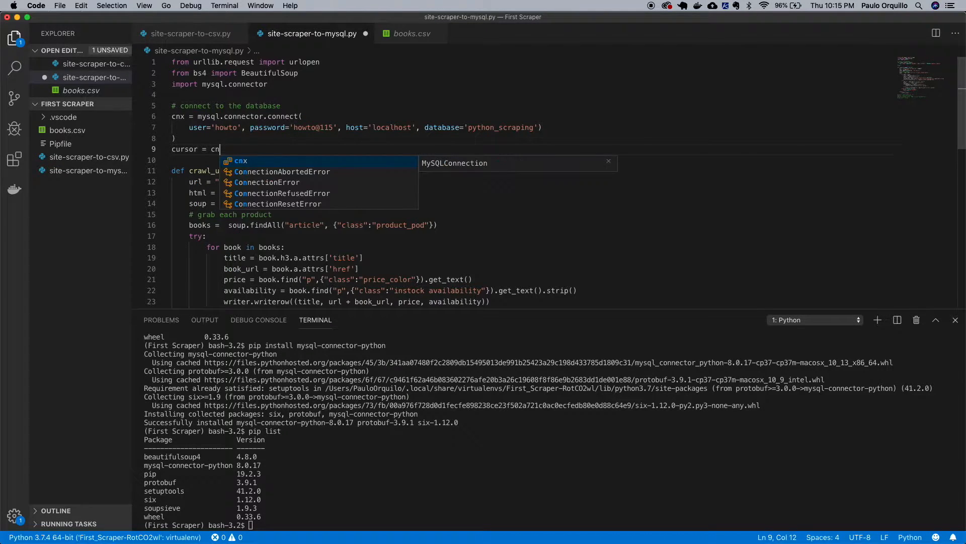
type(".cu")
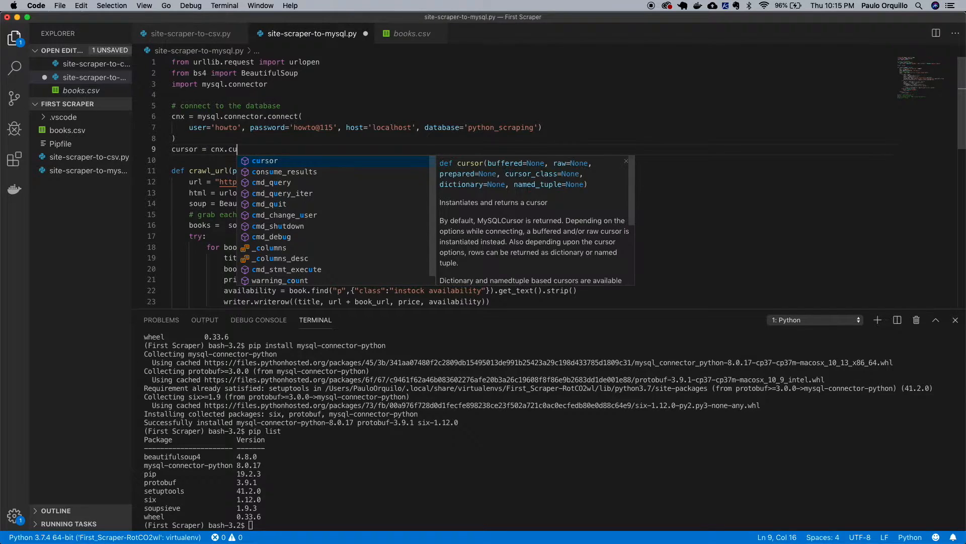
key("Tab")
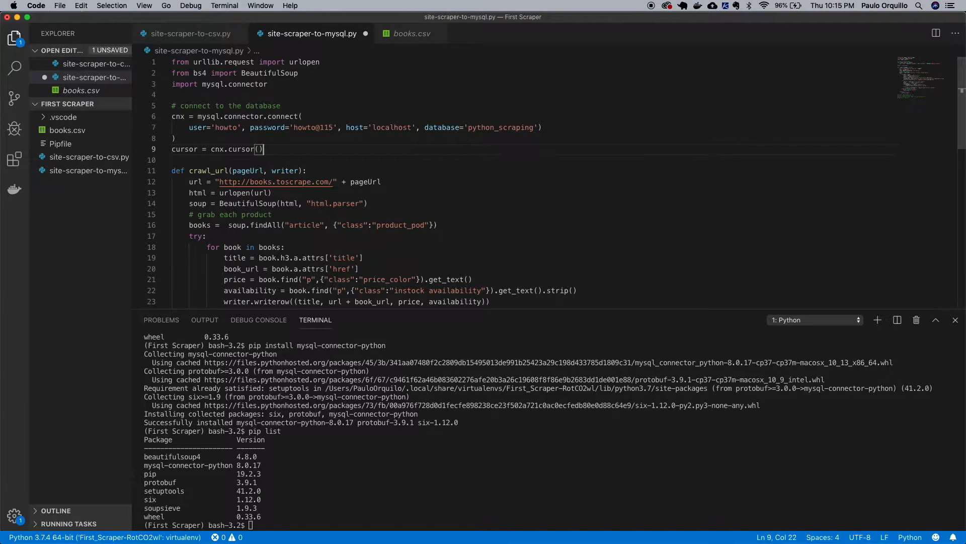
type("sql")
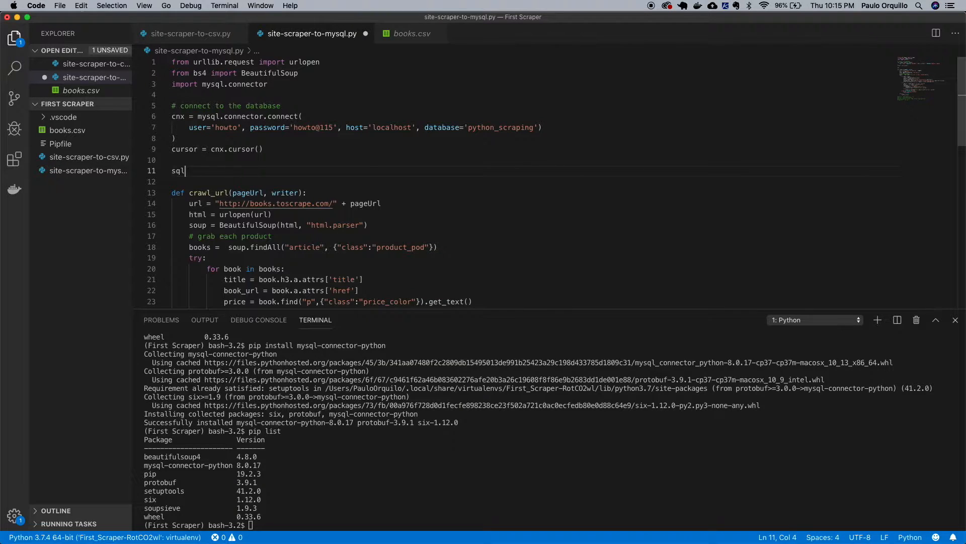
Step: Write sql = "INSERT INTO `books` (`title`, `book_url`, `price`, `availability`)"
type("=")
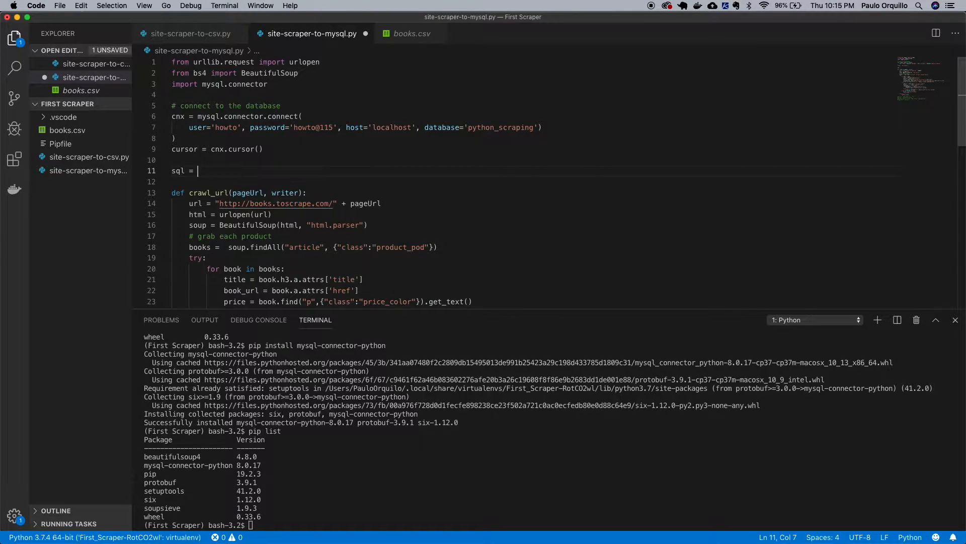
type("\"")
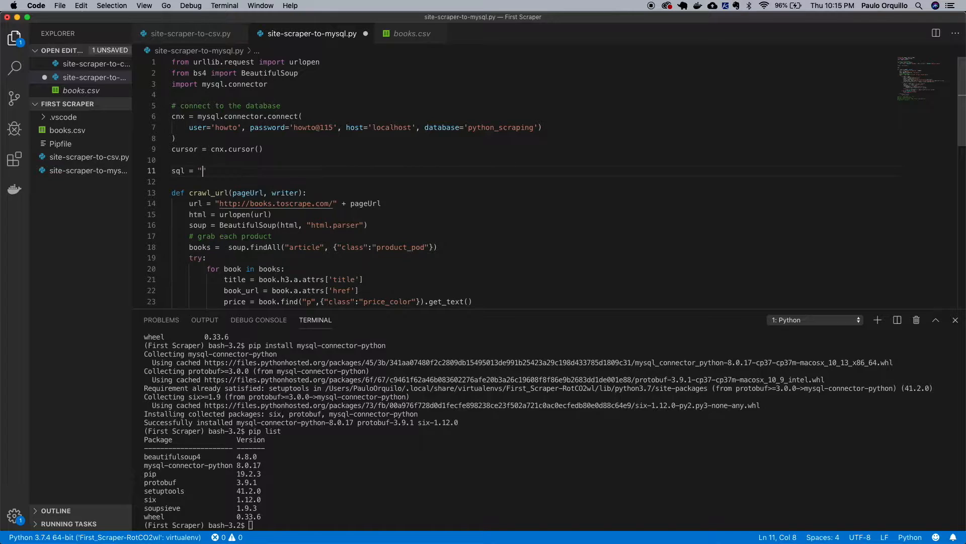
type("IN")
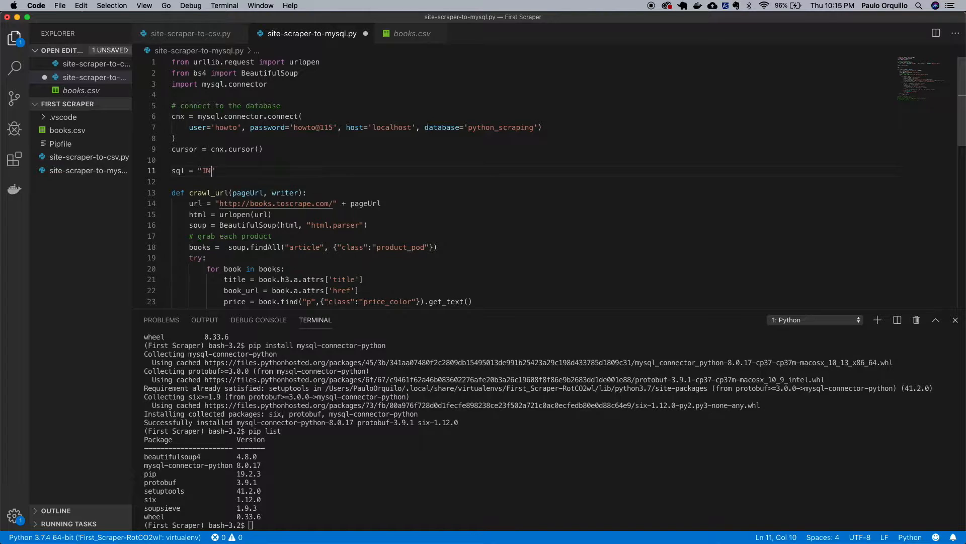
type("SERT INTO")
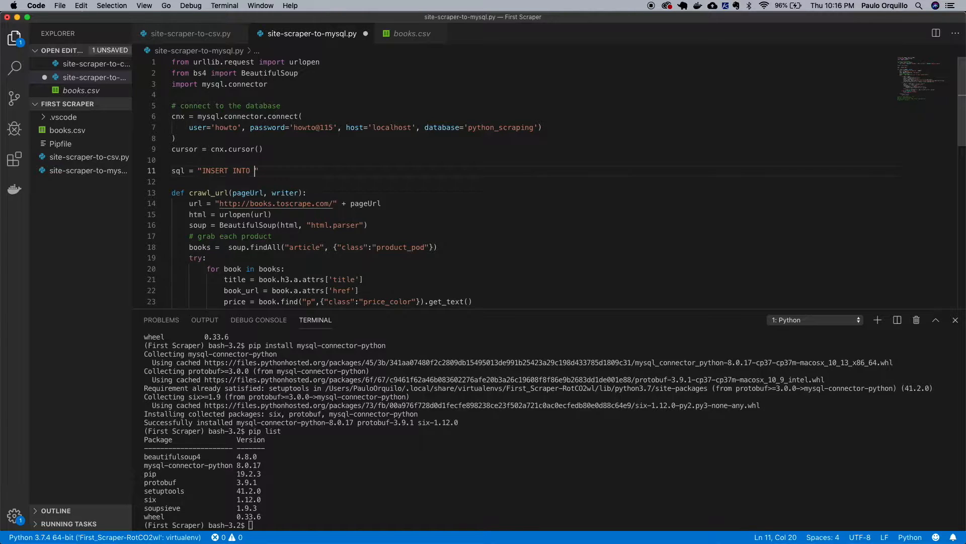
type("`book")
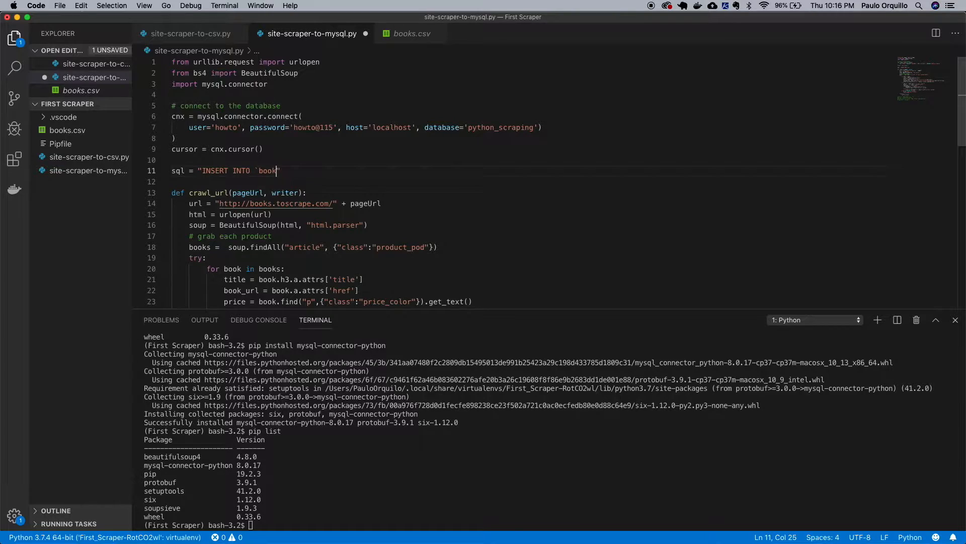
type("s\"")
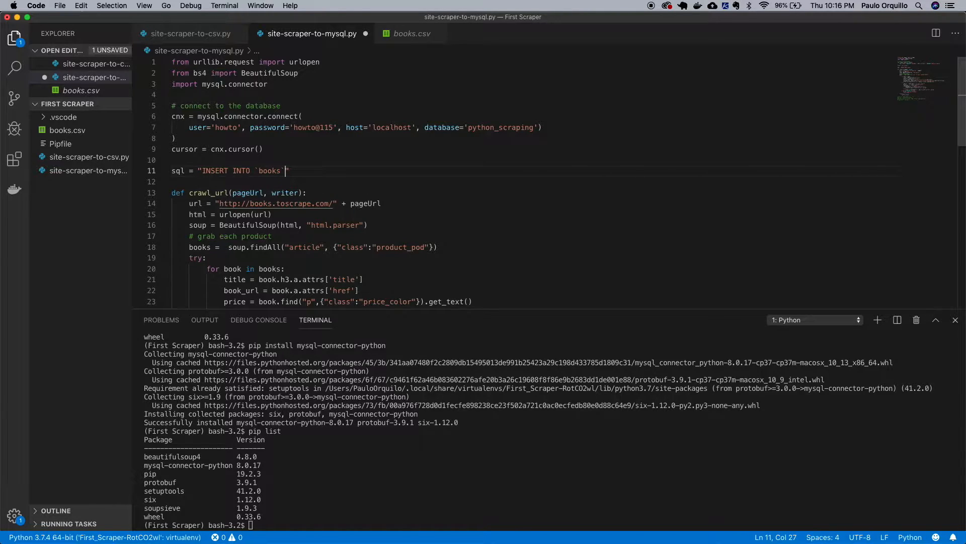
type("()")
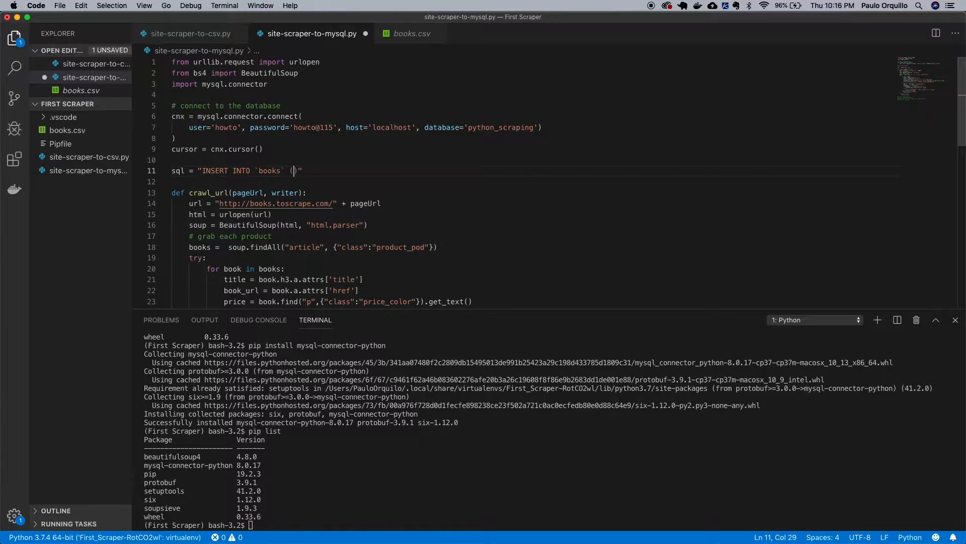
type("`t")
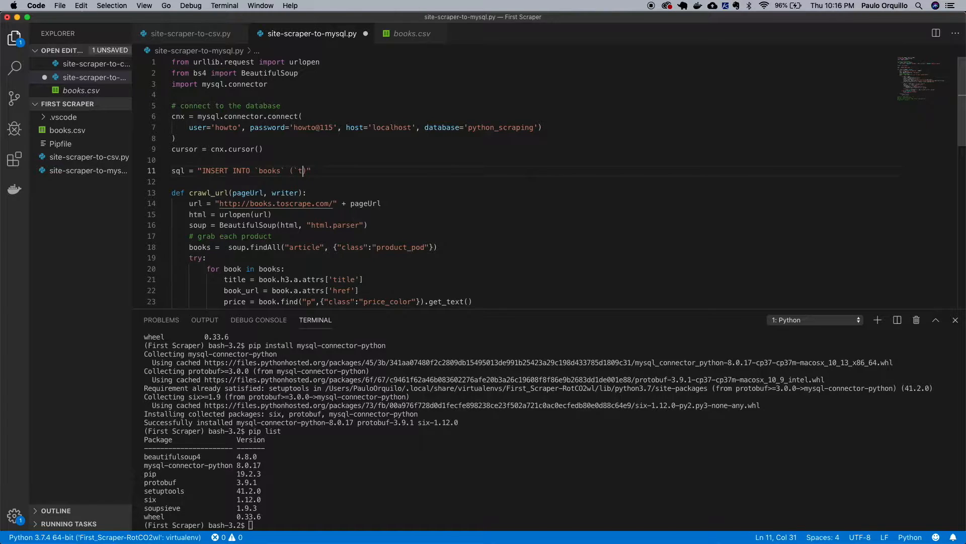
type("itle)")
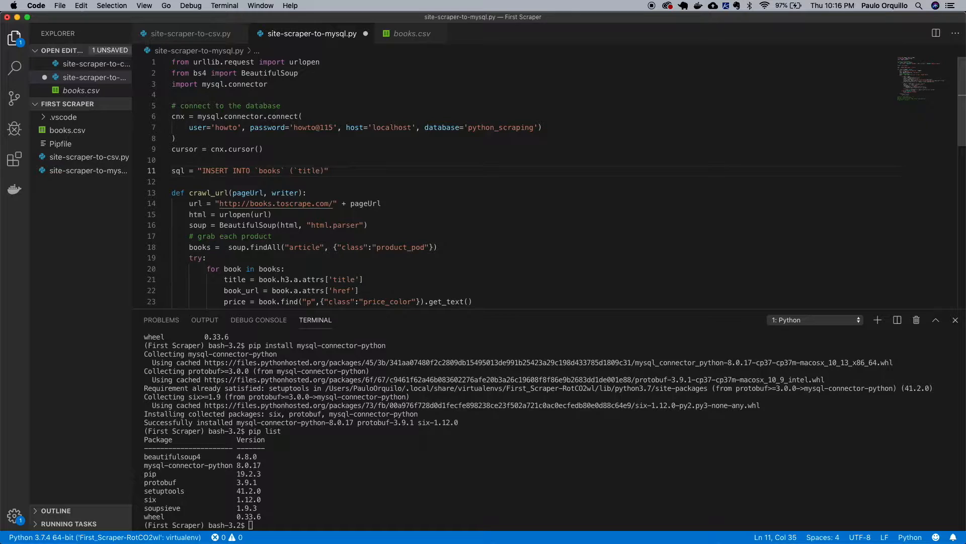
type(",")
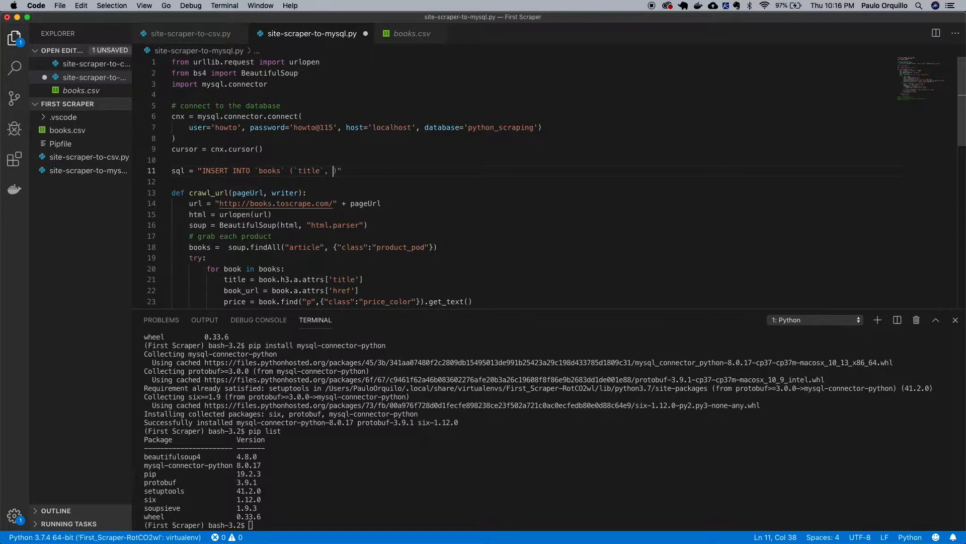
type("`")
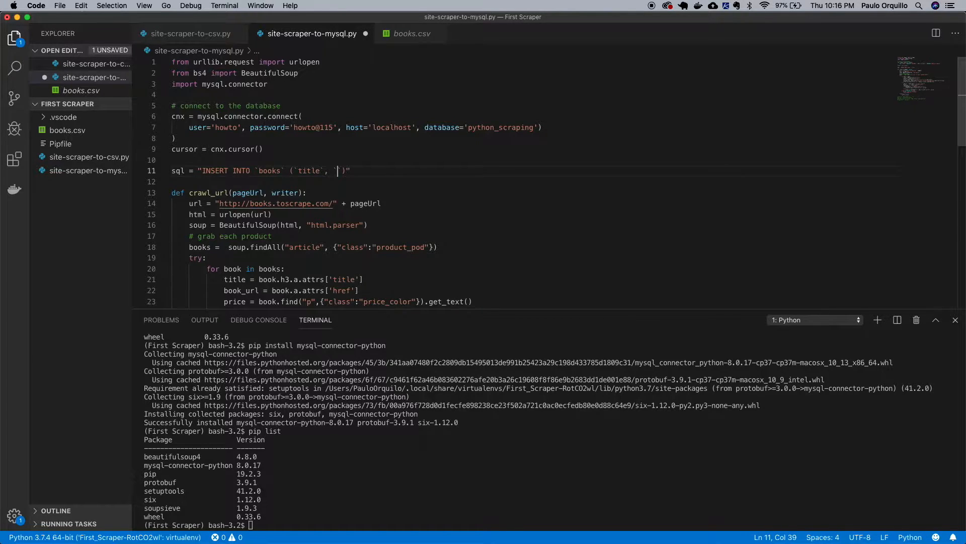
type("book_")
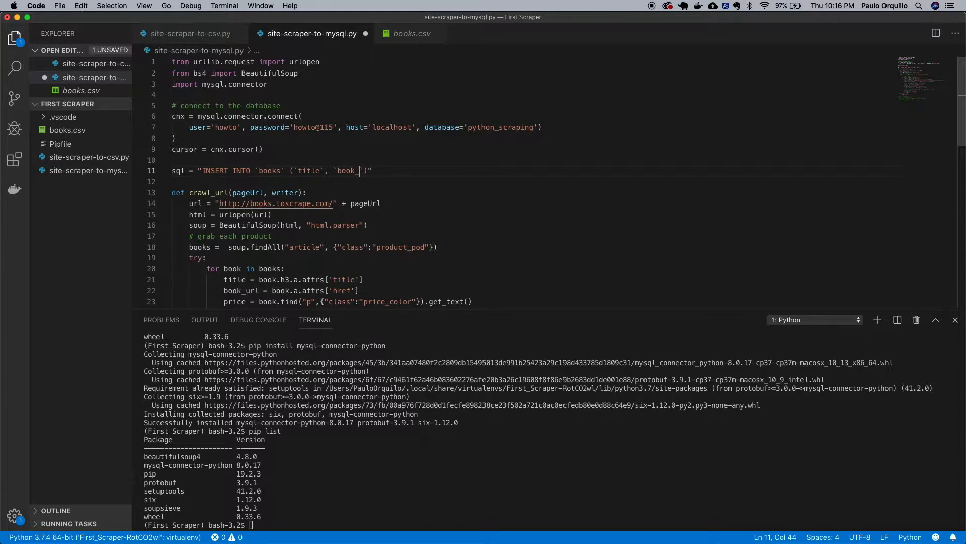
type("url`,")
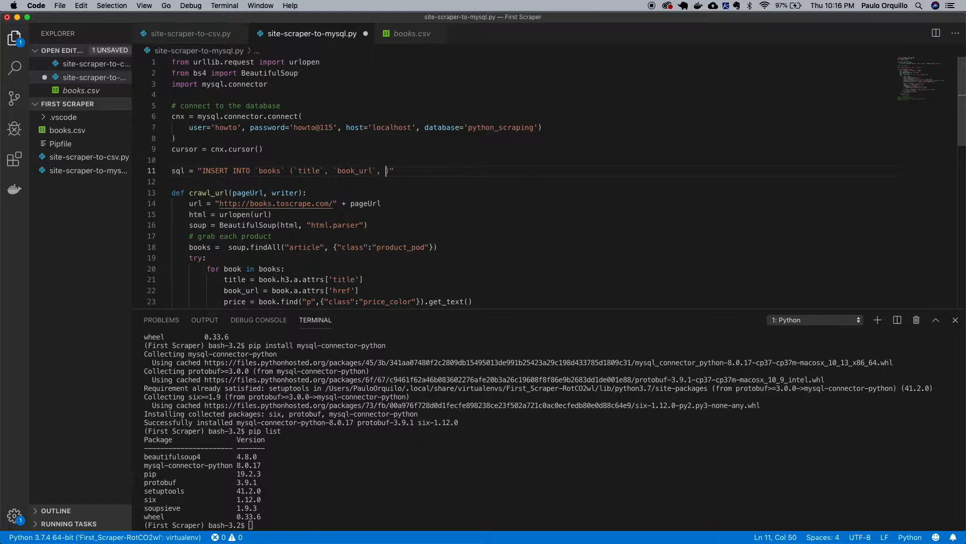
type("``")
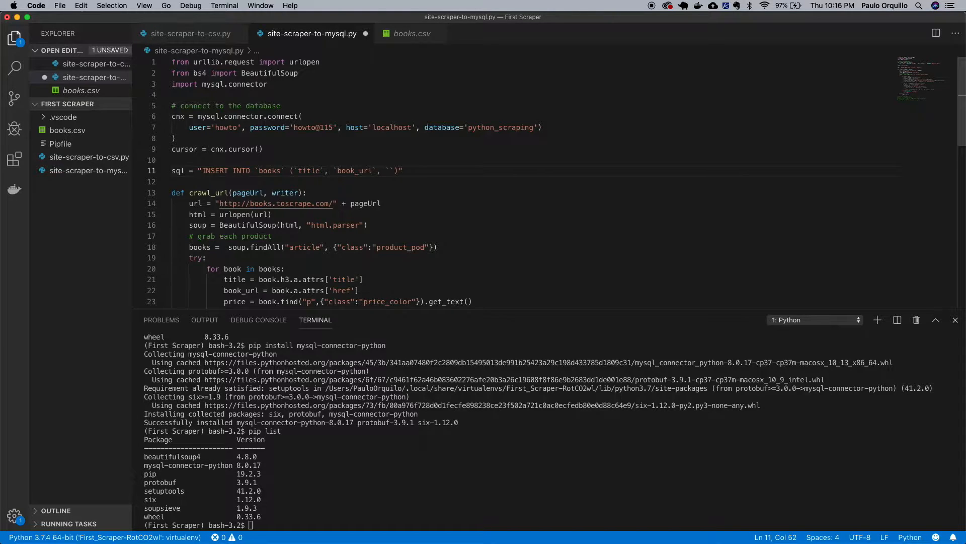
type("price`,")
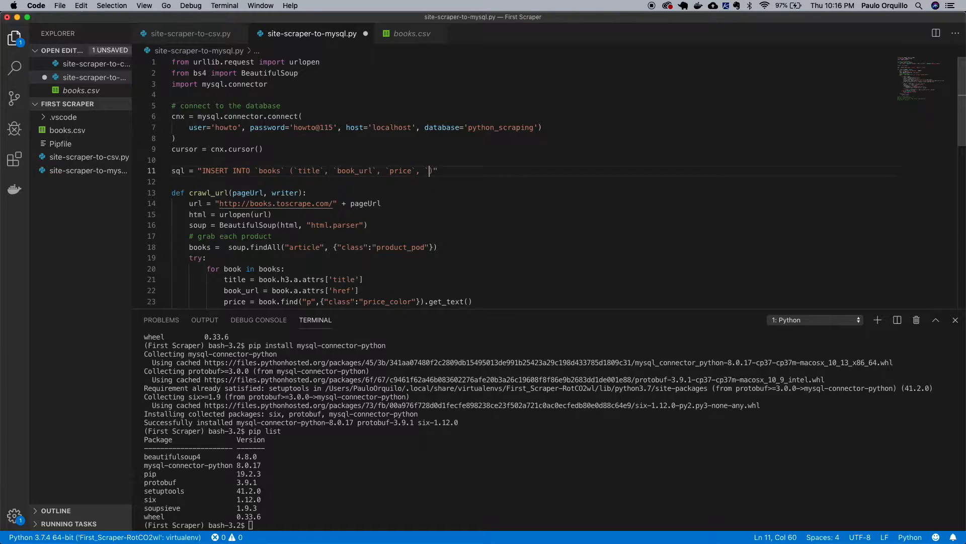
type("avail")
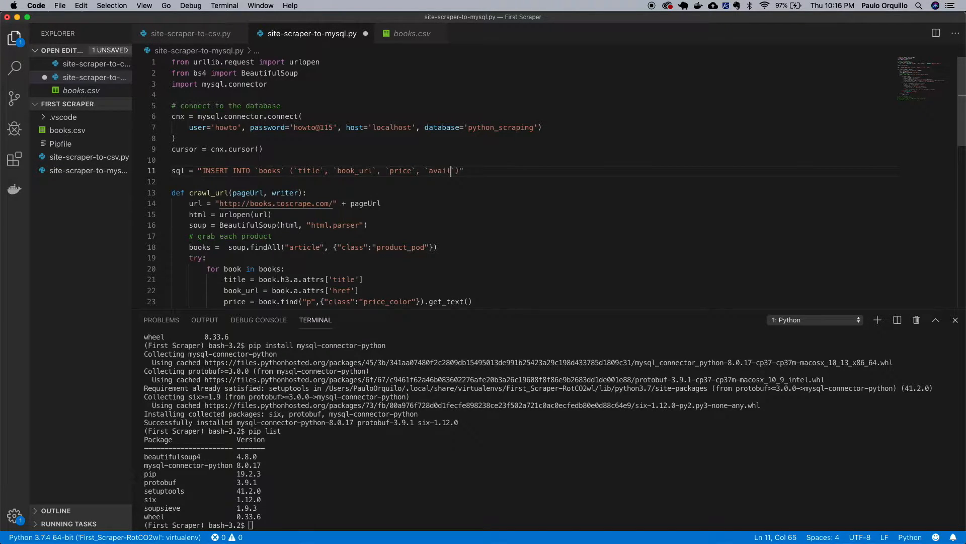
type("ability")
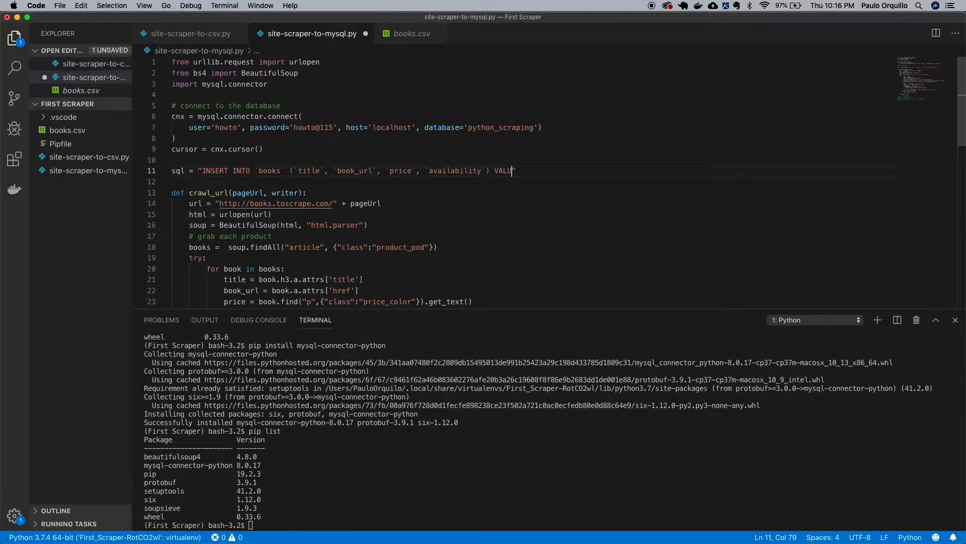
Step: Finish the statement with VALUES (%s, %s, %s, %s) and the closing quote
type("ES ()")
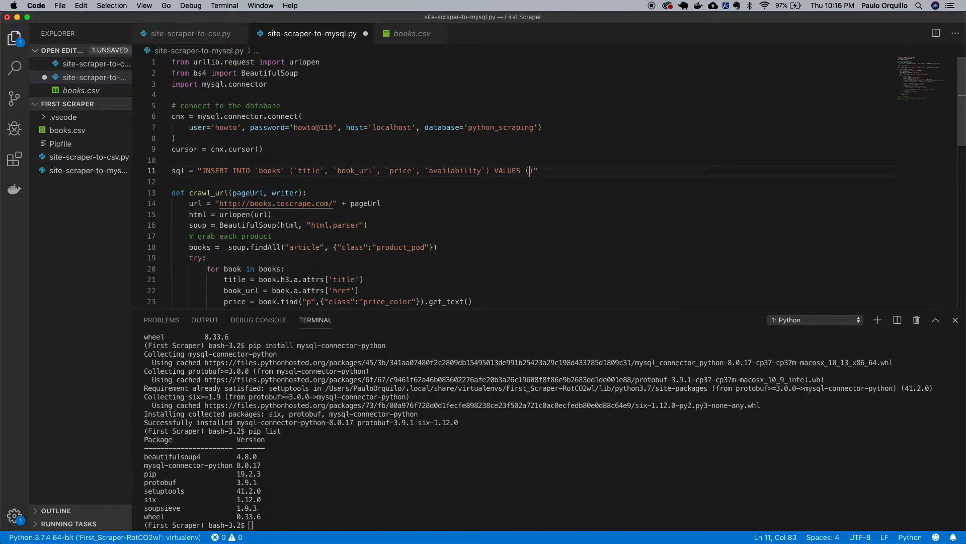
type("%")
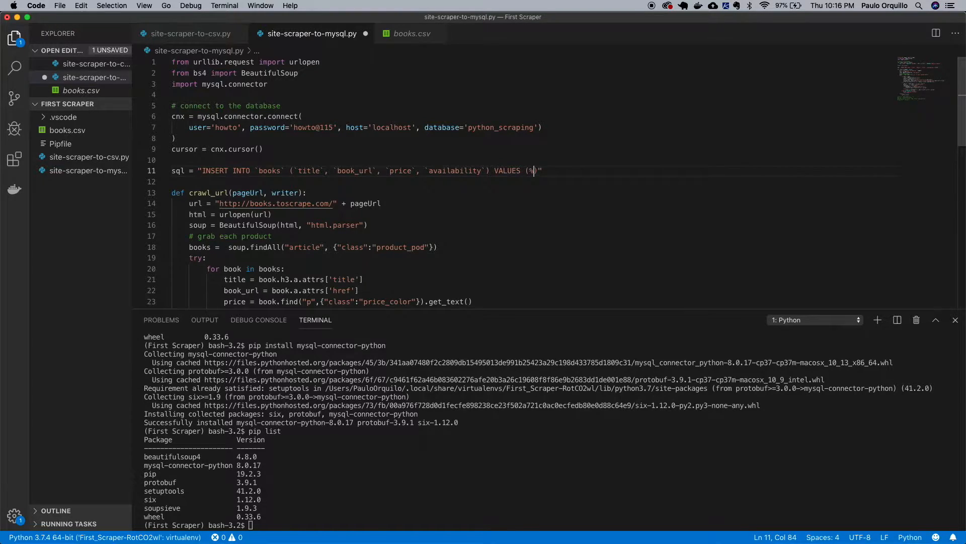
type(",")
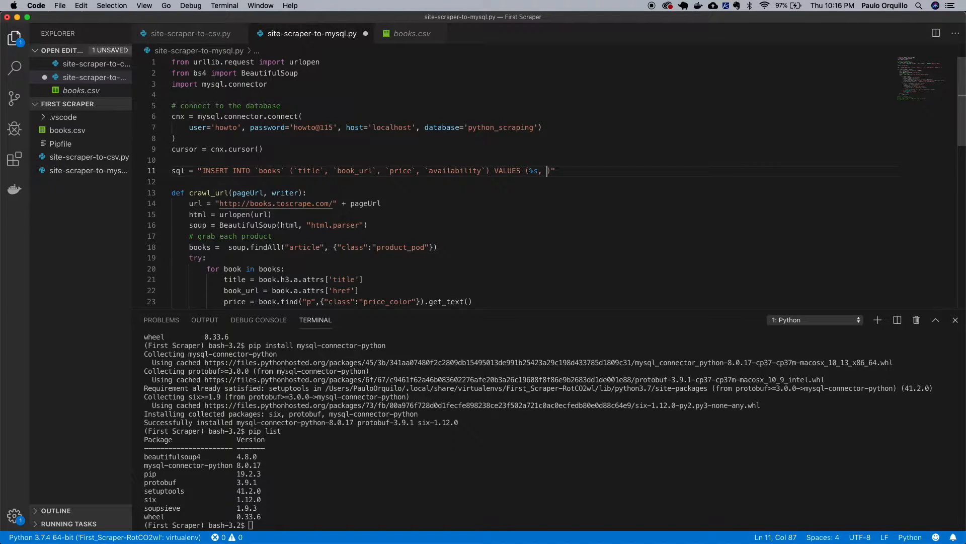
type("%s,")
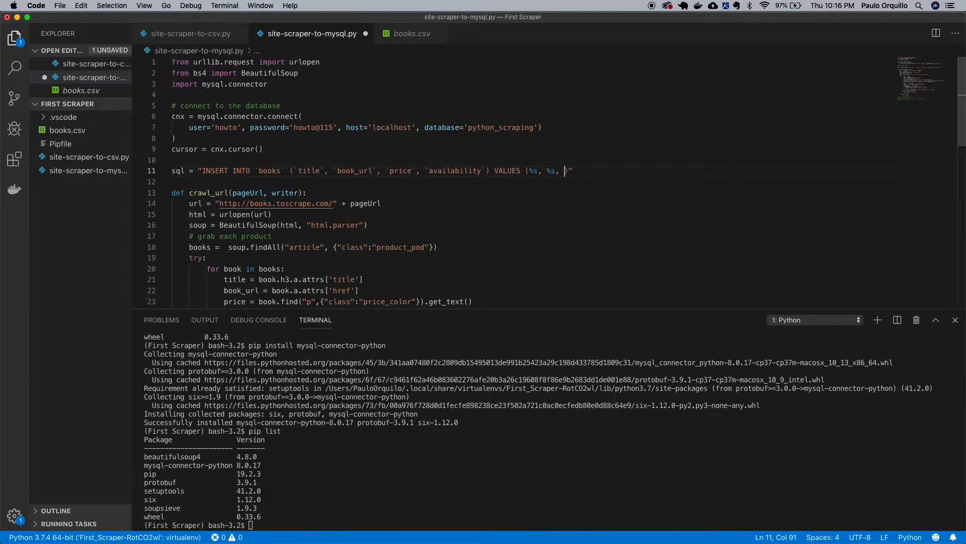
type("%s, %s")
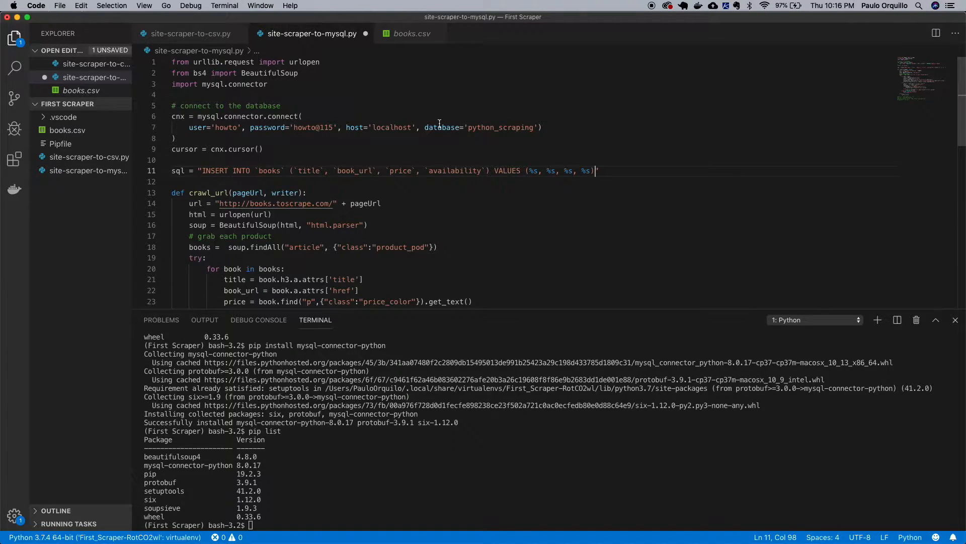
type("\"")
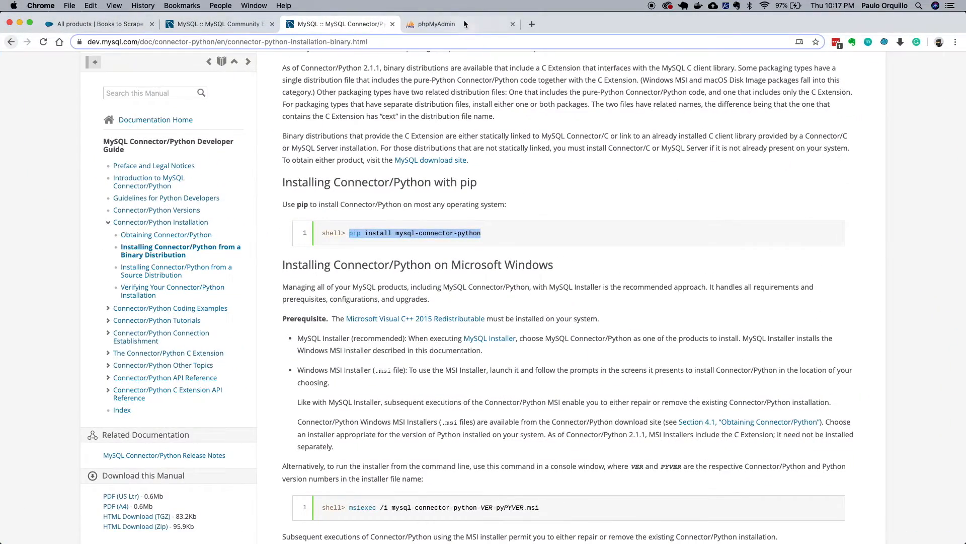
Step: Log into phpMyAdmin with the password, retrying once, to reach the server overview
left_click(459, 25)
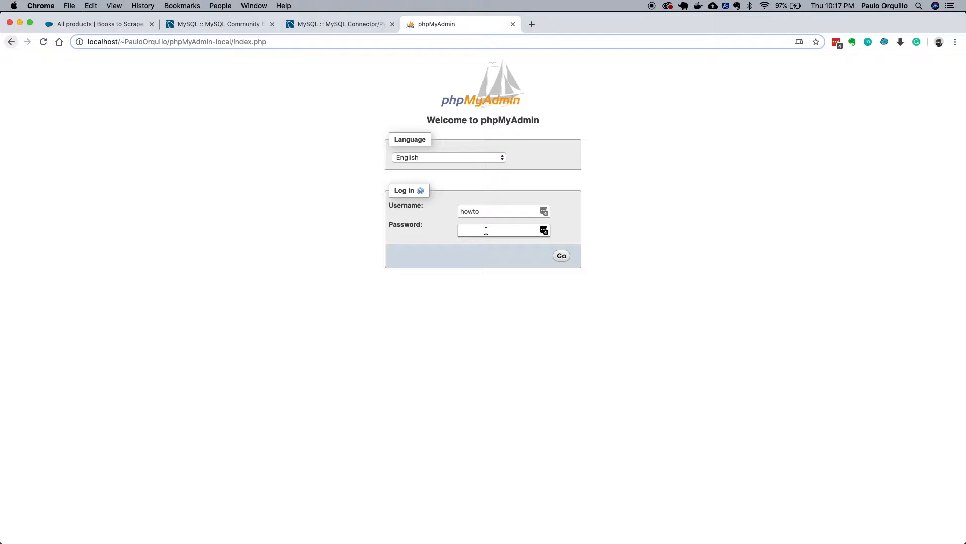
left_click(499, 230)
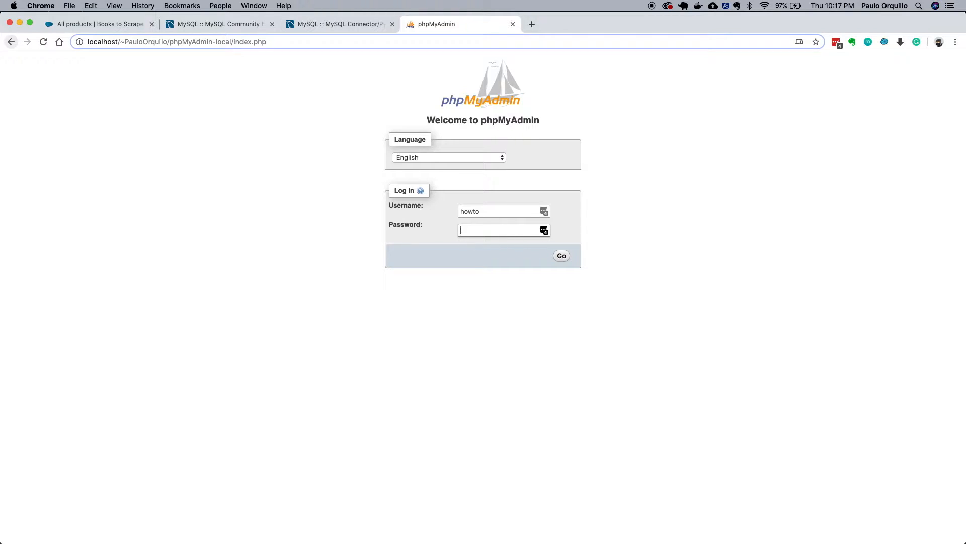
type("password")
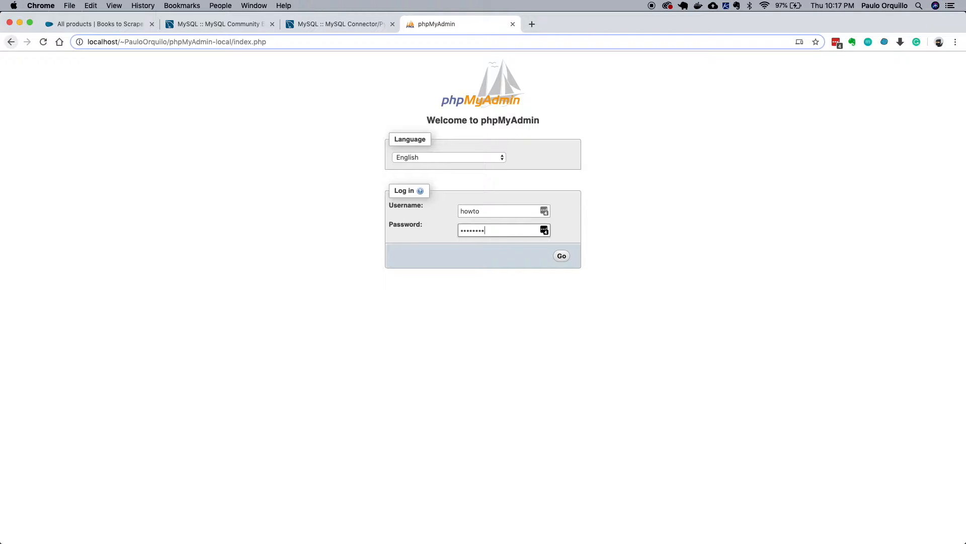
left_click(561, 255)
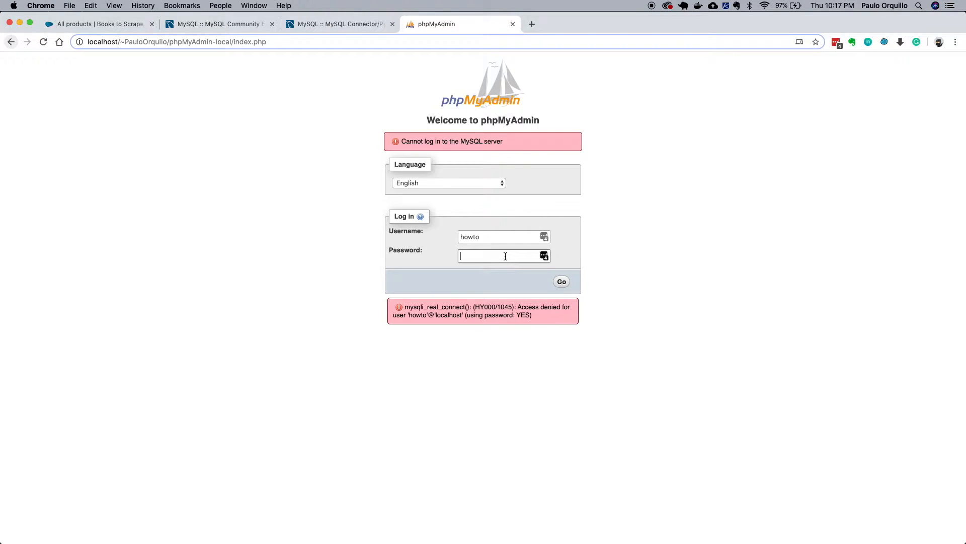
type("password")
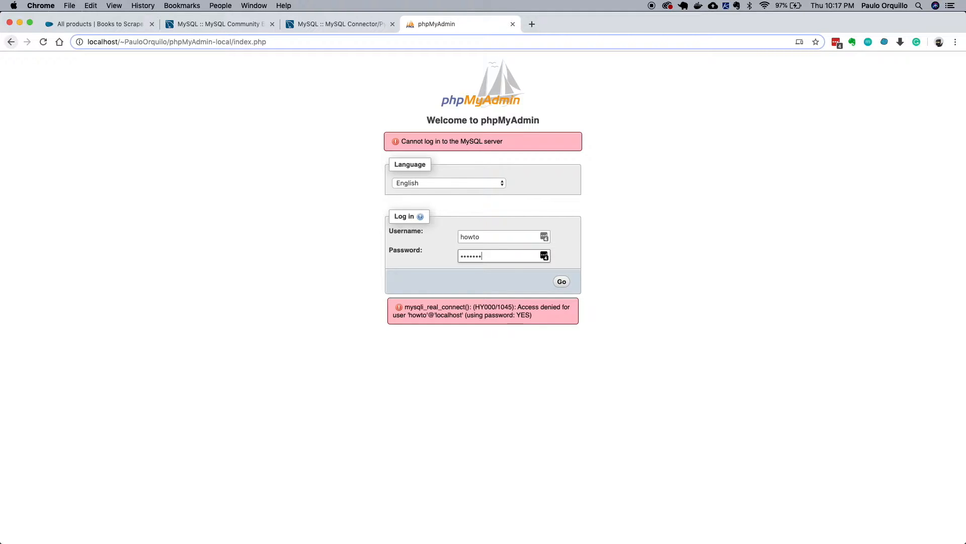
left_click(561, 281)
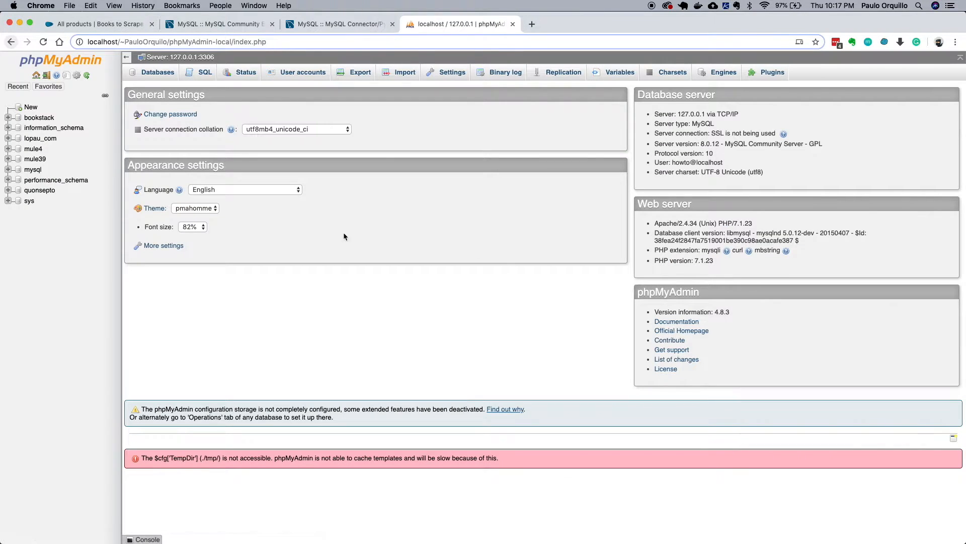
Step: Create the python_scraping database with utf8_unicode_ci collation and open it
left_click(158, 72)
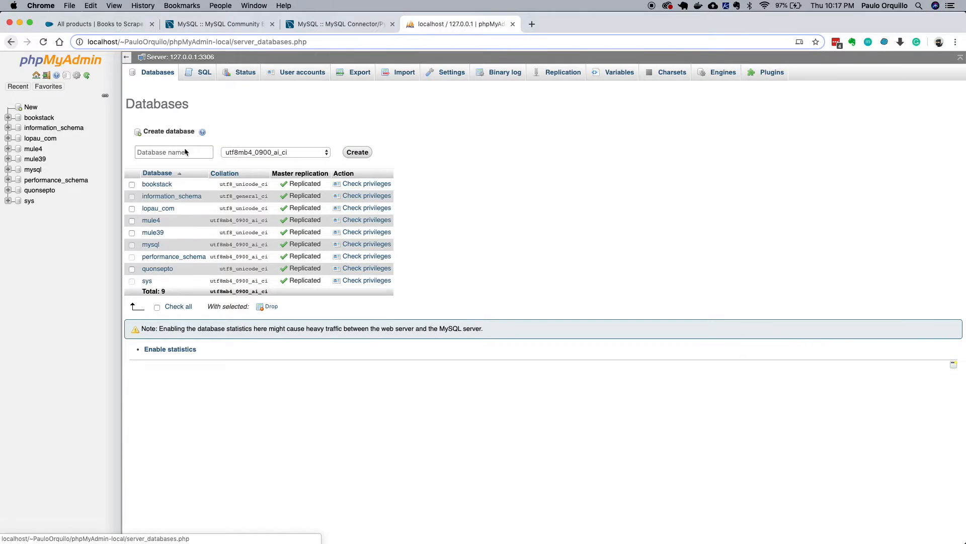
type("pricibn")
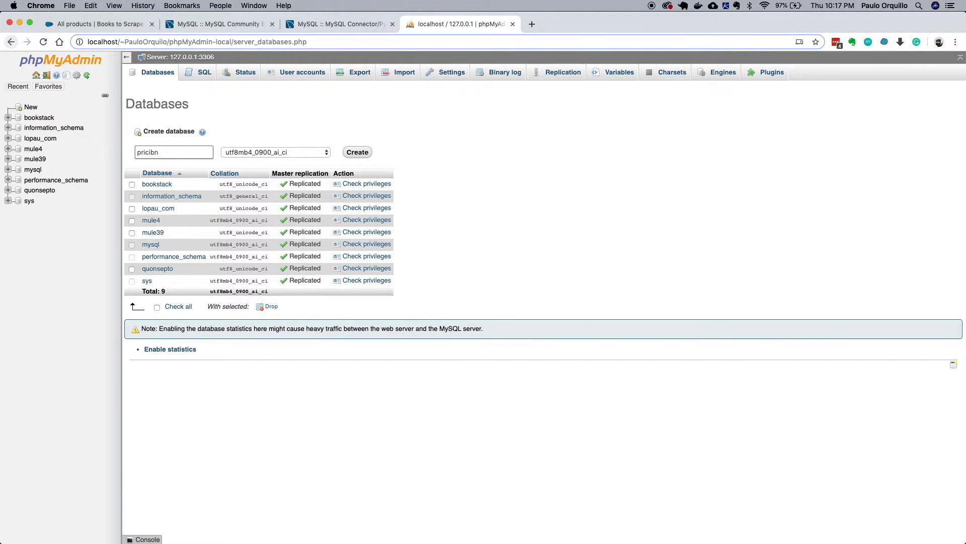
type("pyth")
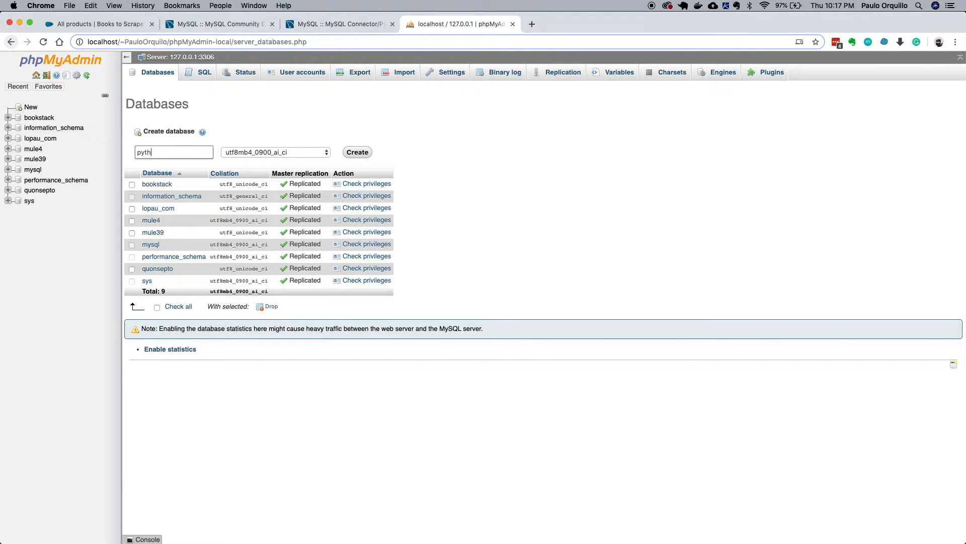
type("python_scrapin")
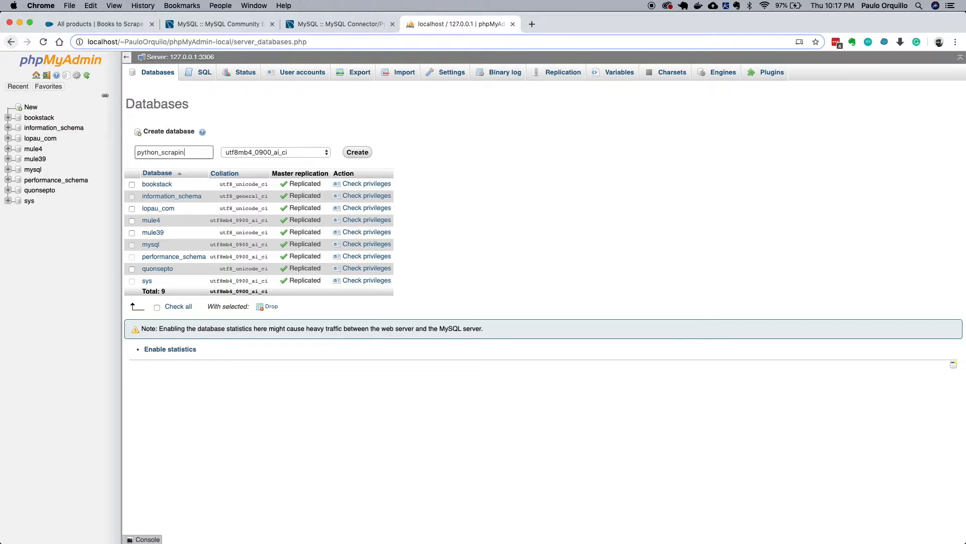
left_click(274, 152)
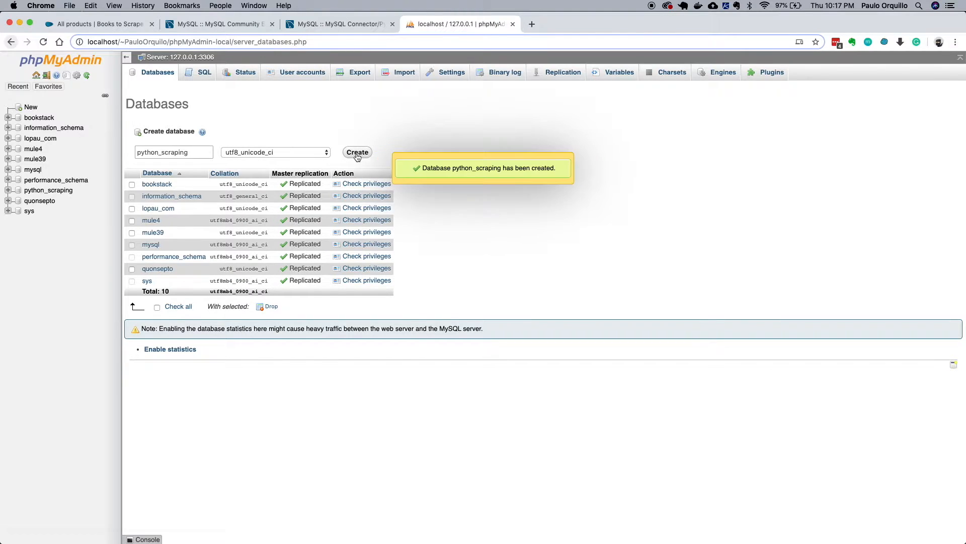
left_click(48, 190)
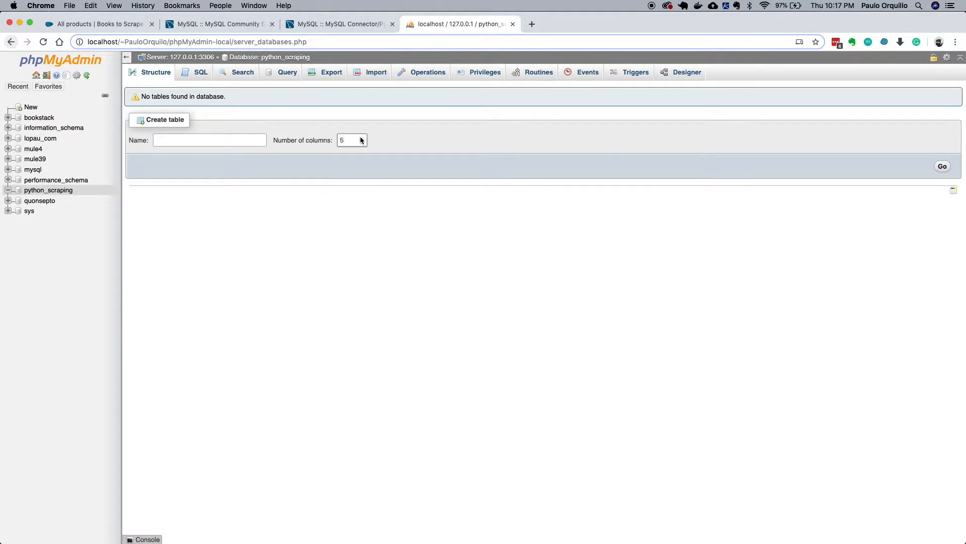
Step: Start a new table named books with 5 columns
left_click(209, 140)
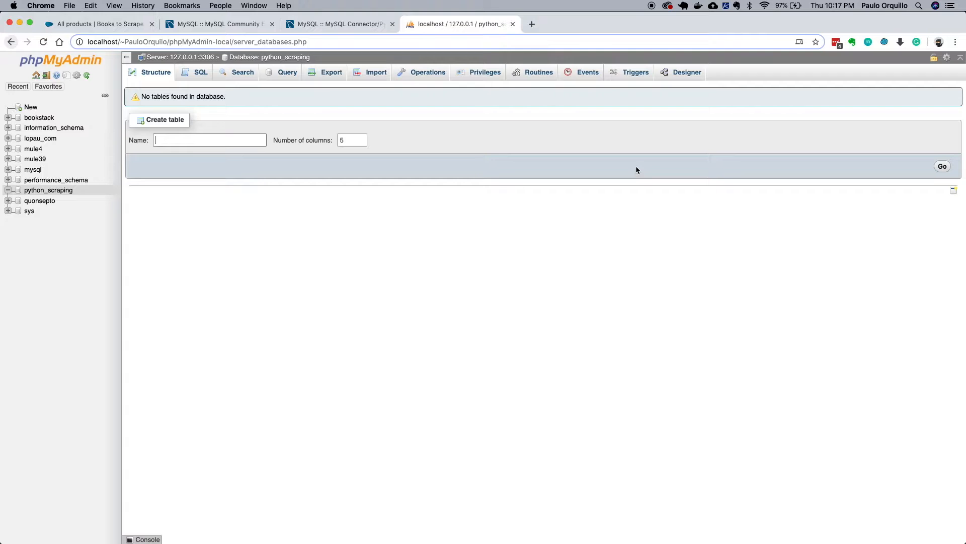
type("books")
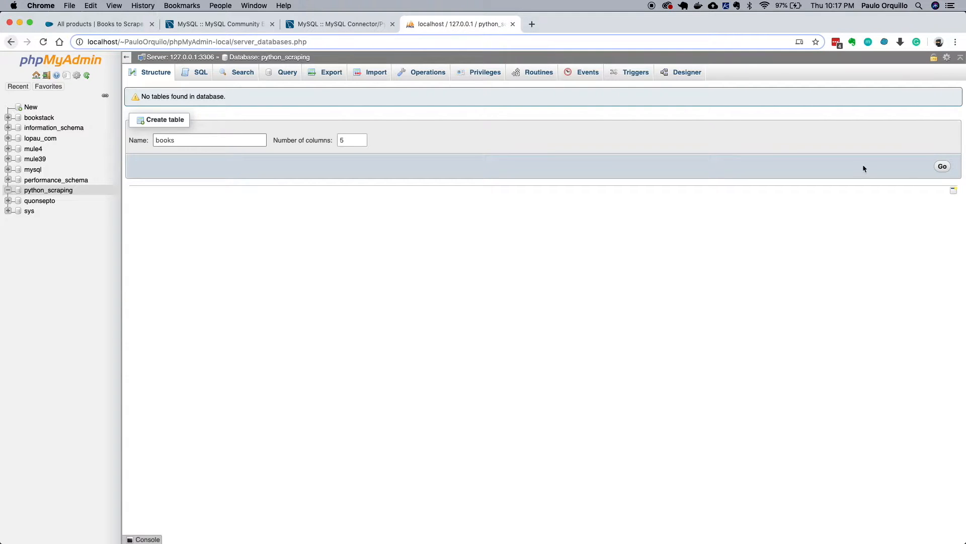
left_click(941, 166)
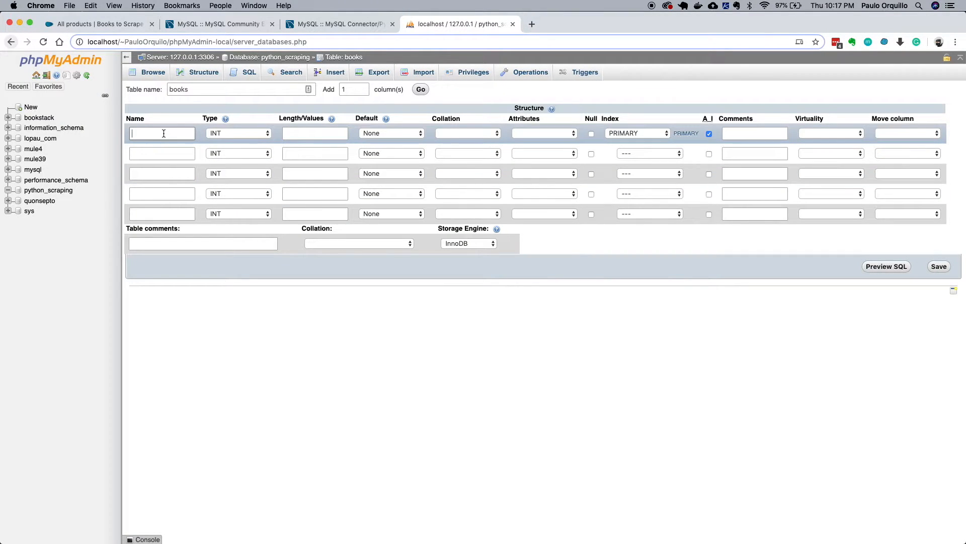
Step: Name the five columns id, title, book_url, price and availability
type("id")
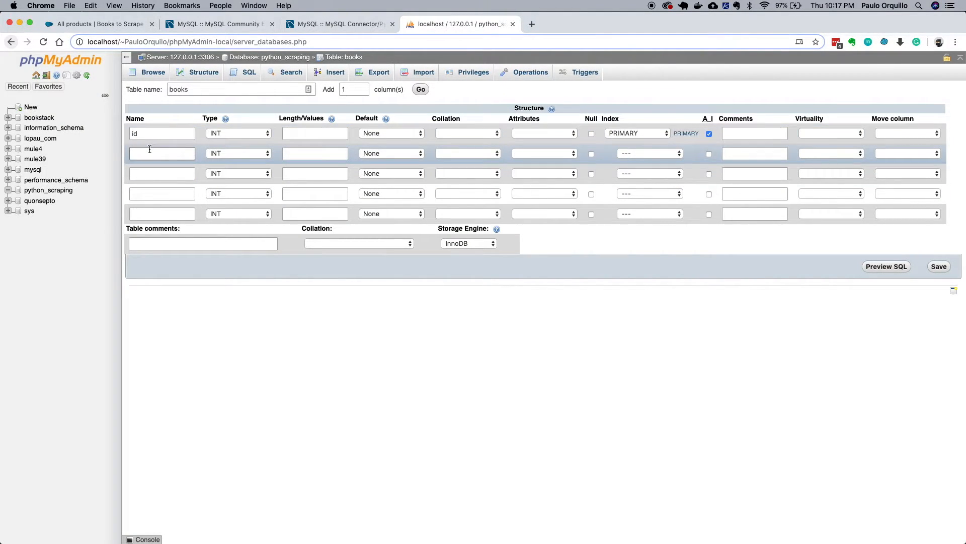
type("title")
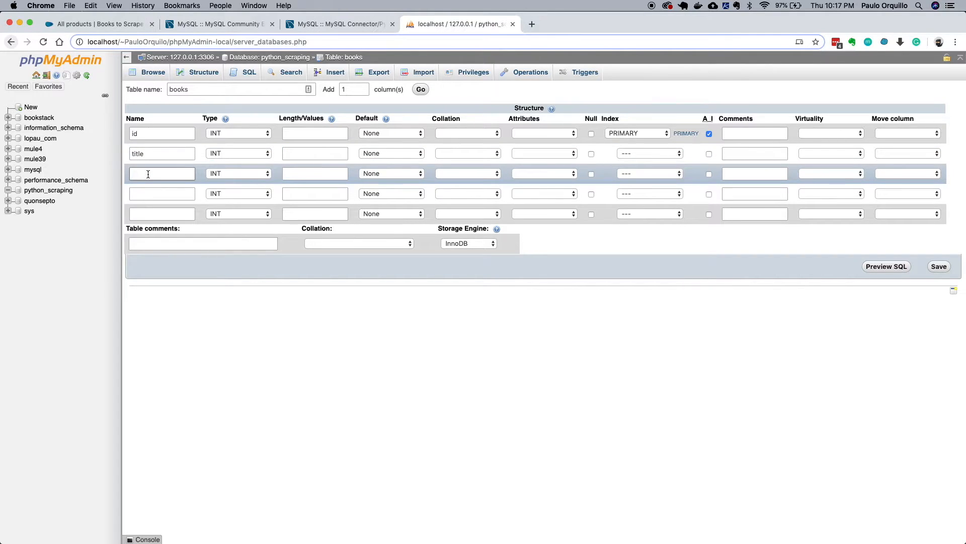
type("book_url")
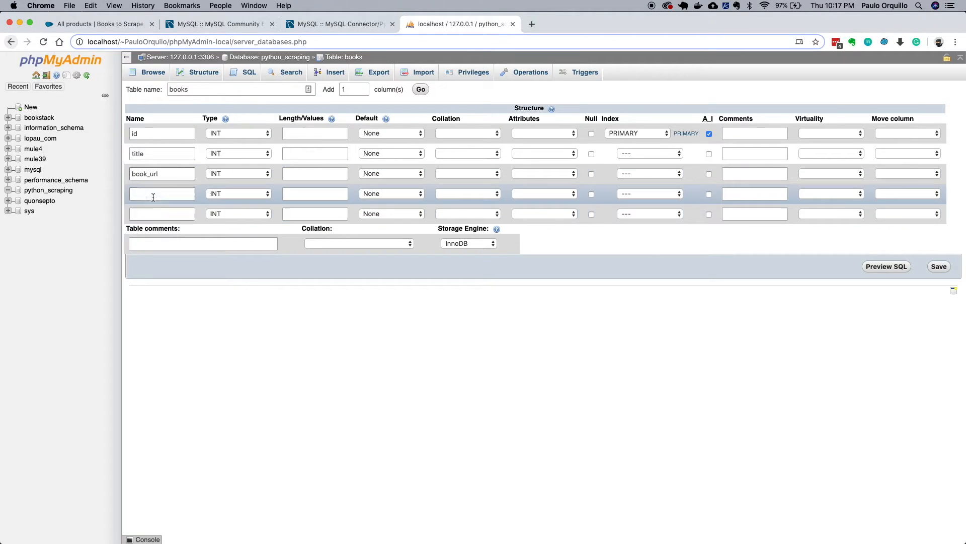
type("price")
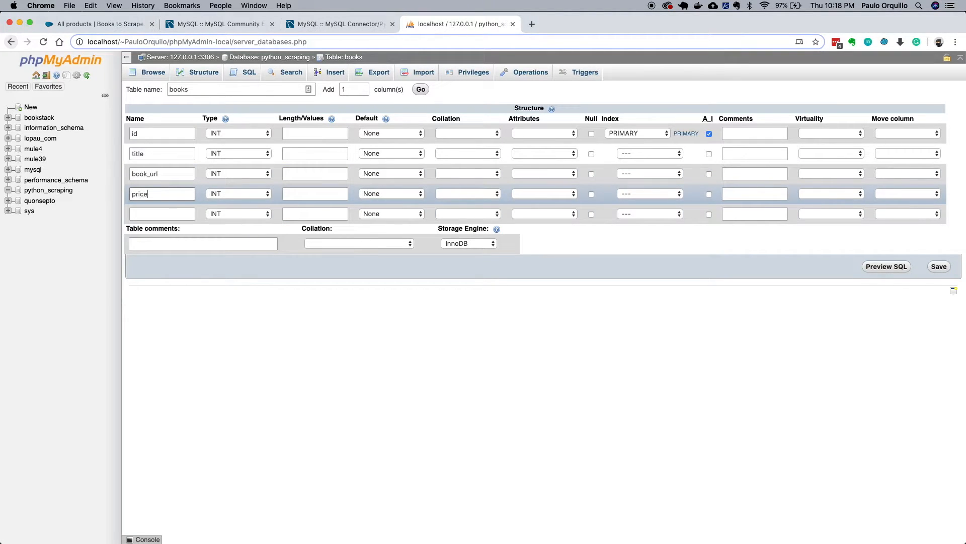
type("availability")
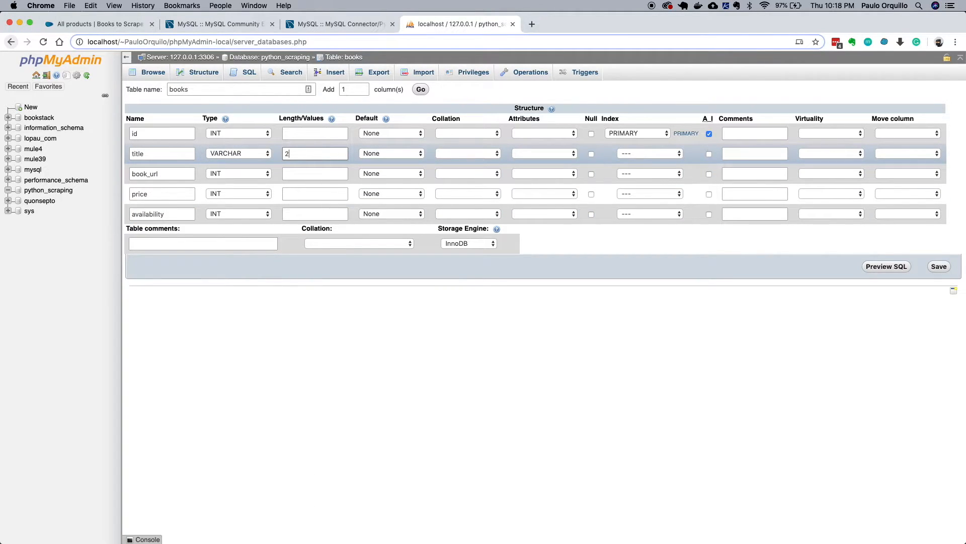
Step: Set title, book_url, price and availability to VARCHAR with lengths 255, 255, 10 and 25
left_click(238, 174)
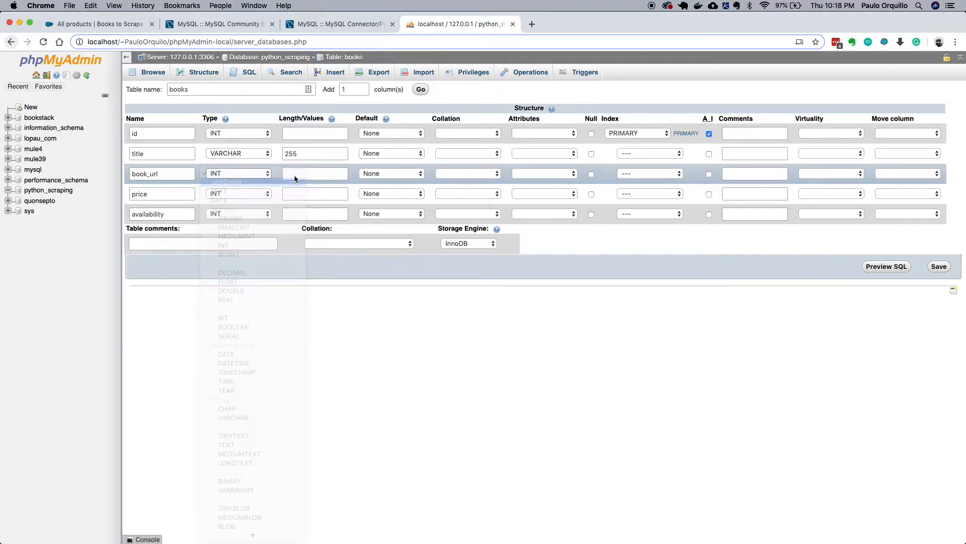
type("255")
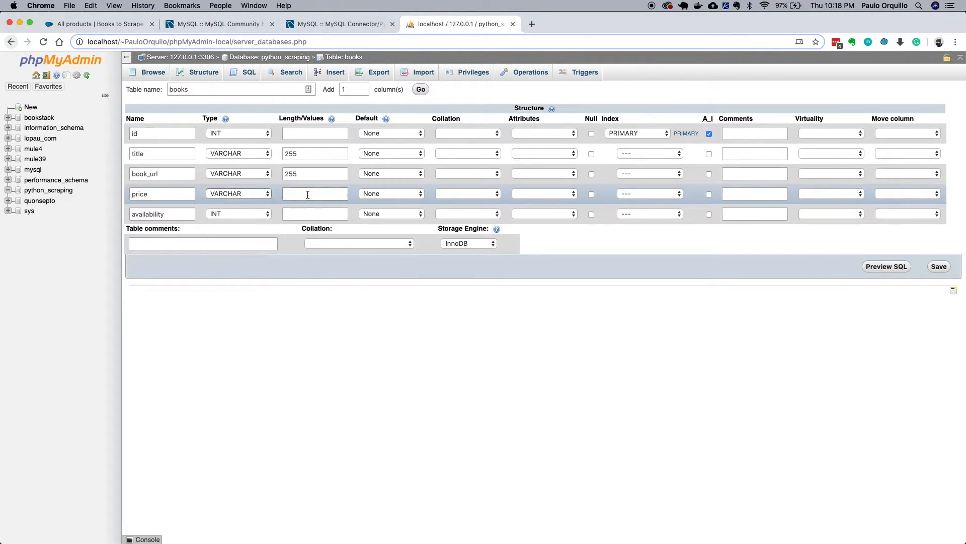
type("10")
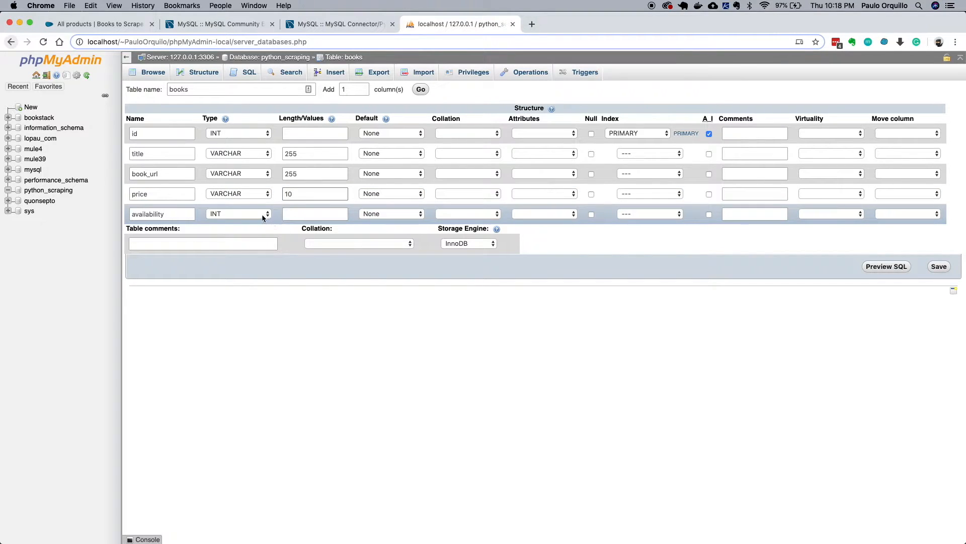
left_click(239, 214)
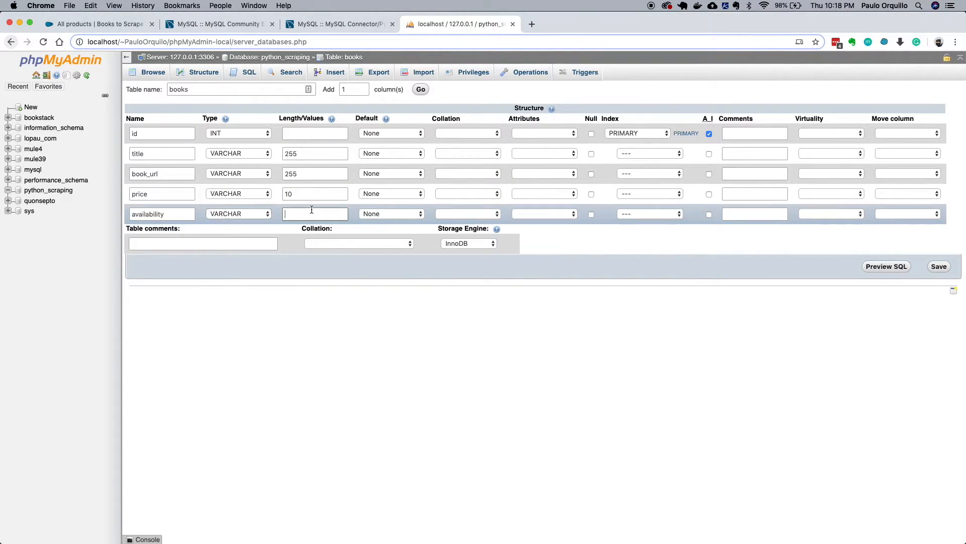
type("25")
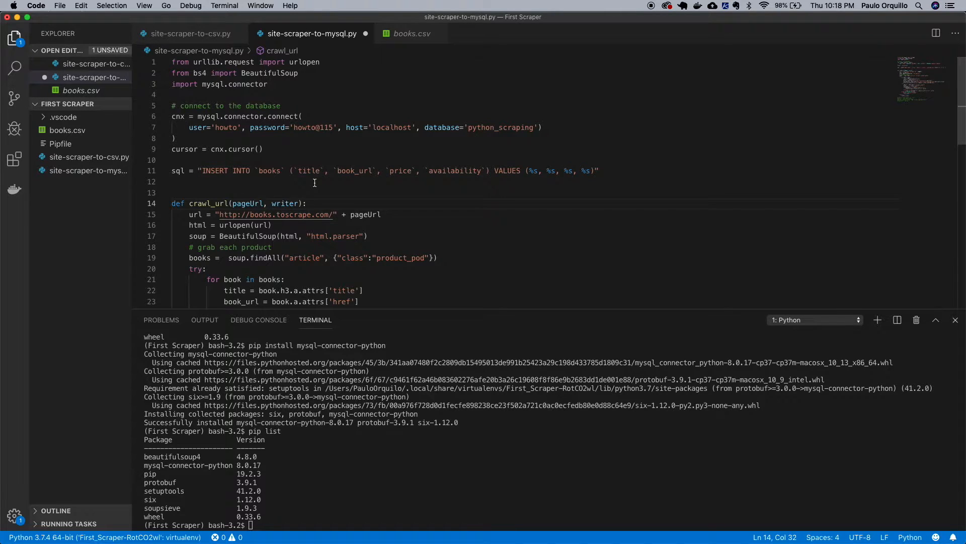
Step: Replace crawl_url's writer parameter with book_arr
scroll("down", 3)
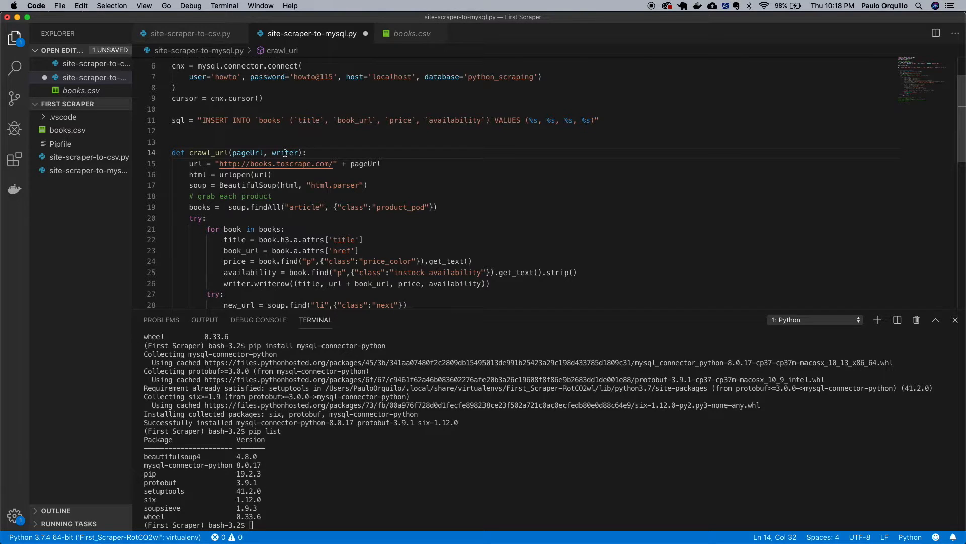
double_click(285, 152)
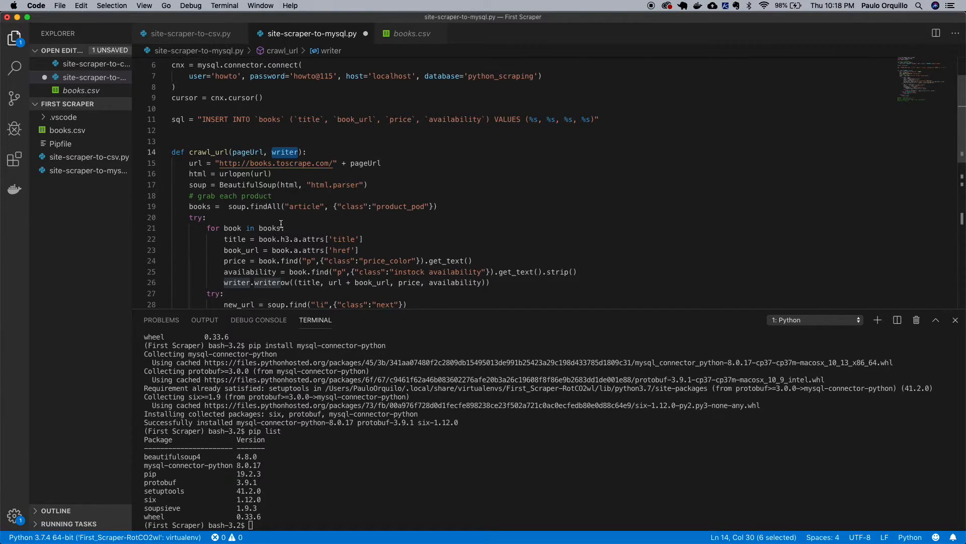
scroll("down", 3)
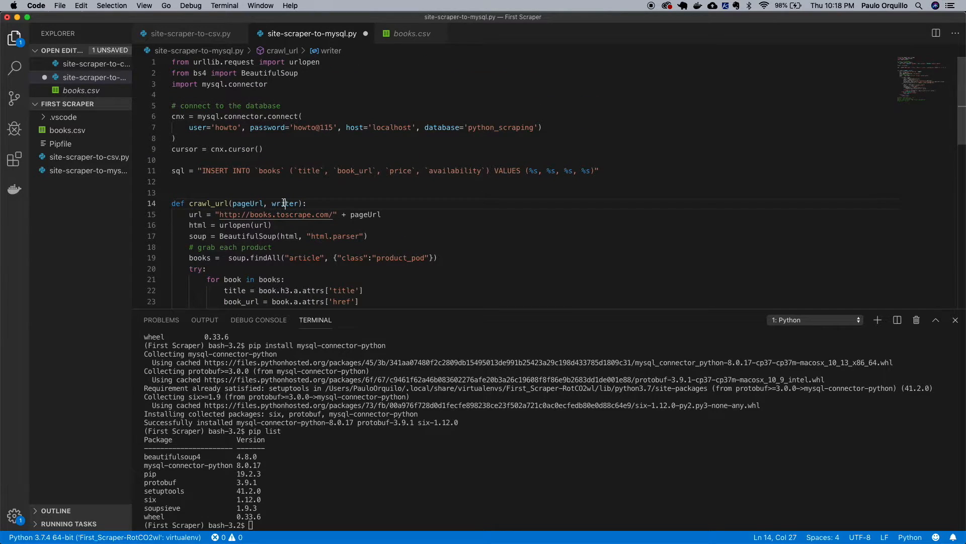
type("bool")
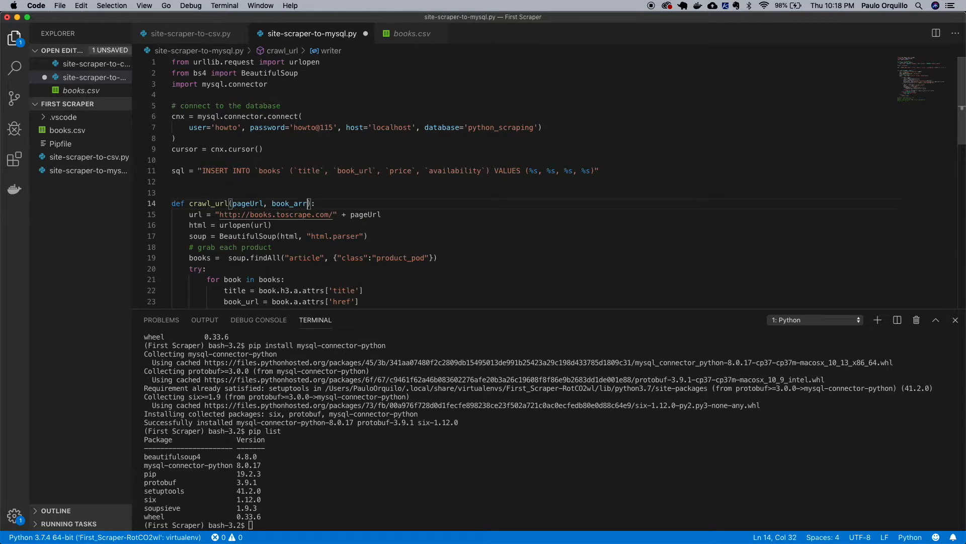
scroll("down", 3)
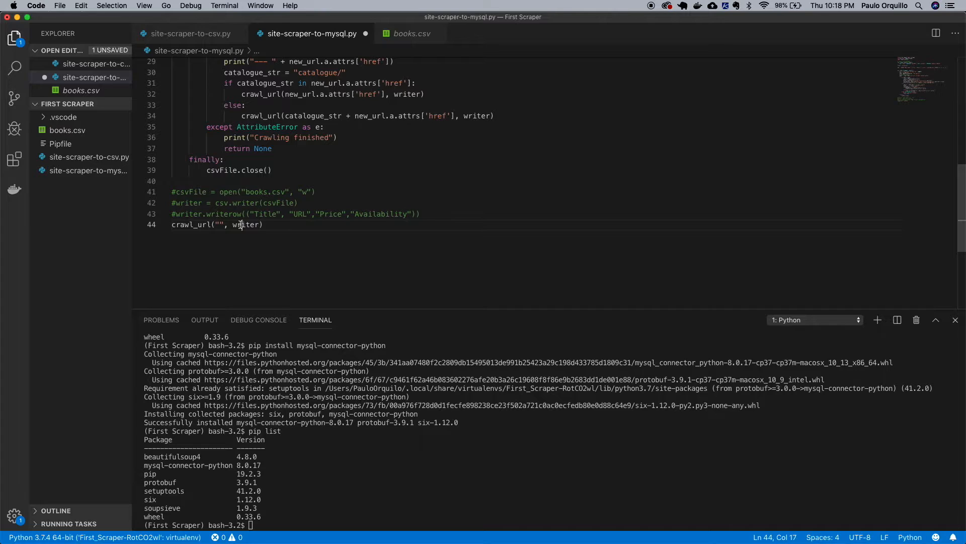
type("book_arr):")
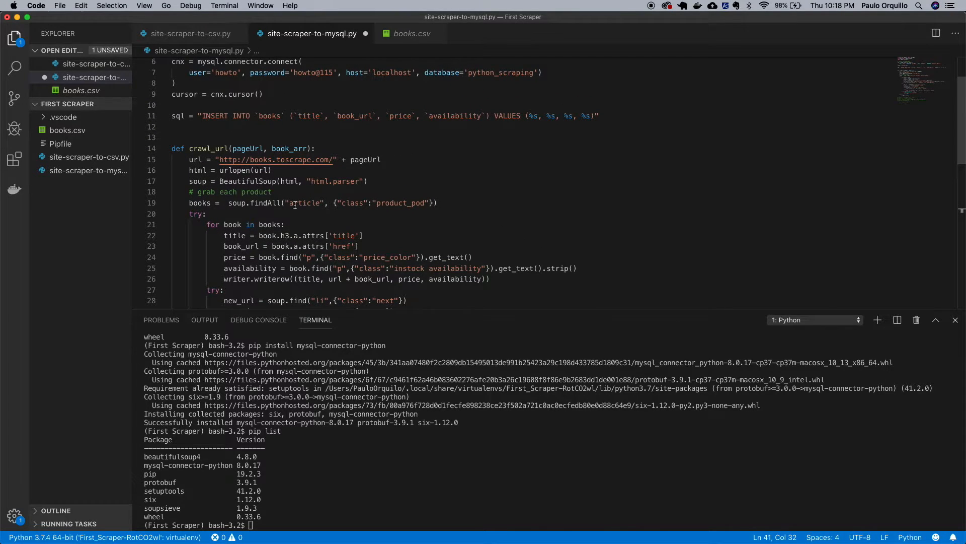
scroll("down", 3)
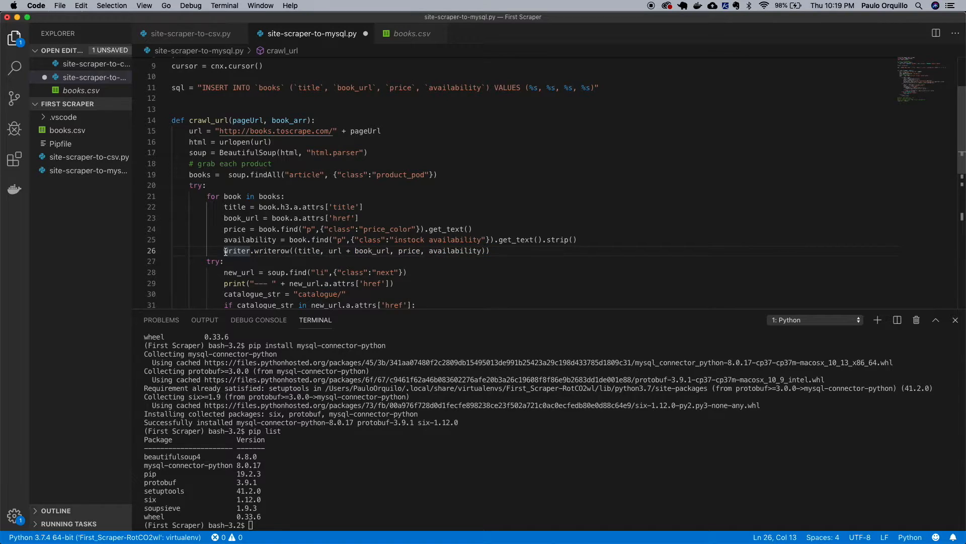
Step: Comment out writer.writerow and append the book field tuple to book_arr instead
type("#")
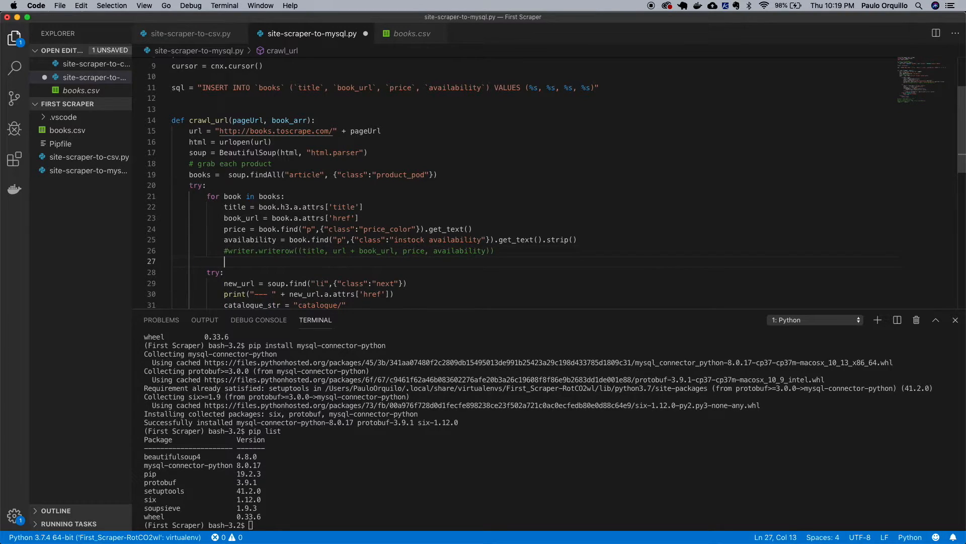
type("book_a")
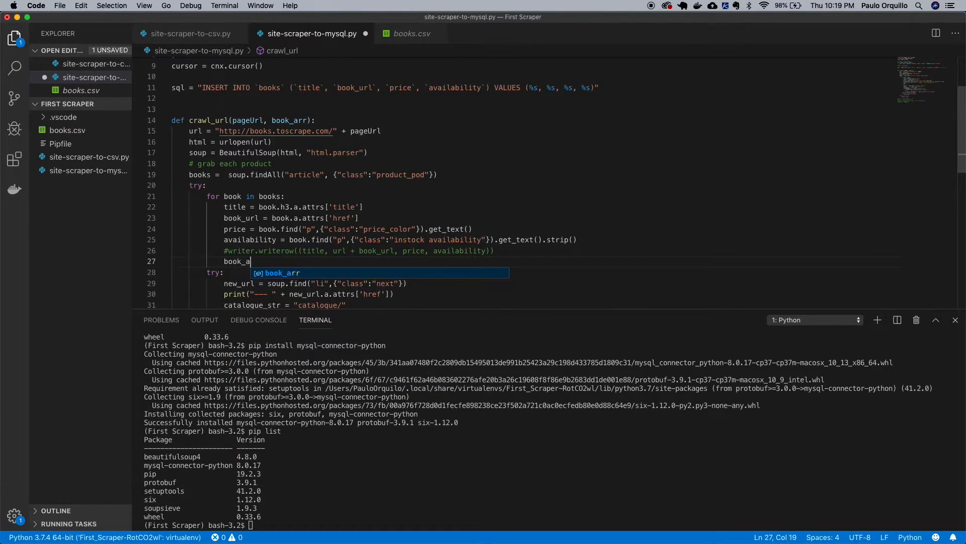
type("rr.append")
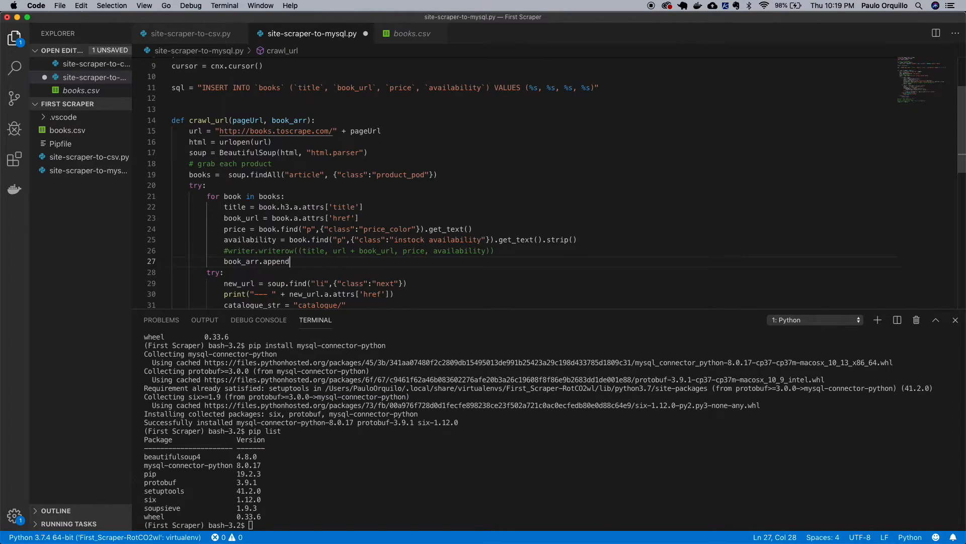
type("((")
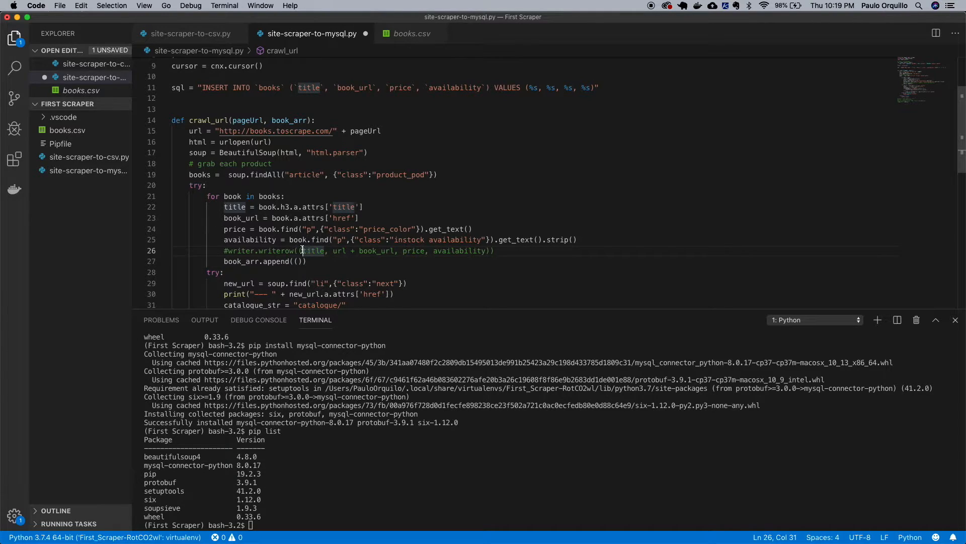
left_click_drag(302, 250, 486, 250)
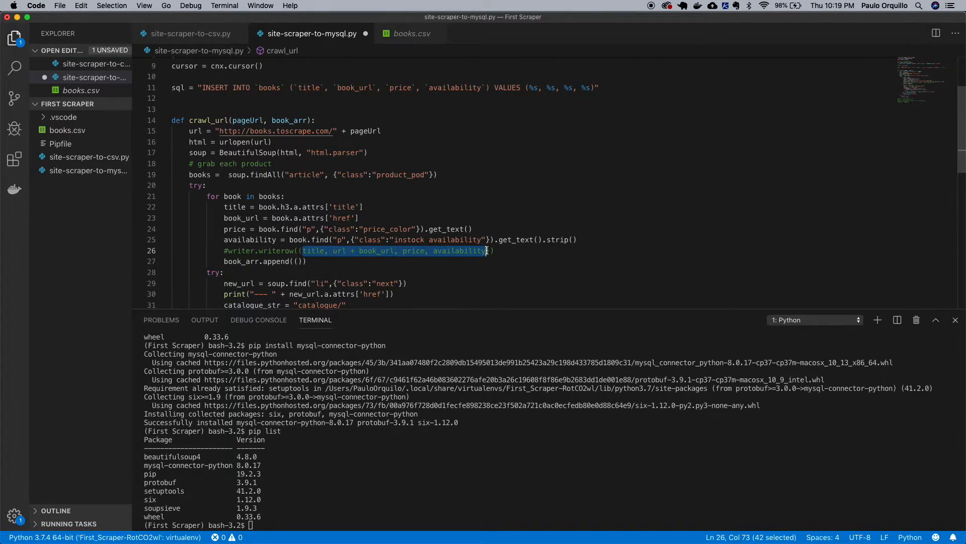
left_click(297, 261)
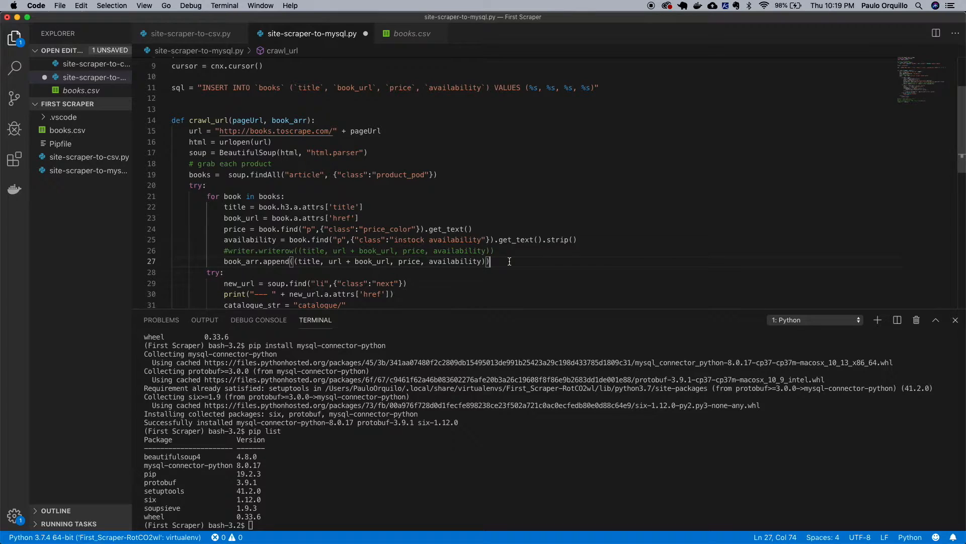
Step: Pass book_arr in the recursive calls and return book_arr from except and finally
scroll("down", 3)
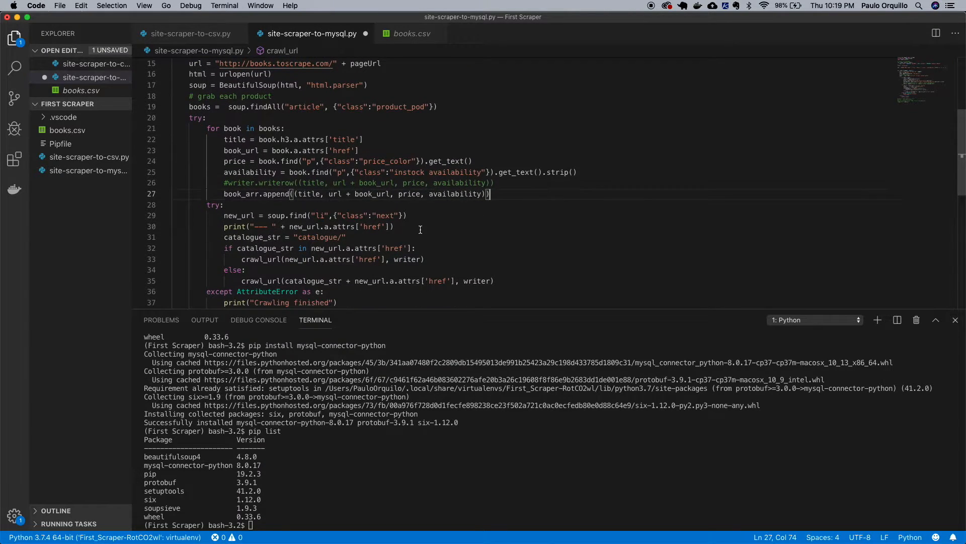
mouse_move(293, 220)
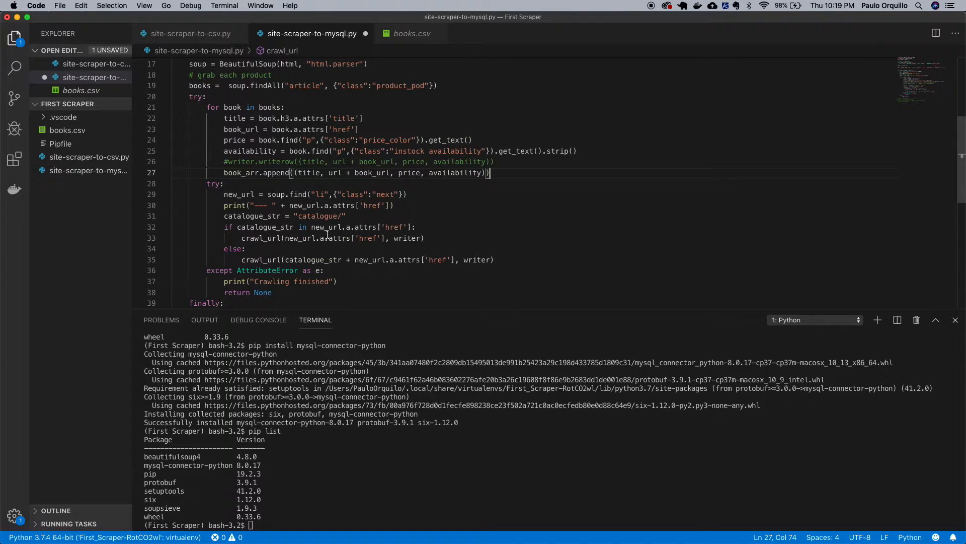
scroll("down", 3)
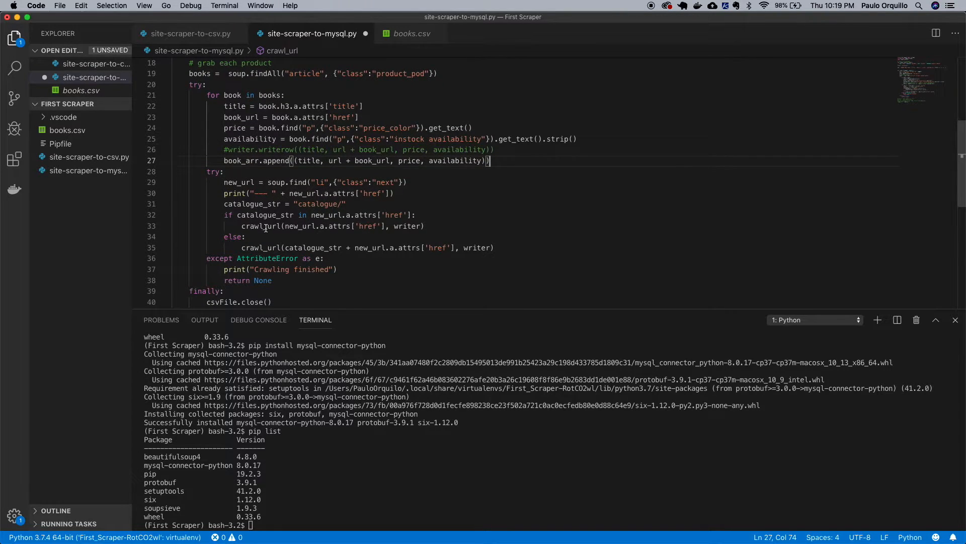
scroll("up", 3)
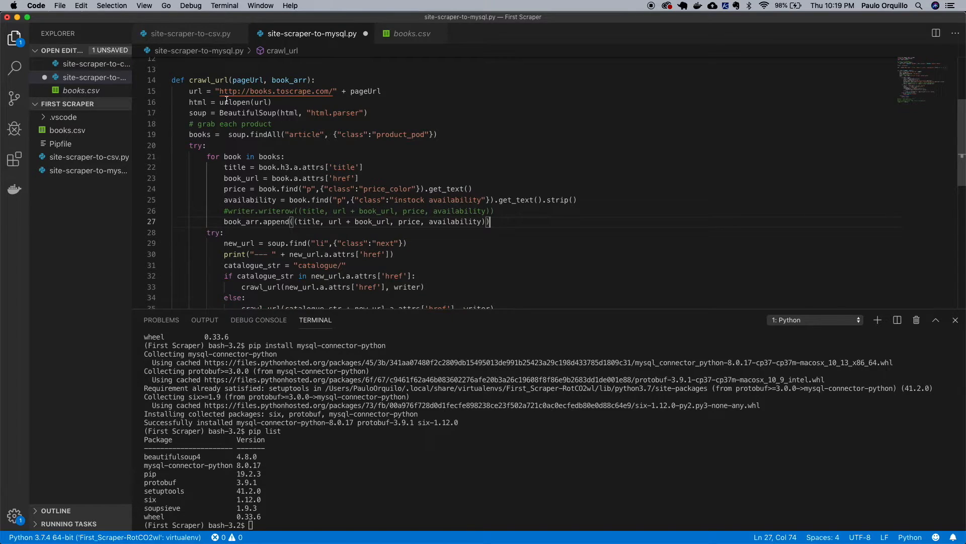
double_click(407, 233)
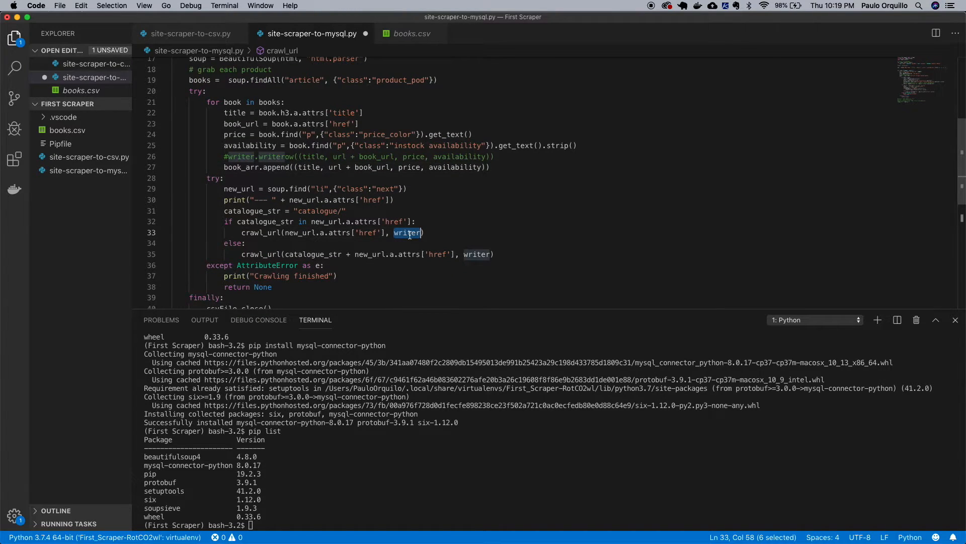
type("book_a")
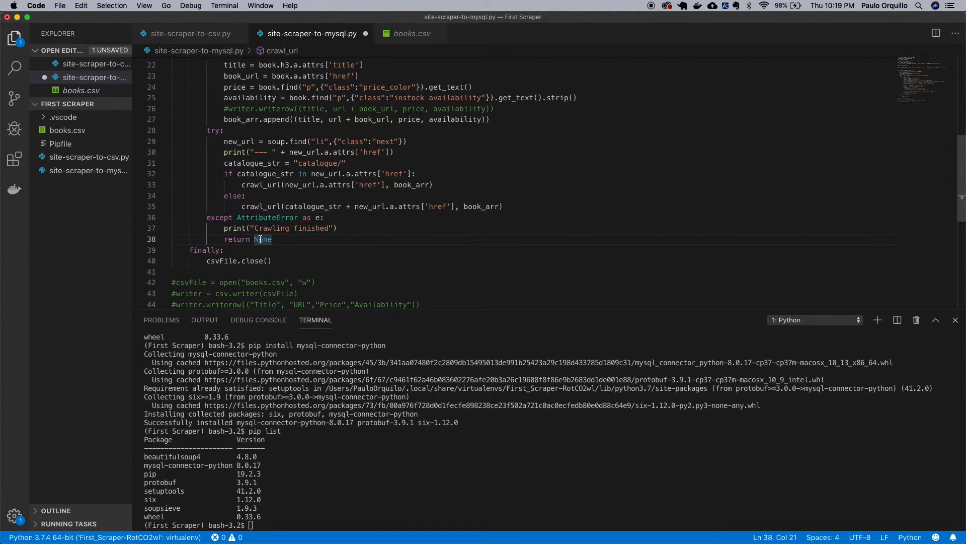
type("book_arr")
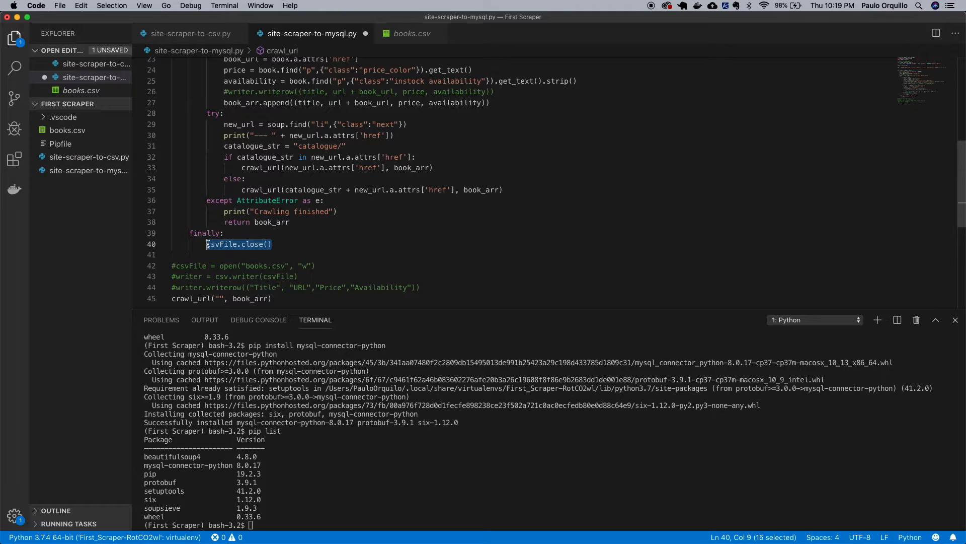
type("return book_arr")
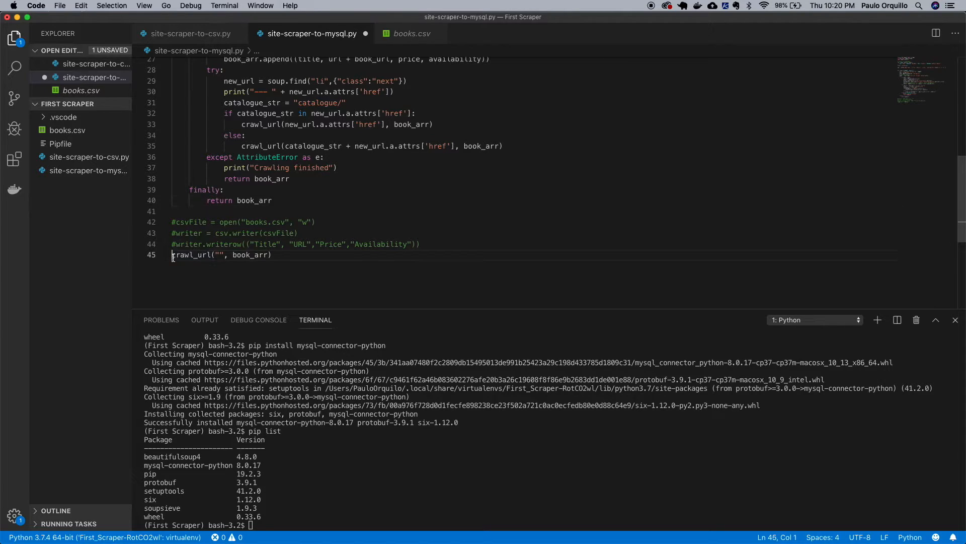
Step: Assign book_arr = crawl_url(...) and add print(len(book_arr))
type("book_arr =")
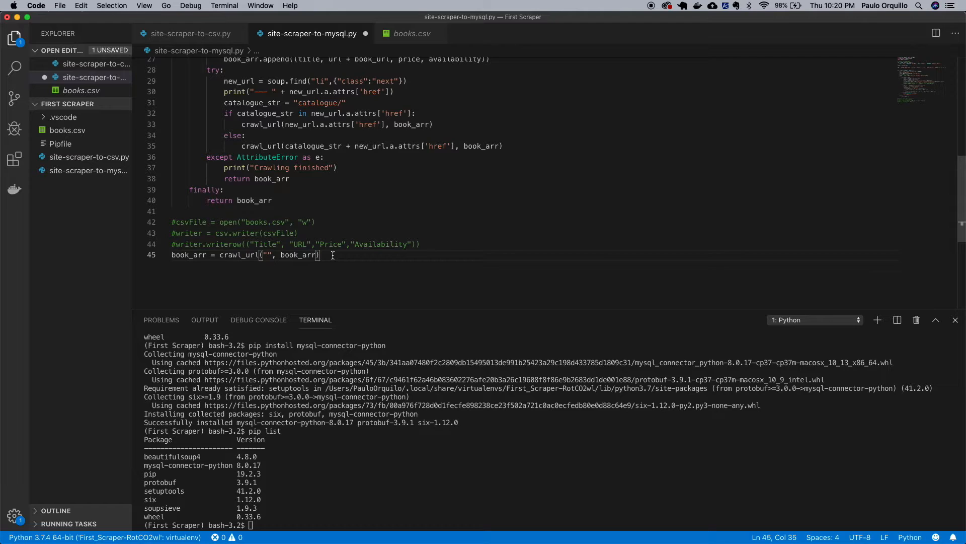
type("p")
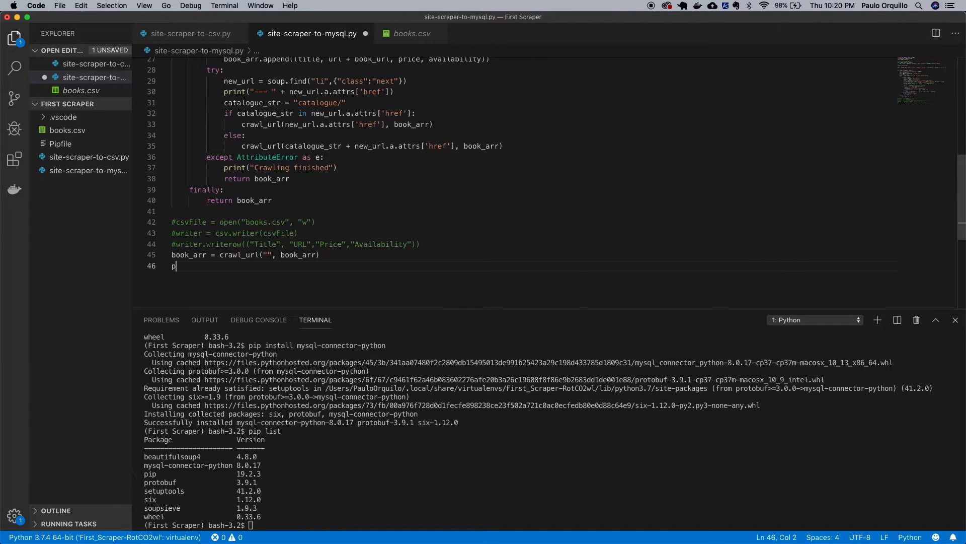
type("rint(book")
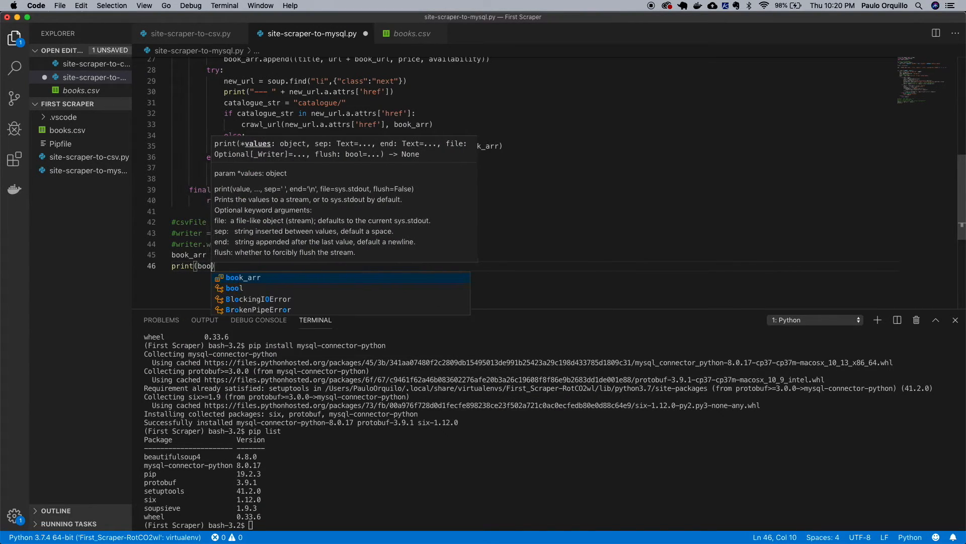
type("leng")
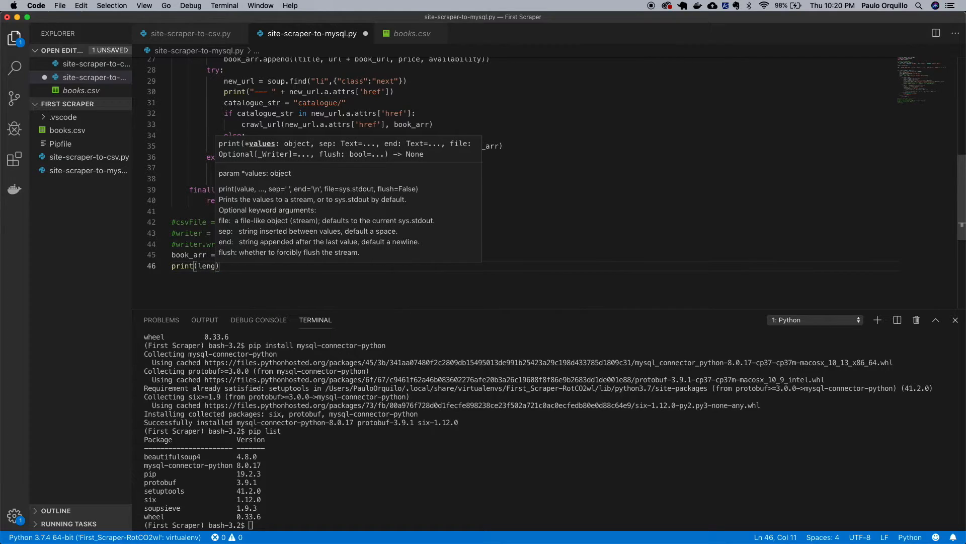
type("book_arr")
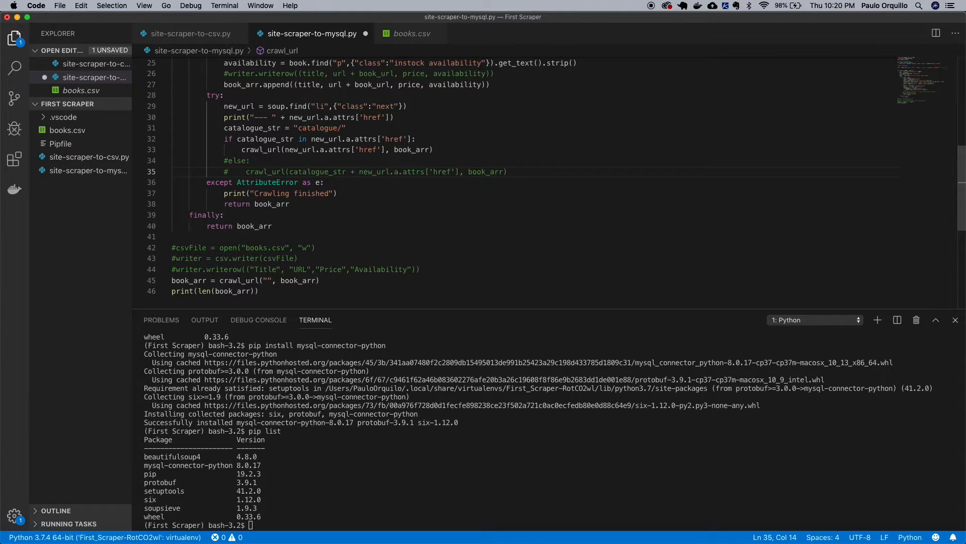
Step: Run python site-scraper-to-mysql.py twice, hitting a syntax error then a NameError
type("python")
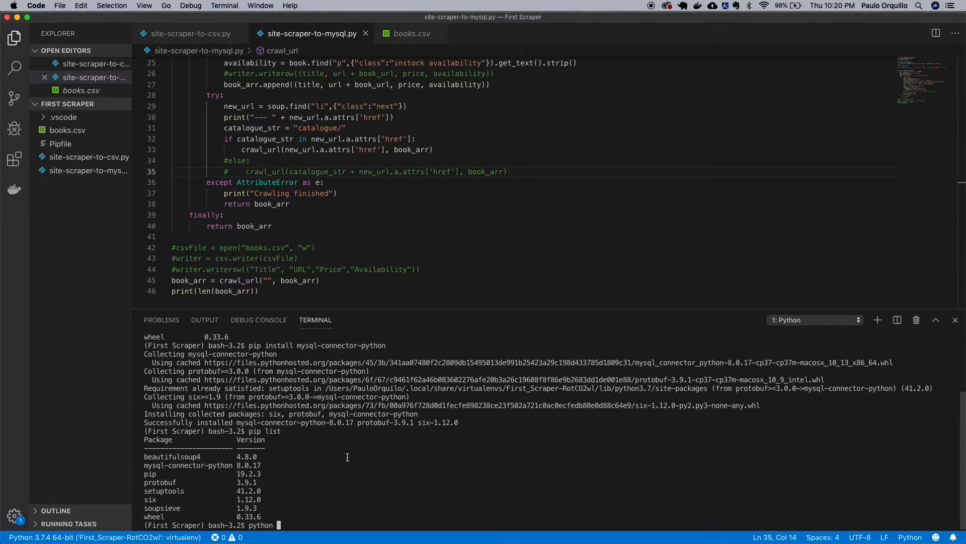
type("site-scraper-to-mysql.py")
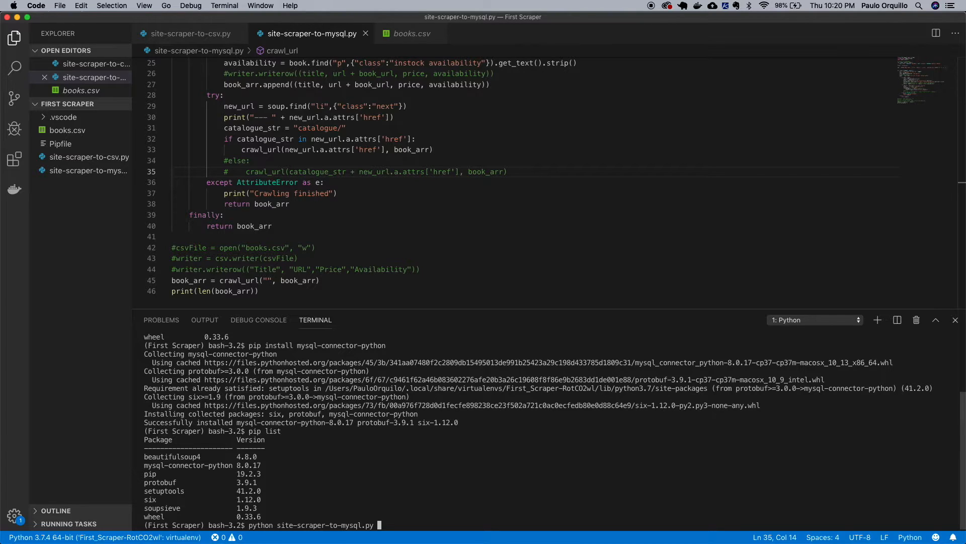
key("enter")
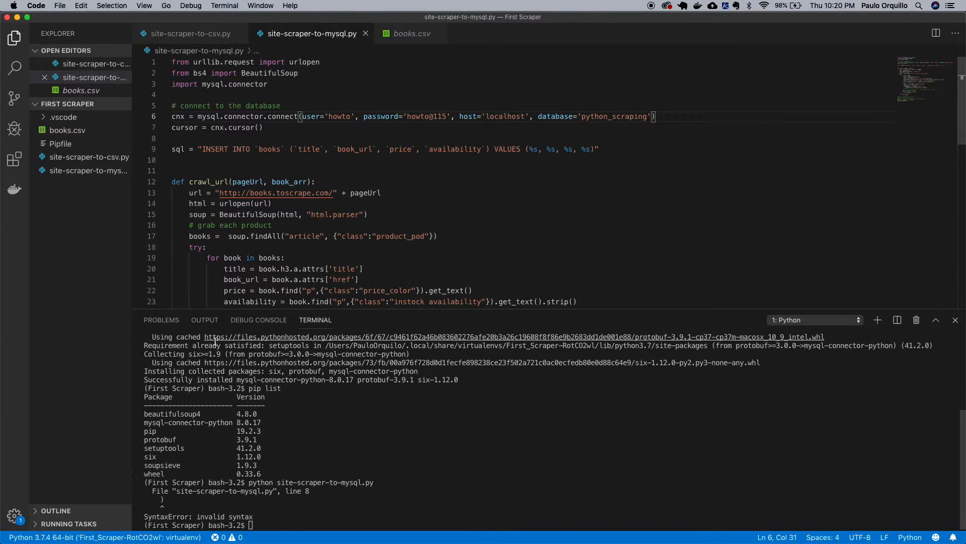
type("python site-scraper-to-mysql.py")
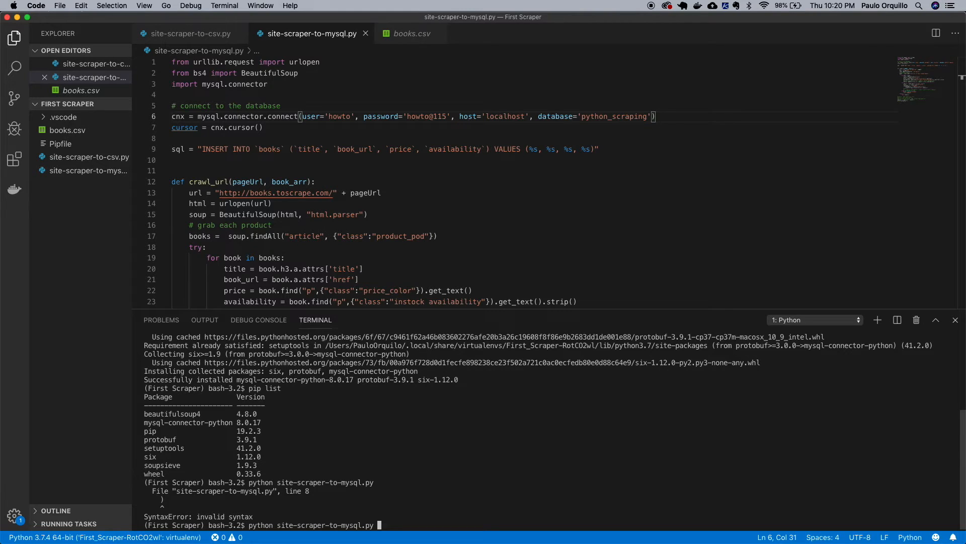
key("Return")
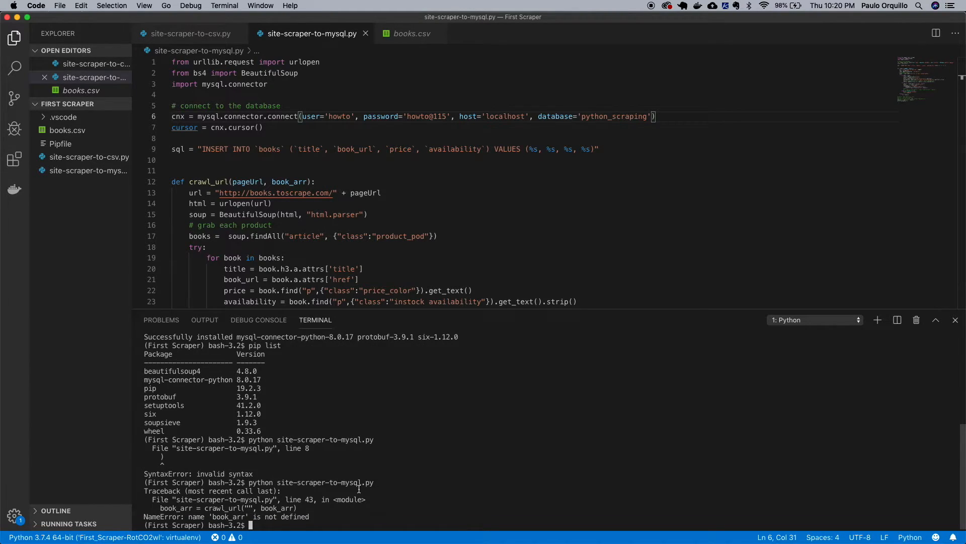
Step: Replace the book_arr argument on line 43 with an empty list []
double_click(222, 508)
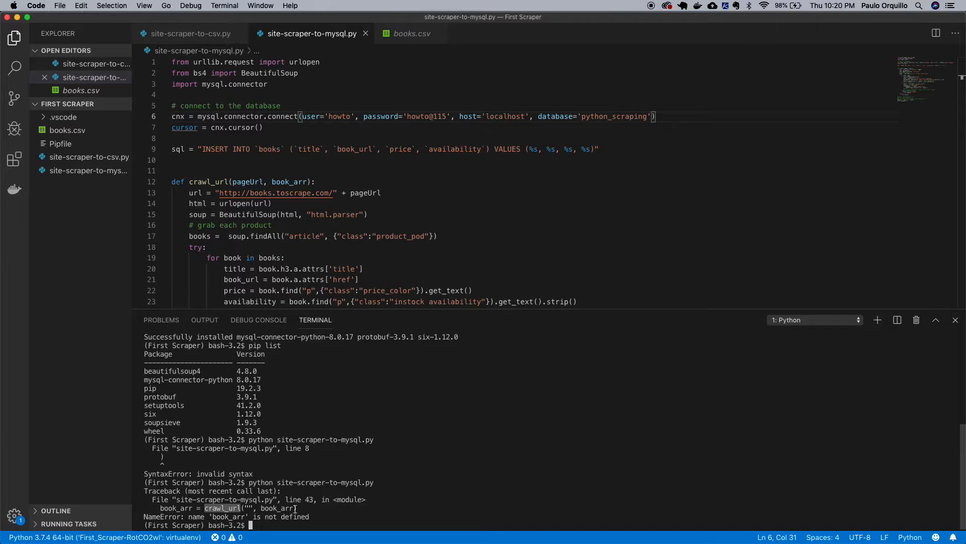
scroll("down", 3)
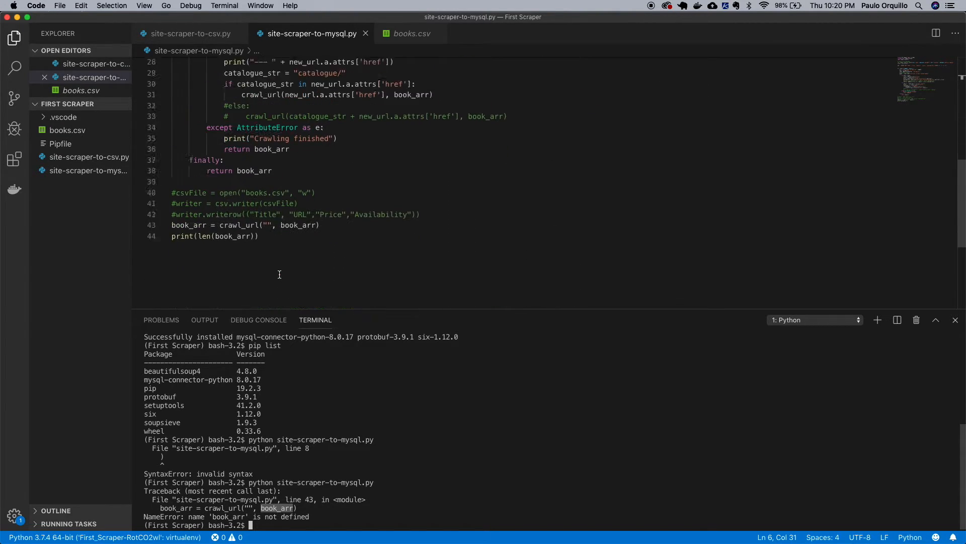
double_click(297, 211)
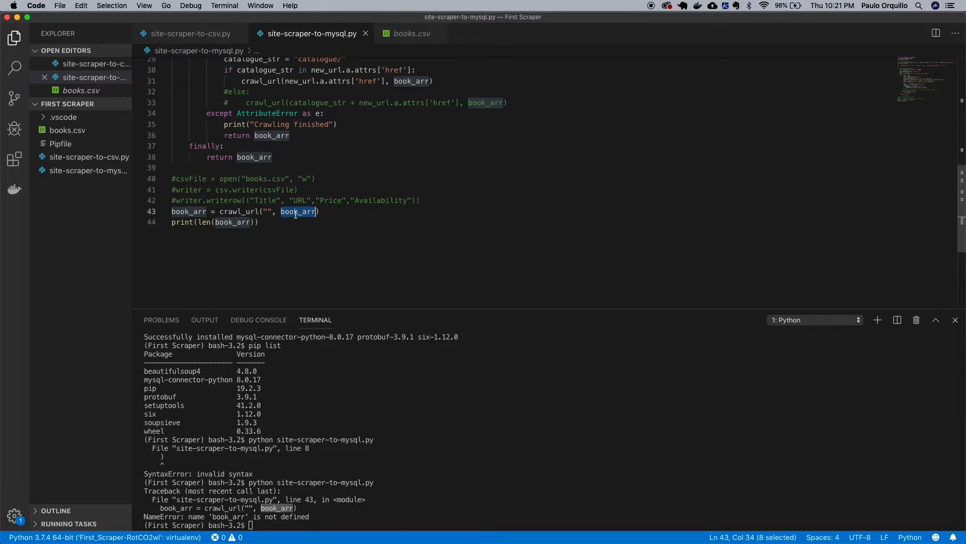
type("[]")
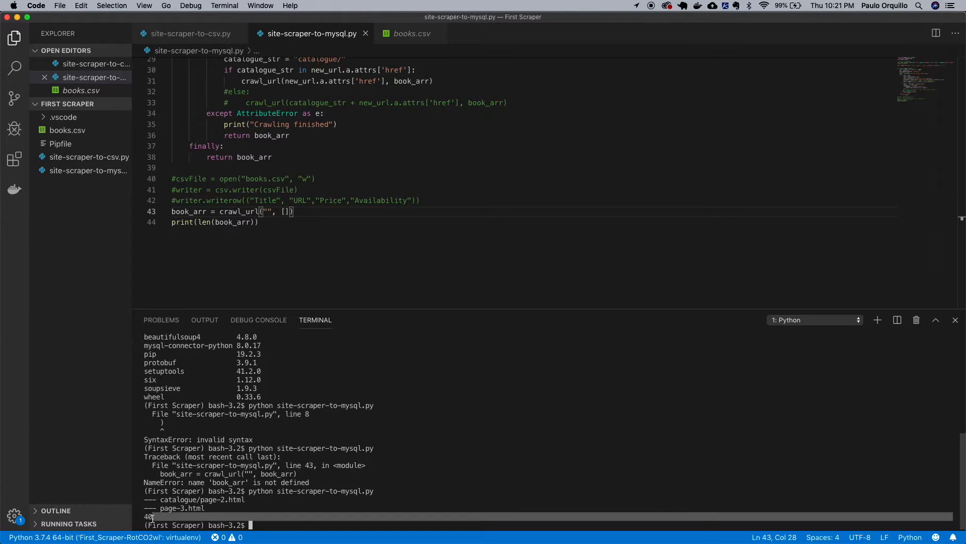
double_click(205, 222)
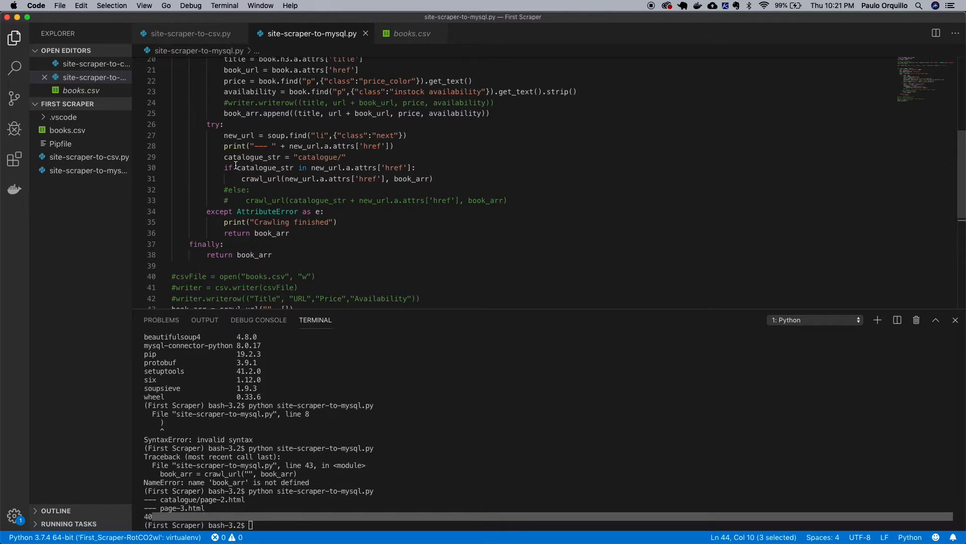
left_click(259, 167)
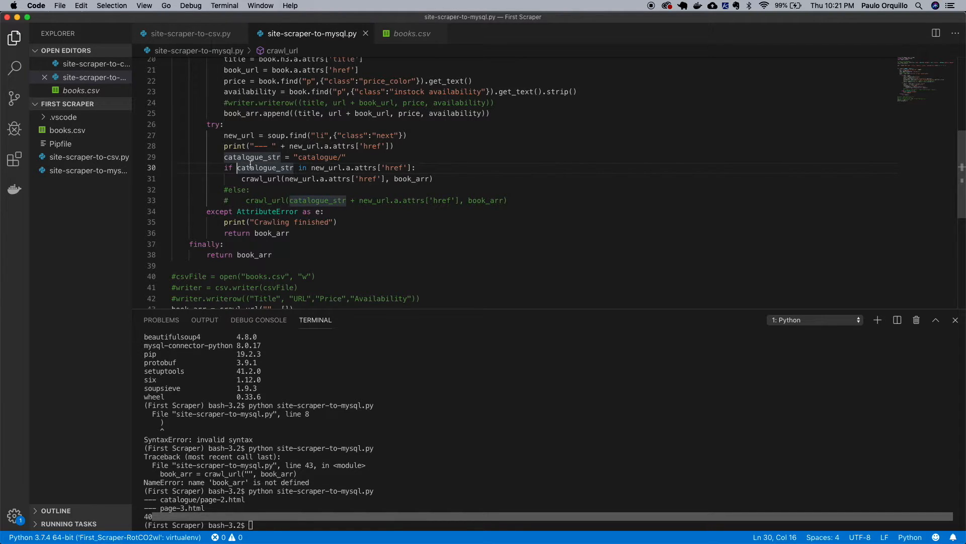
double_click(297, 178)
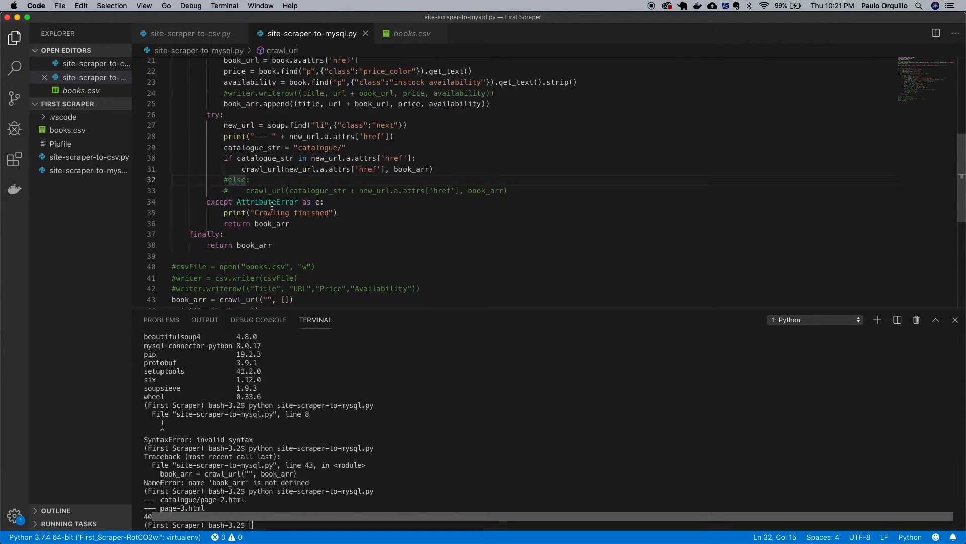
left_click(230, 179)
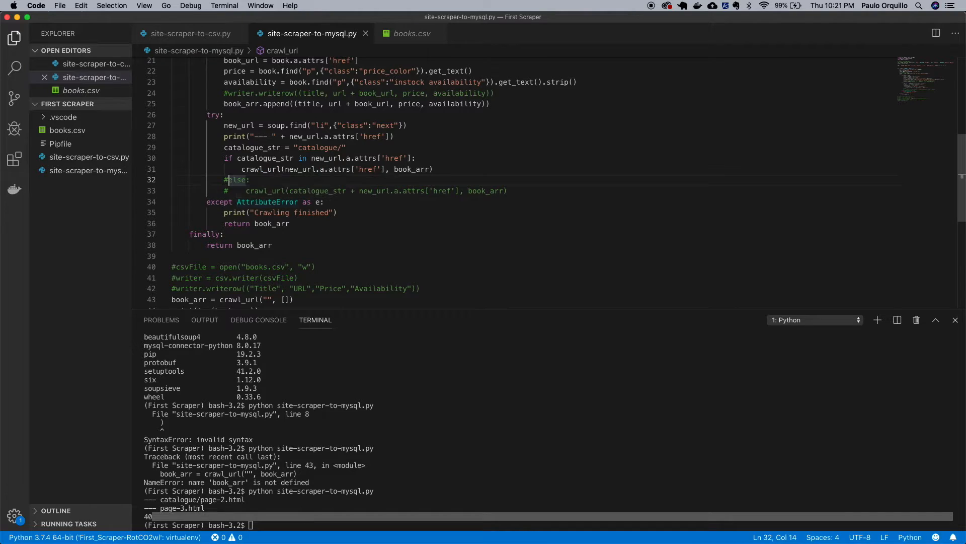
scroll("down", 3)
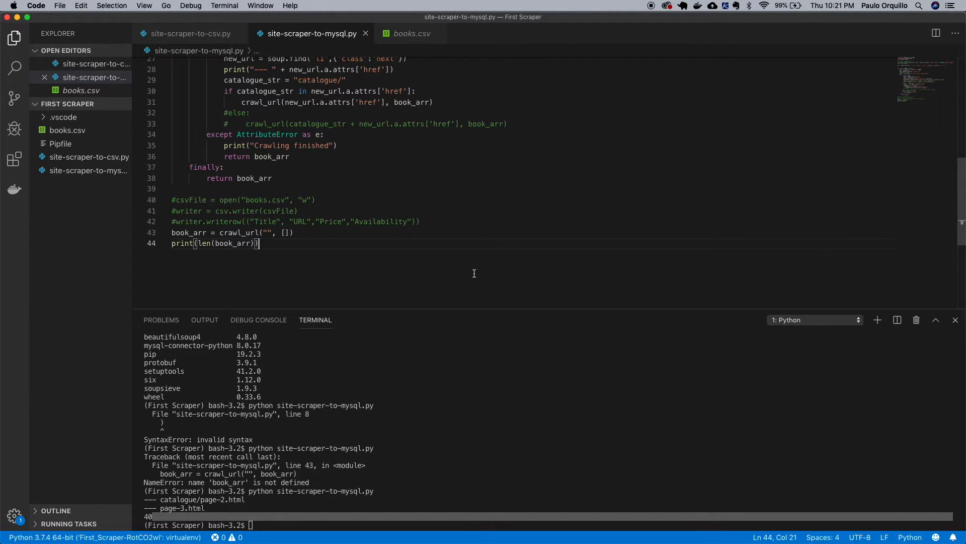
mouse_move(280, 245)
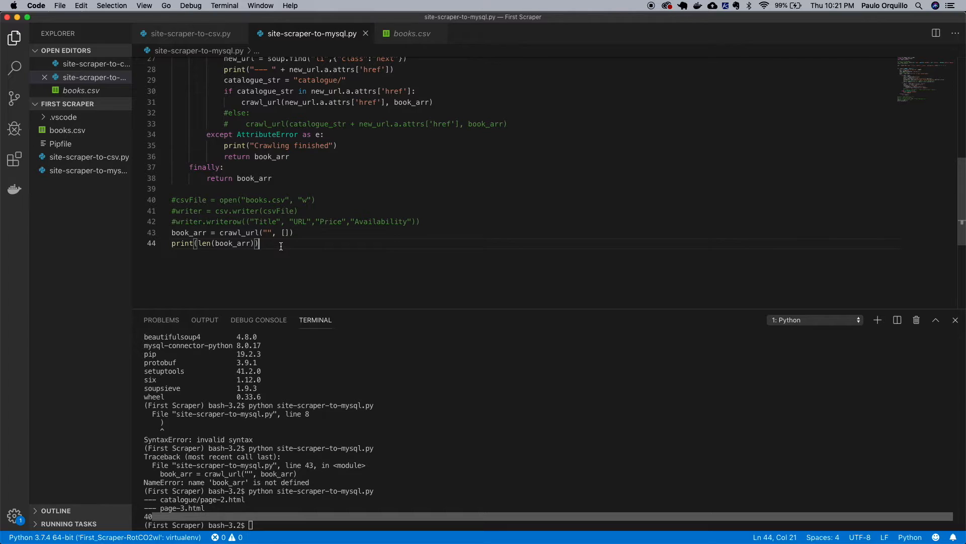
Step: Add cursor.executemany(sql, book_arr) at the end of the script
type("cursor")
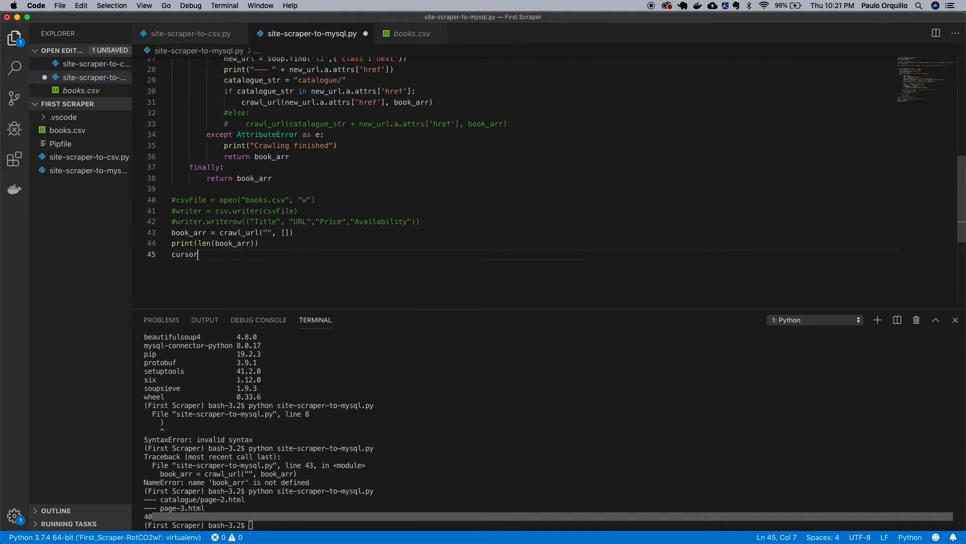
type(".e")
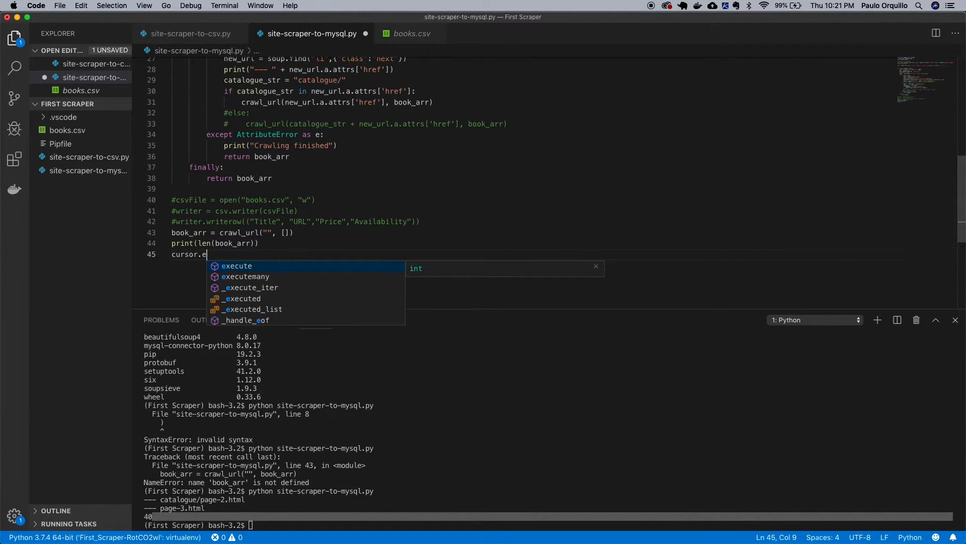
type("xecutemany")
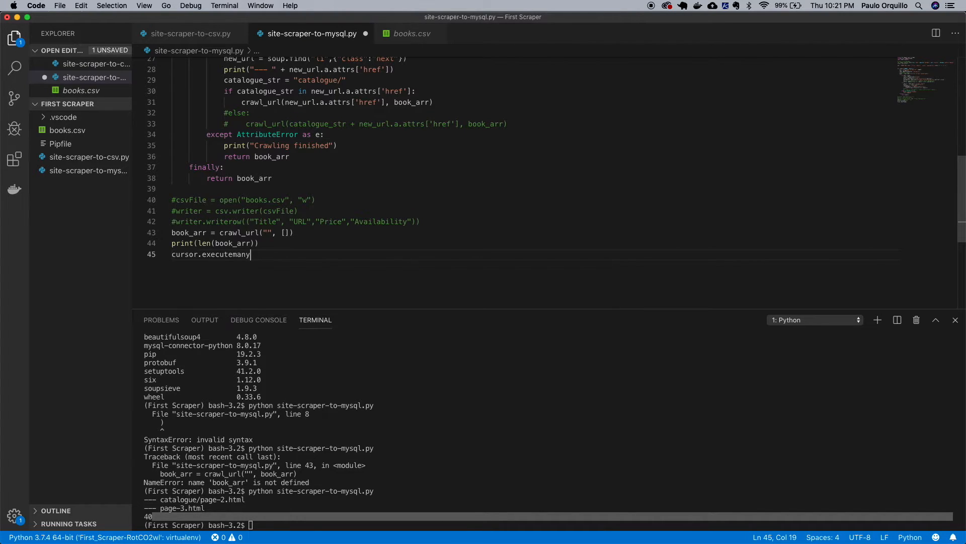
type("(")
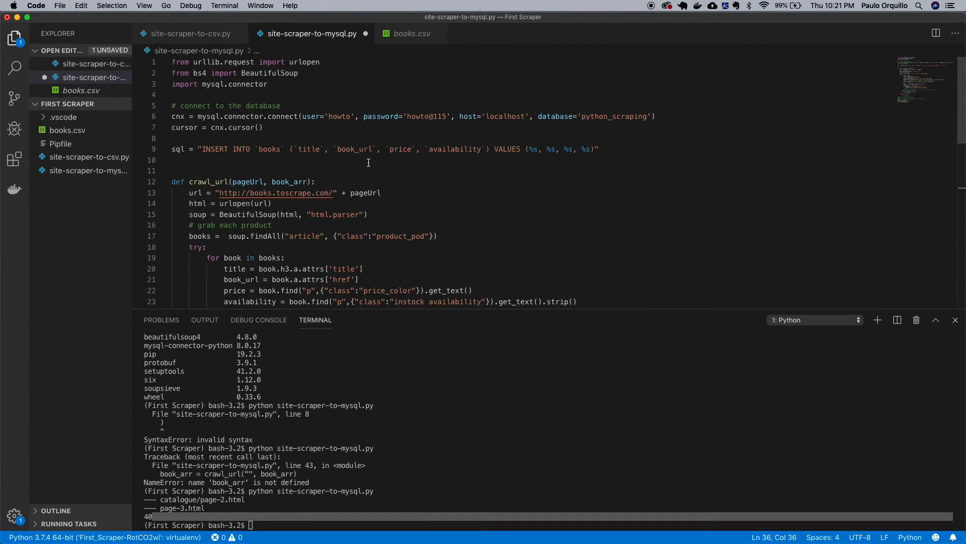
scroll("down", 3)
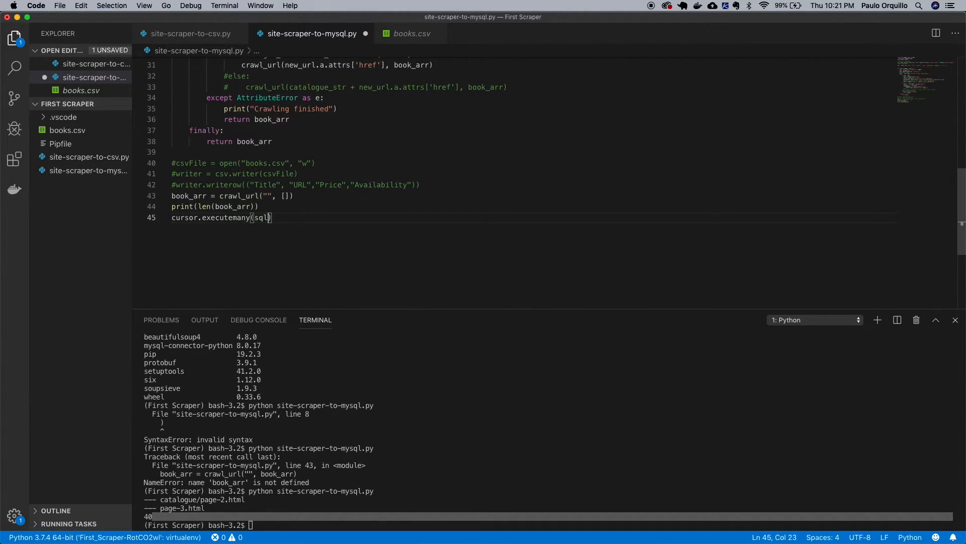
type(", book_arr")
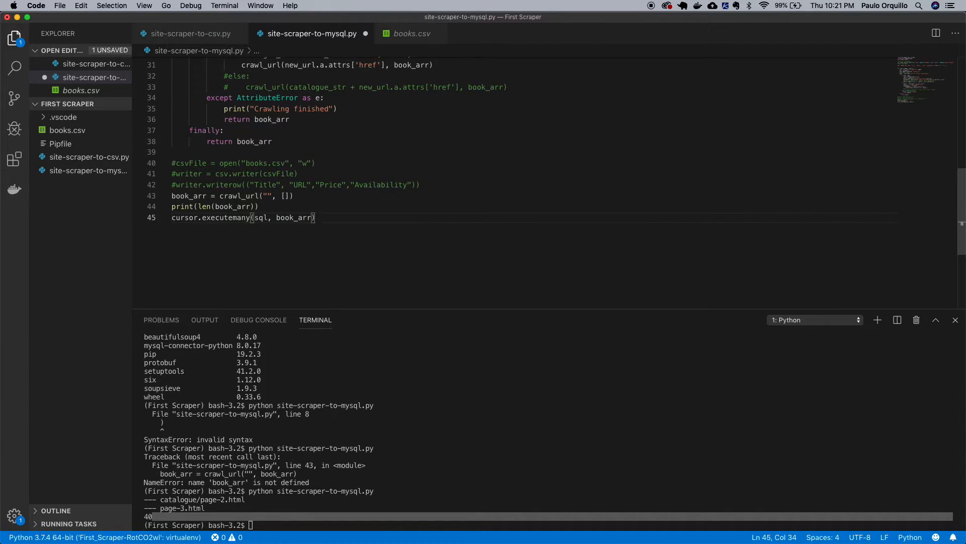
Step: Add cnx.commit(), cursor.close() and cnx.close(), then start rerunning the script
type("cn")
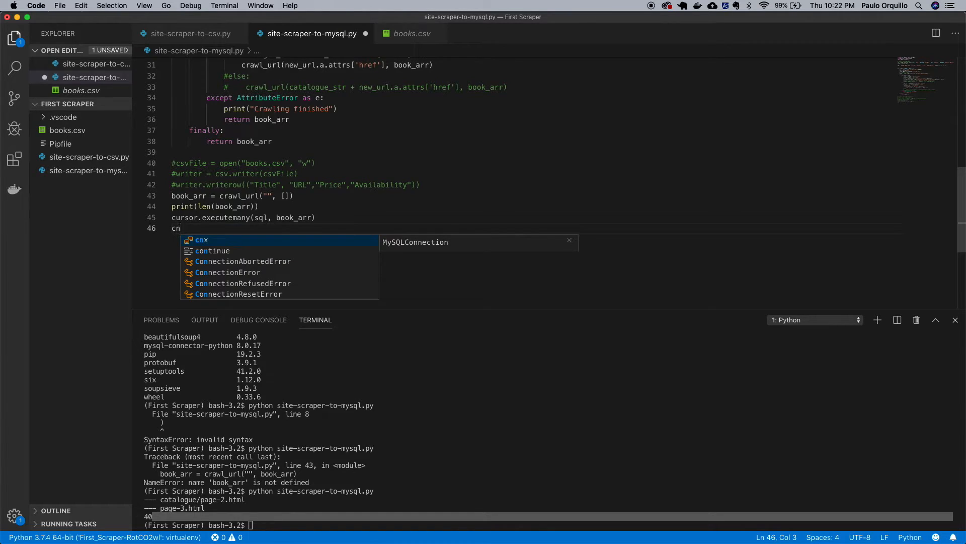
type("x.")
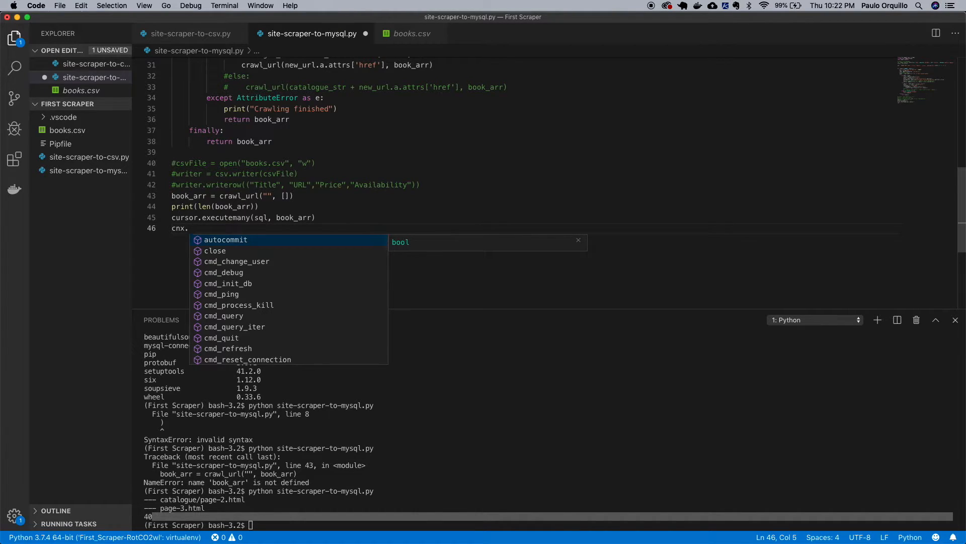
type("commit(")
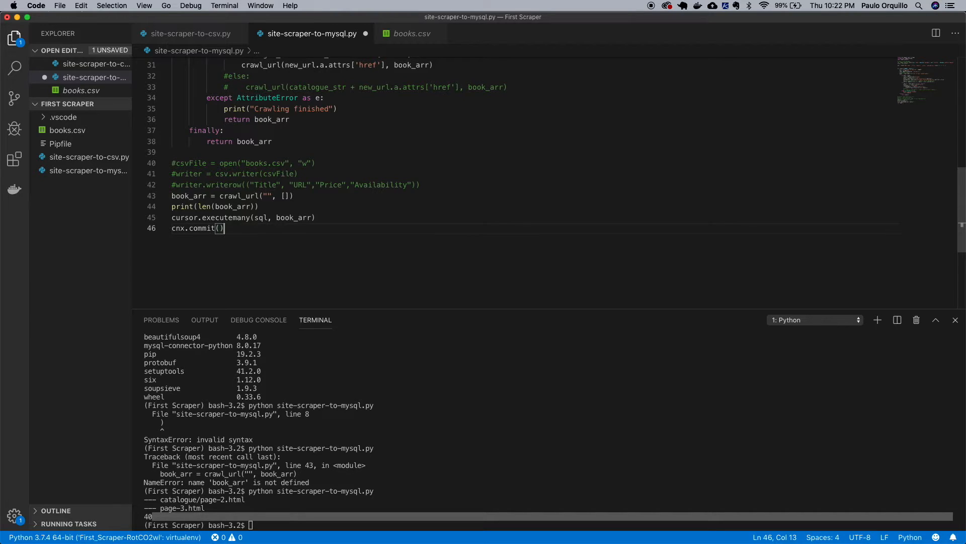
type("cursor.c")
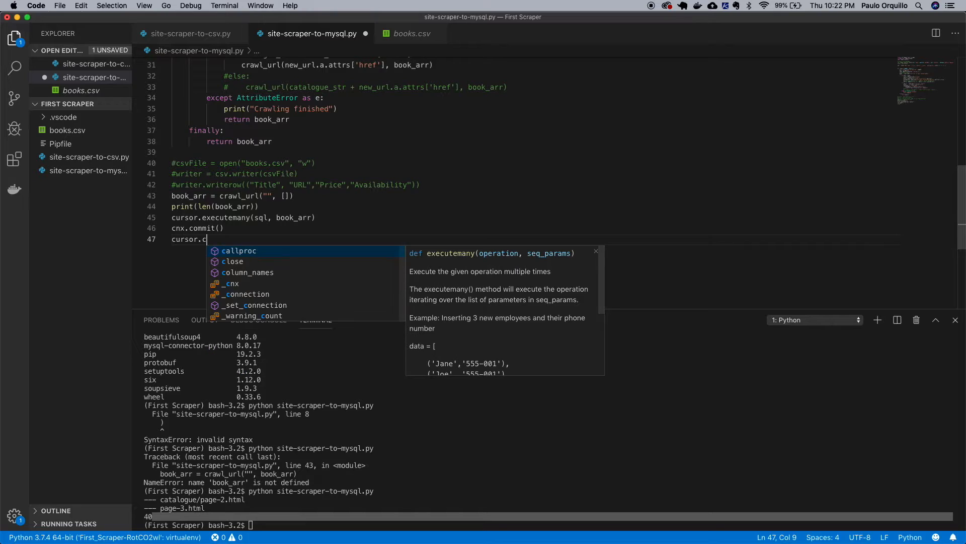
type("lose()")
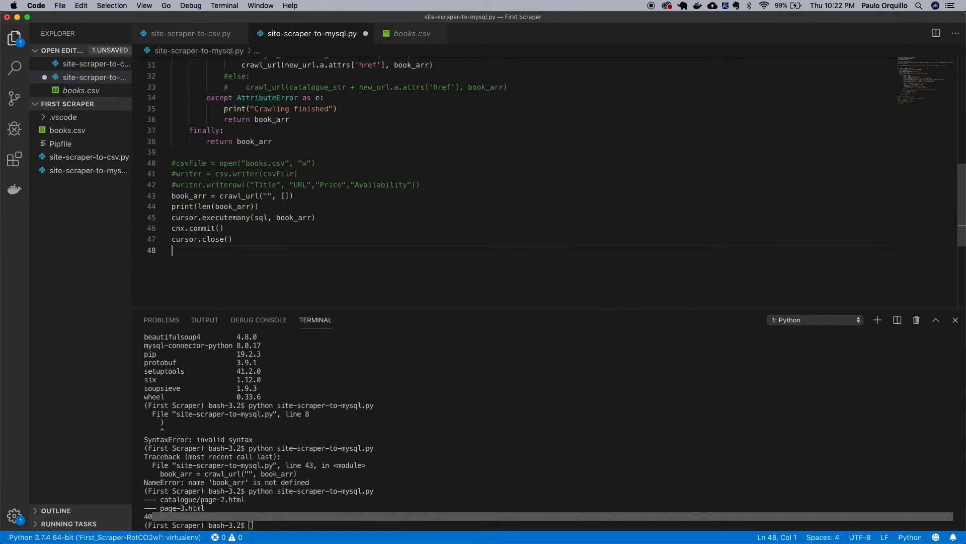
type("cnx.close(")
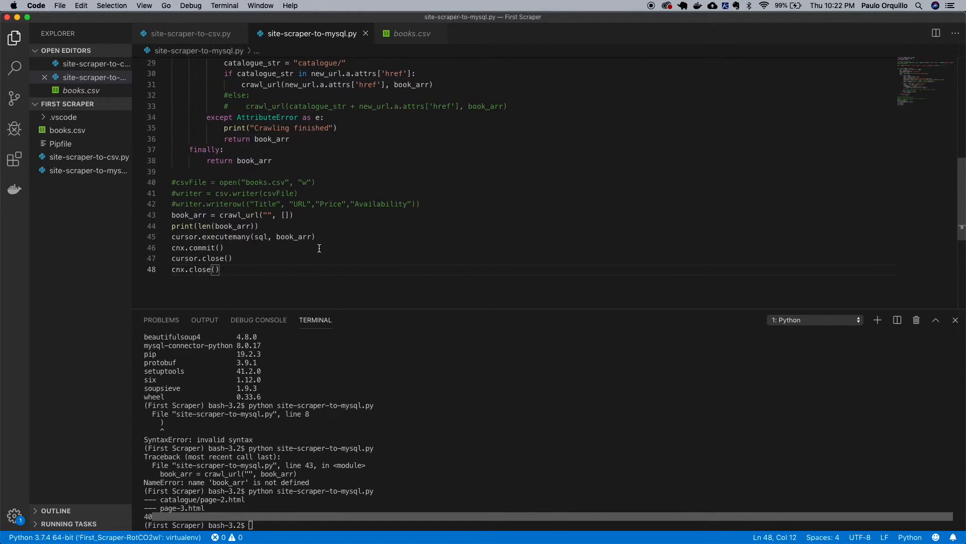
type("python site-scraper-to-mysql.py")
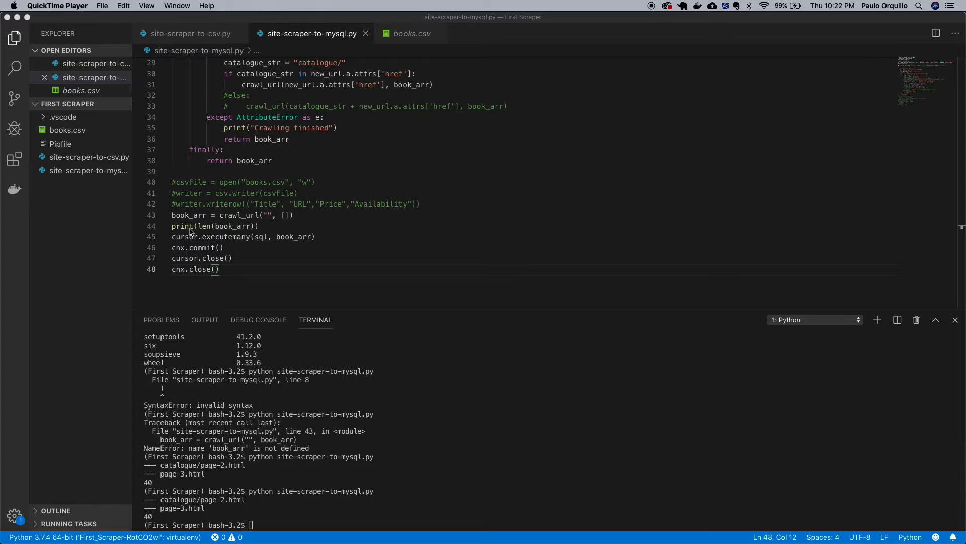
mouse_move(250, 264)
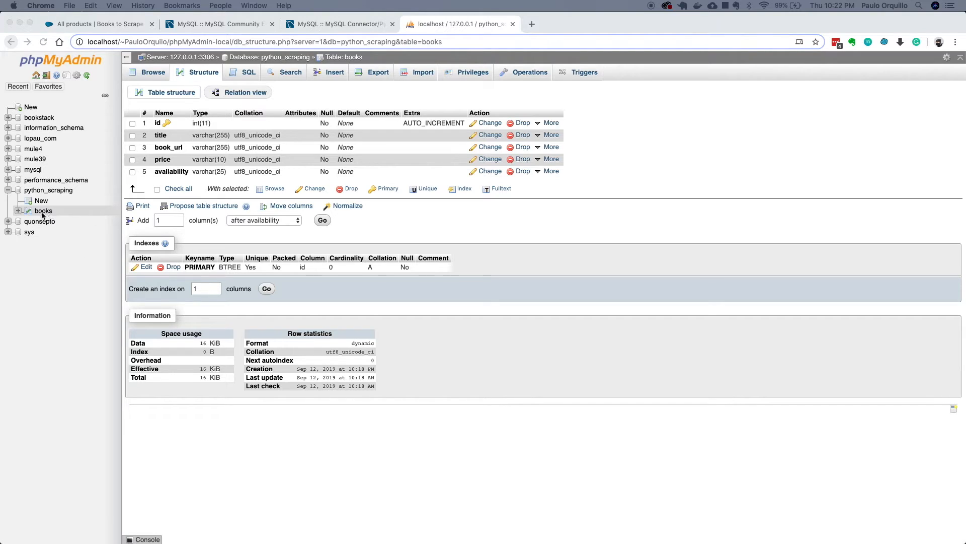
Step: Browse the books table and delete all rows, 1-25 then 26-40, confirming each
left_click(153, 72)
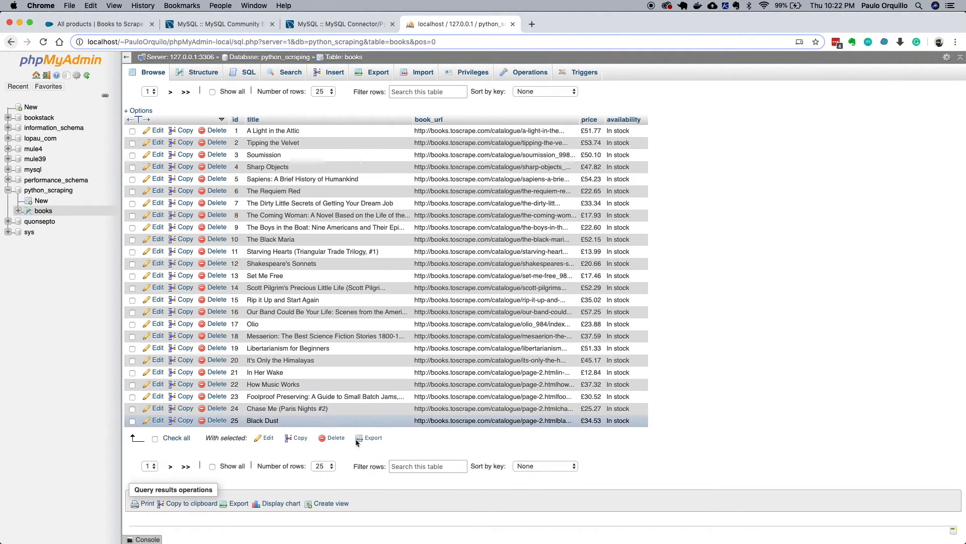
left_click(154, 438)
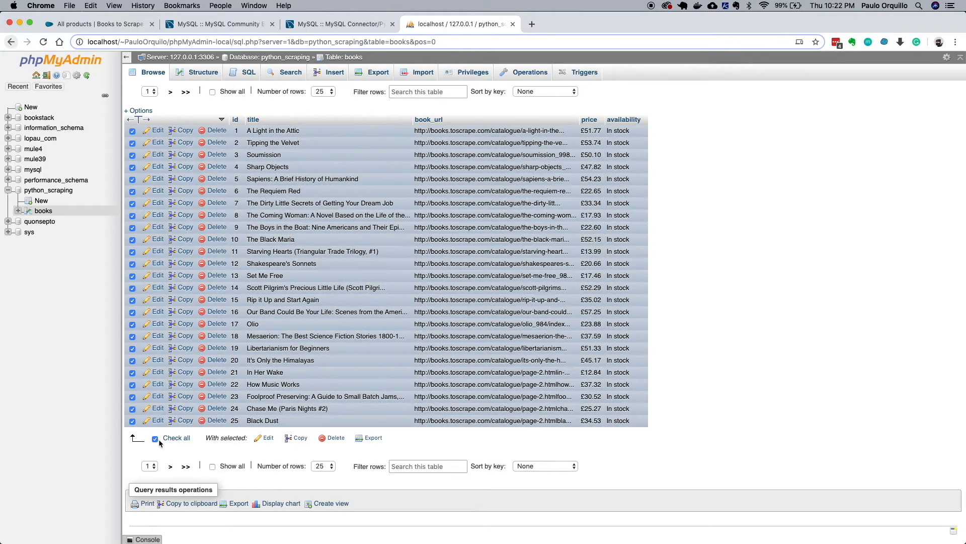
left_click(336, 437)
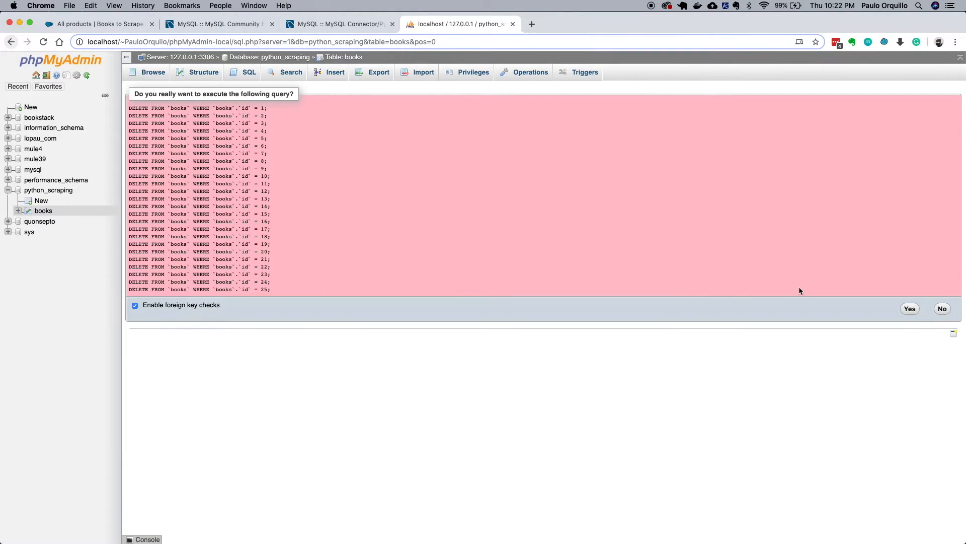
left_click(910, 308)
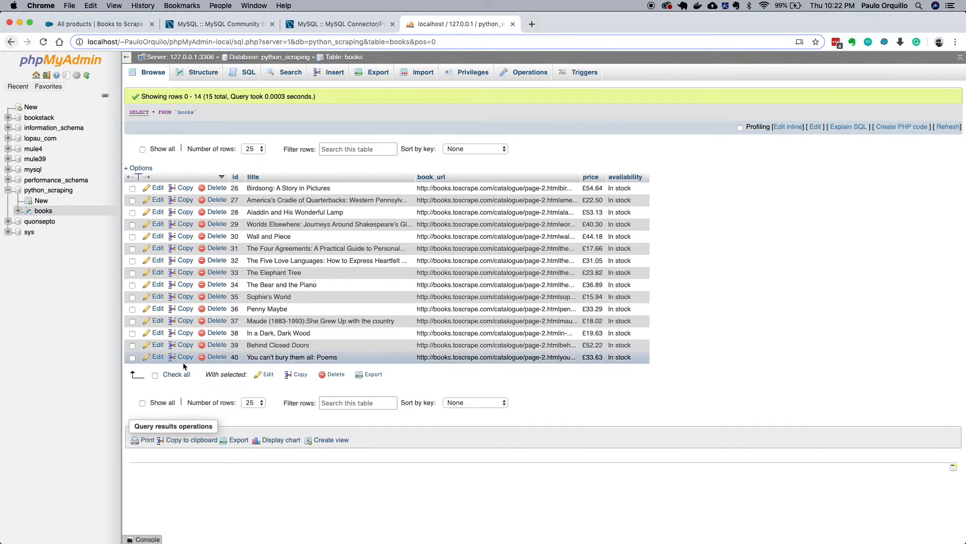
left_click(335, 374)
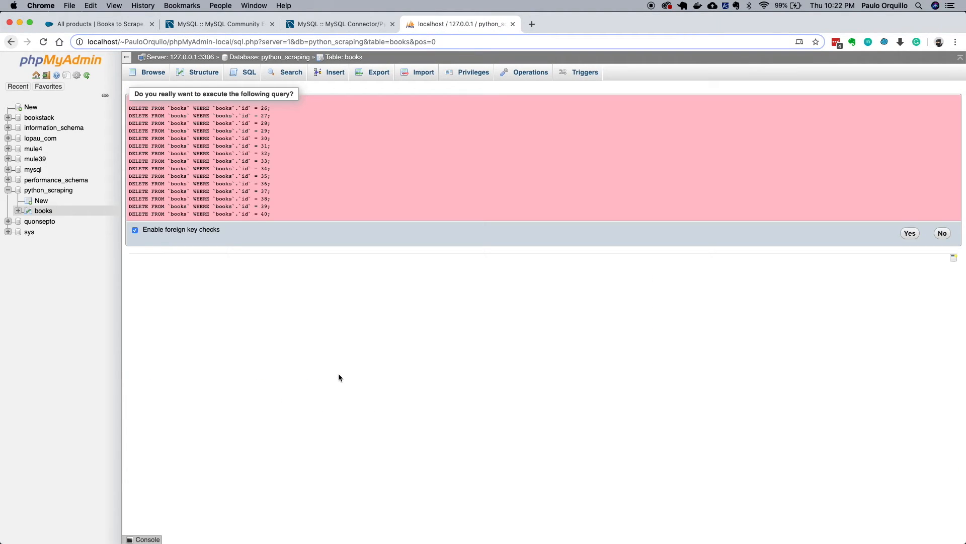
left_click(910, 233)
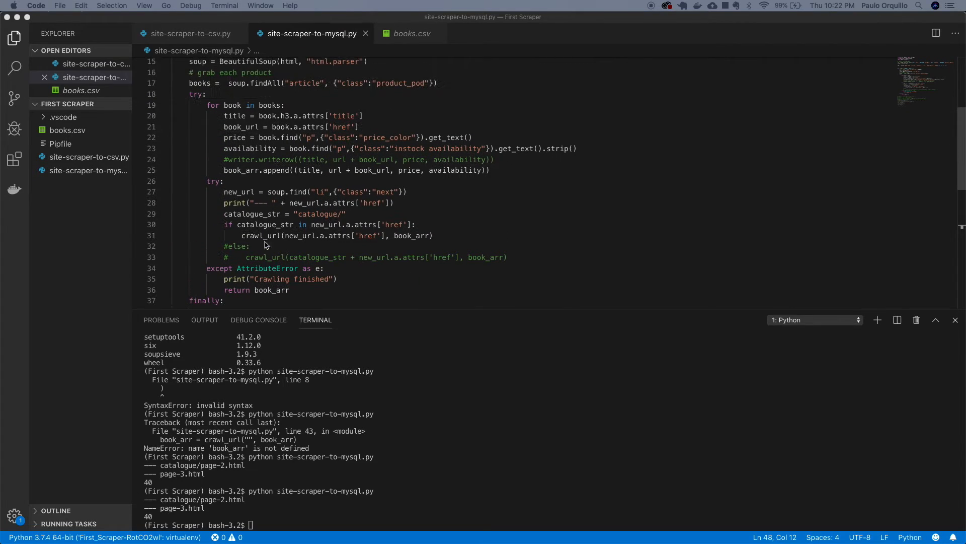
Step: Replace the old CSV and book-count lines with the book_arr insert logic
double_click(236, 246)
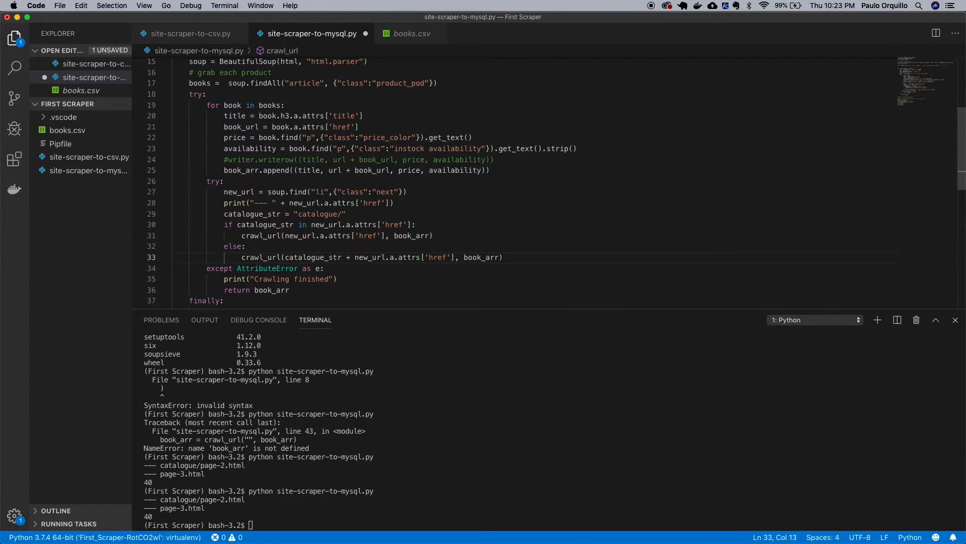
scroll("down", 3)
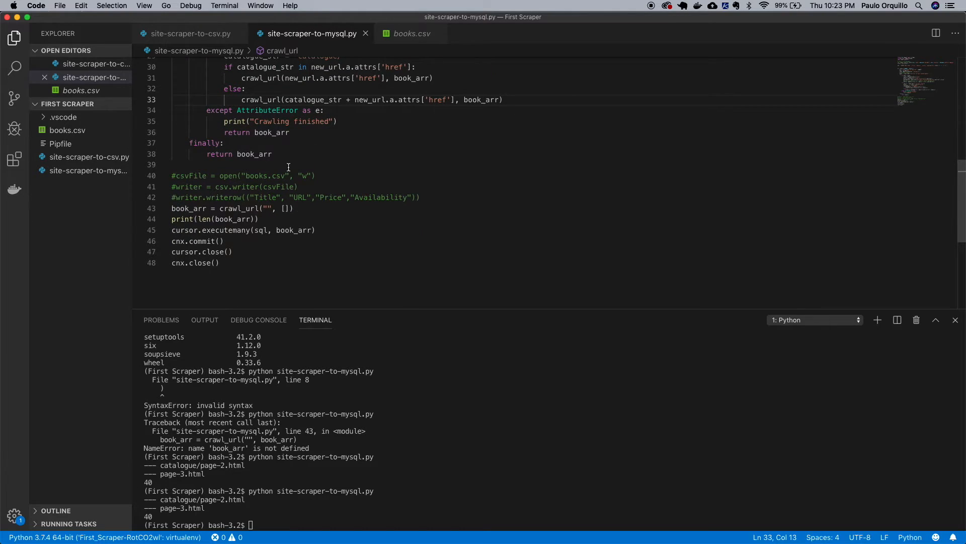
left_click_drag(172, 175, 171, 197)
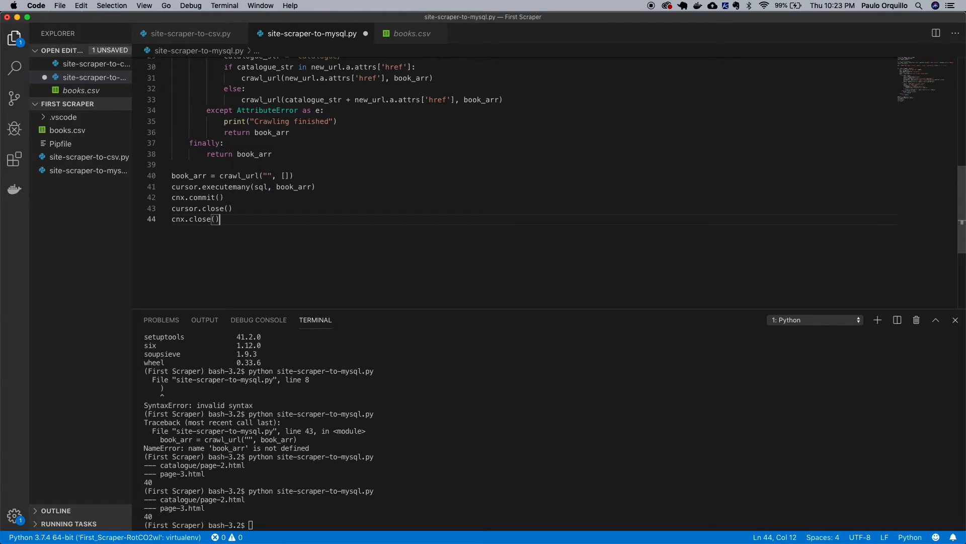
type("book_arr")
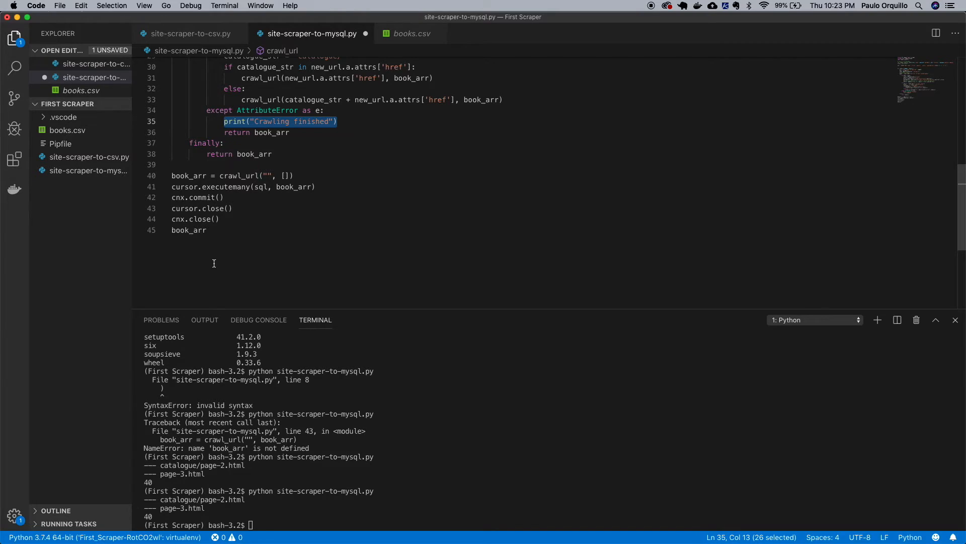
Step: Add a "Database insert finished" print at the end and run python site-scraper-to-mysql.py
left_click(208, 230)
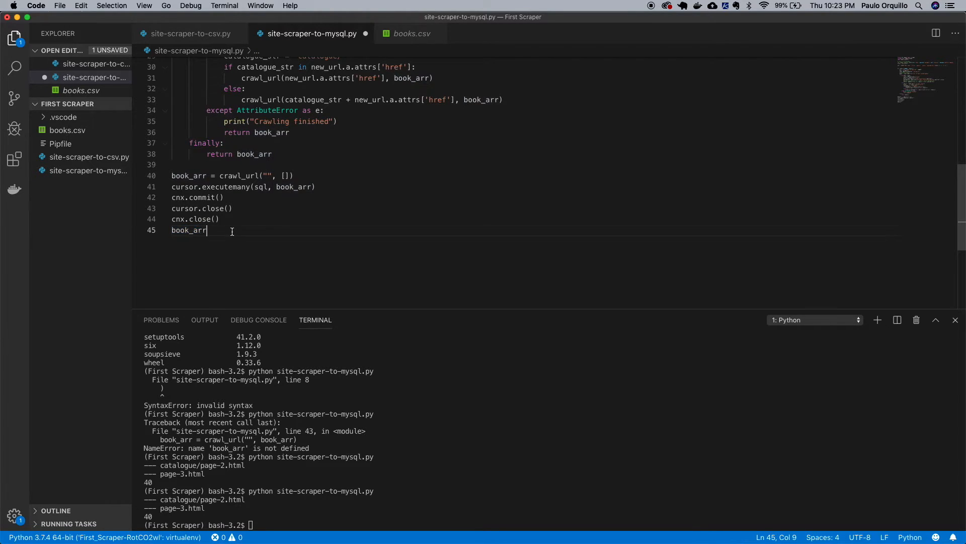
type("print(\"Crawling finished\")")
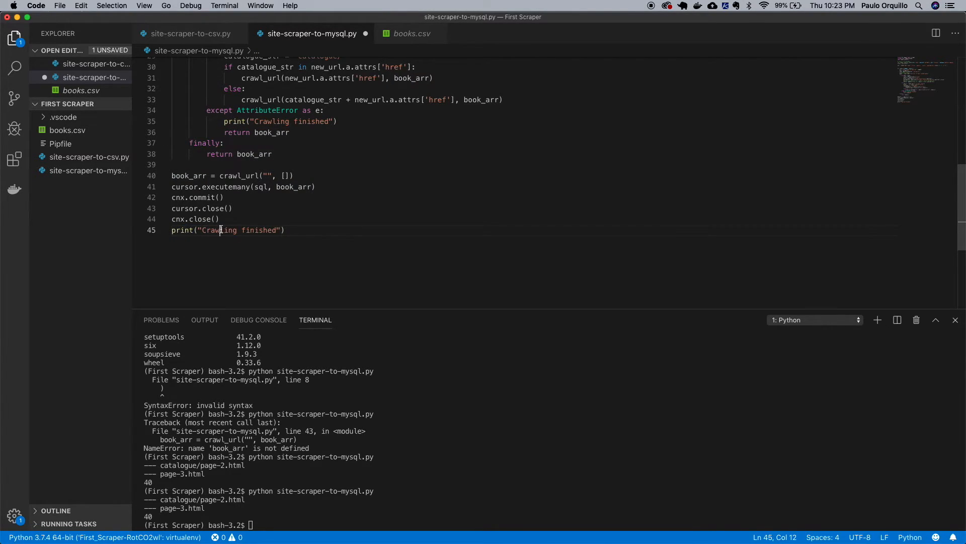
type("Database insert")
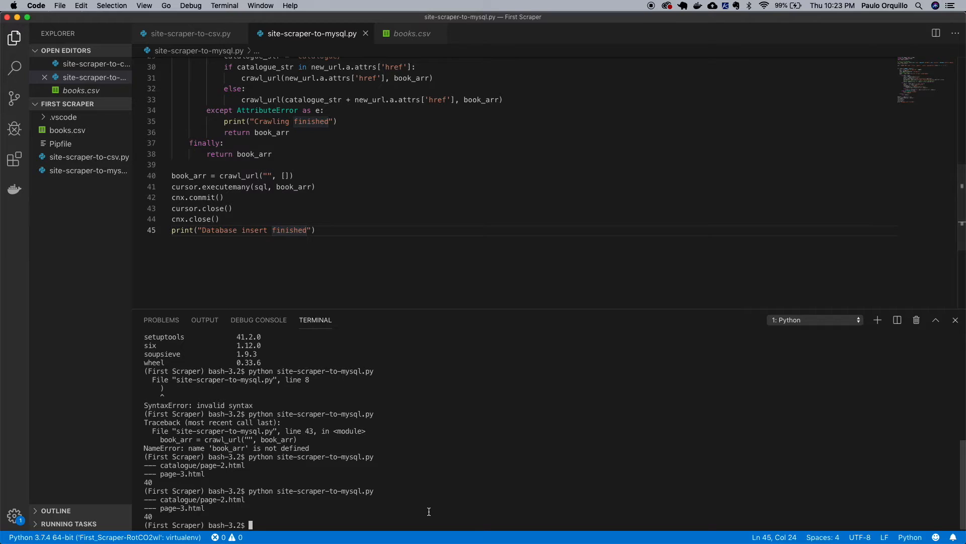
type("python site-scraper-to-mysql.py")
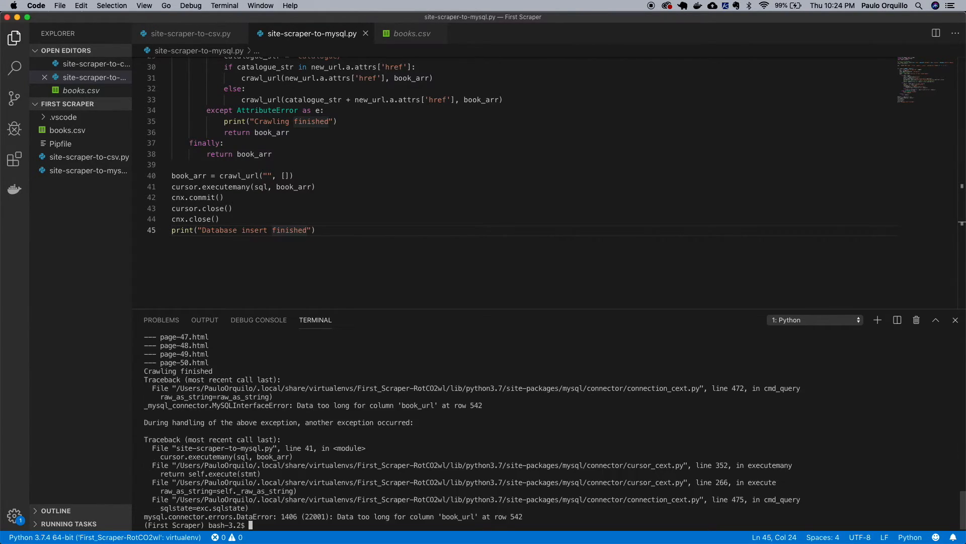
mouse_move(641, 482)
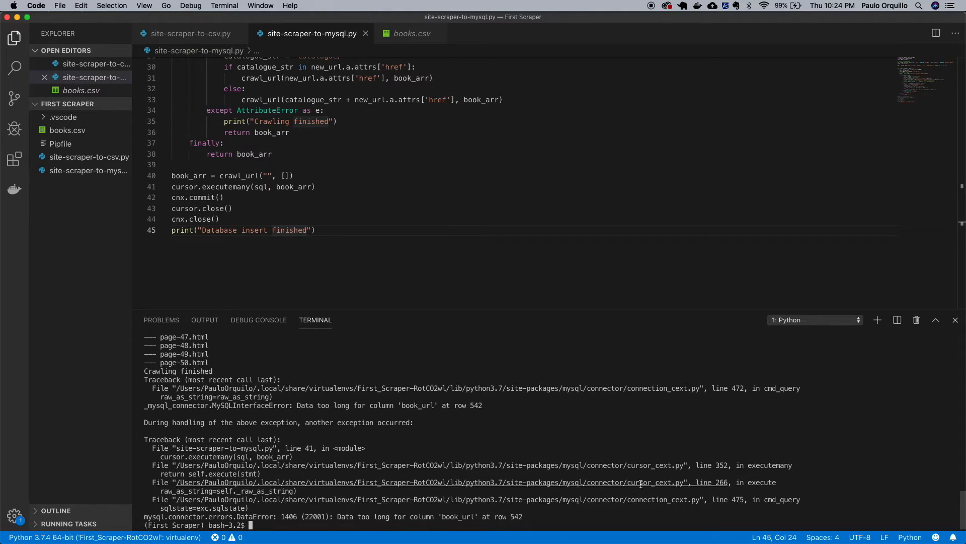
mouse_move(499, 512)
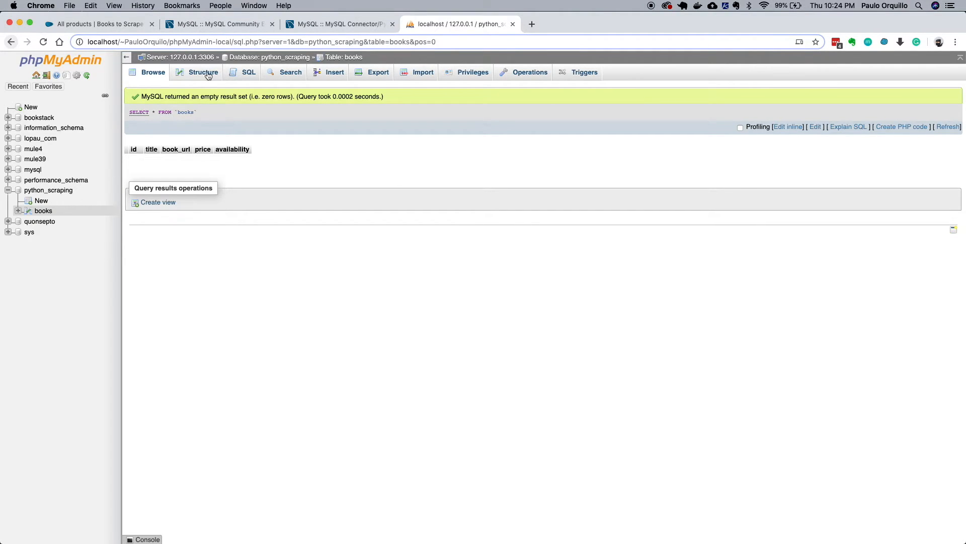
Step: Change the book_url column to TINYTEXT with length 1000 and save the definition
left_click(202, 72)
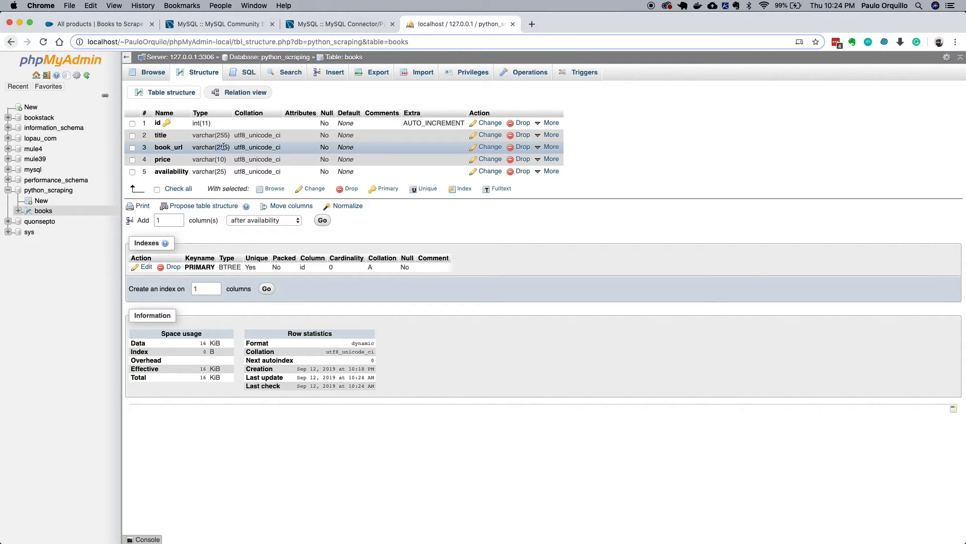
left_click(489, 147)
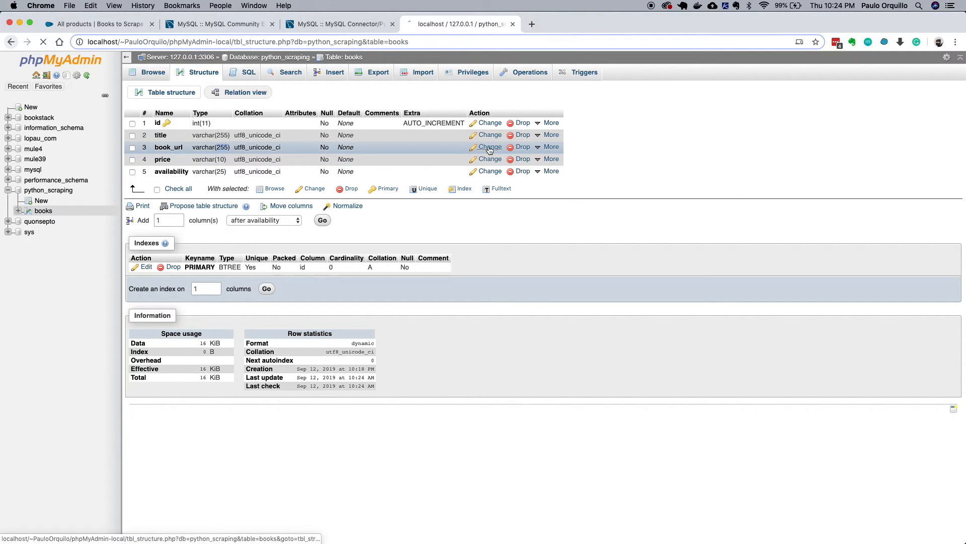
left_click(490, 147)
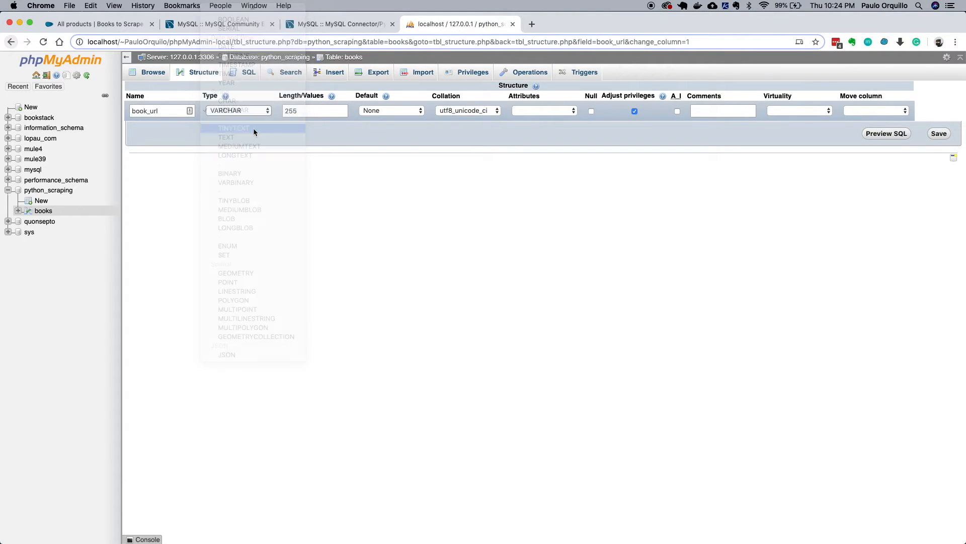
left_click(234, 128)
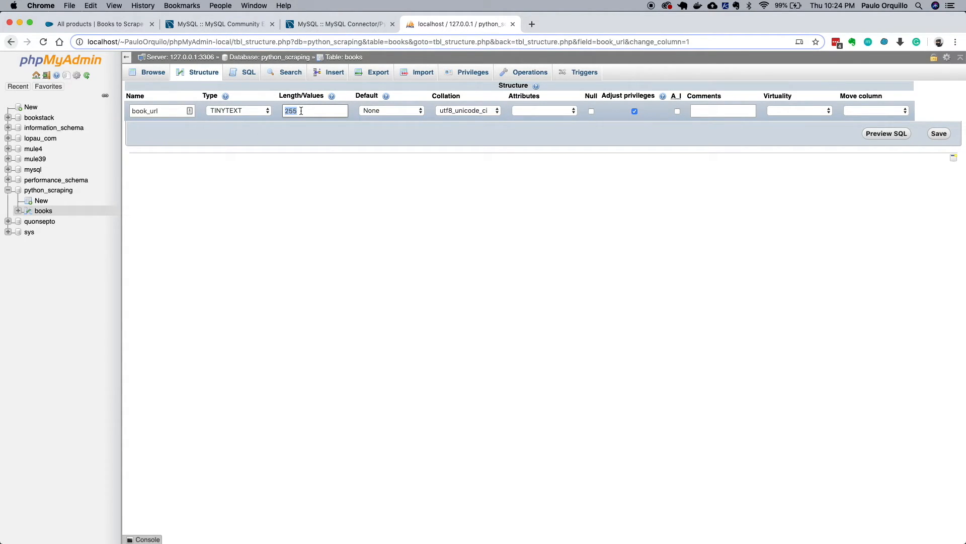
type("1000")
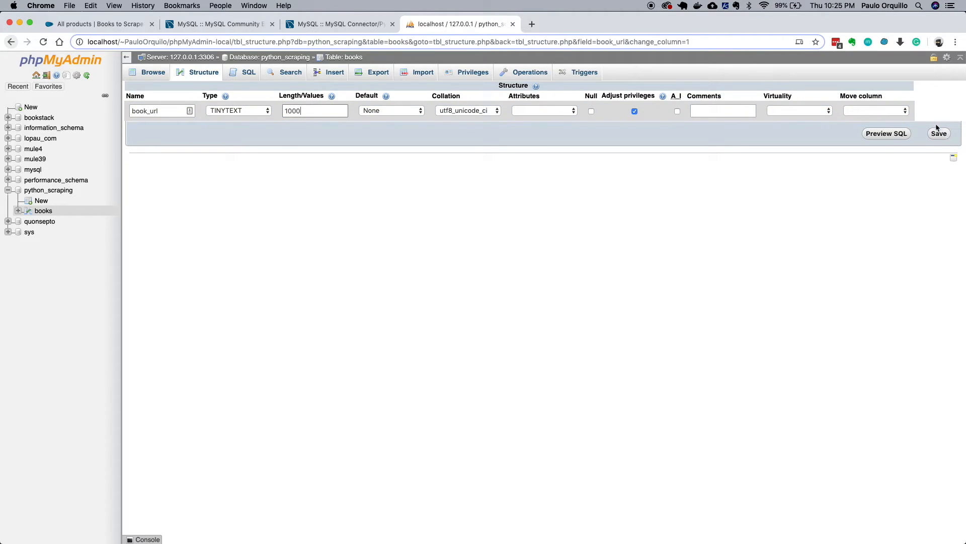
left_click(939, 133)
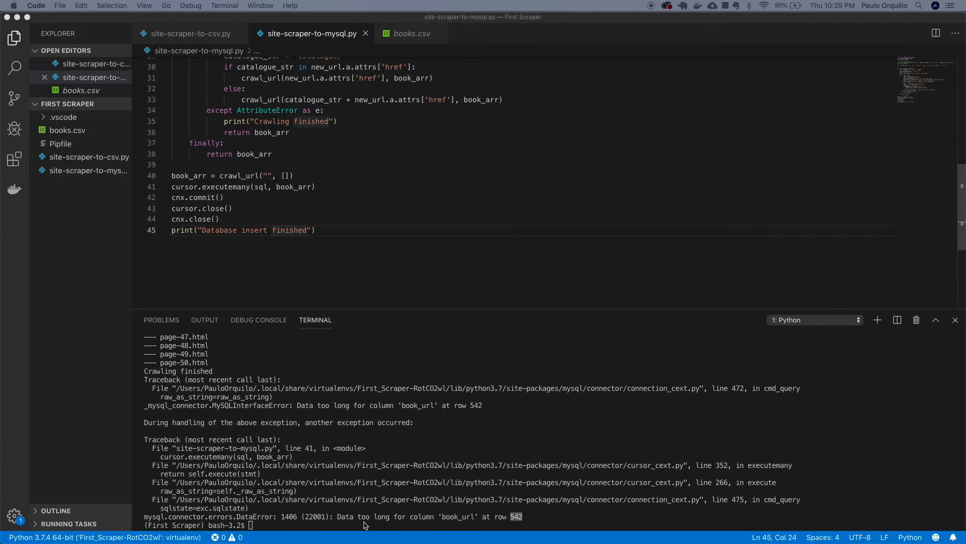
Step: Rerun python site-scraper-to-mysql.py against the altered books table
type("python site-scraper-to-mysql.py")
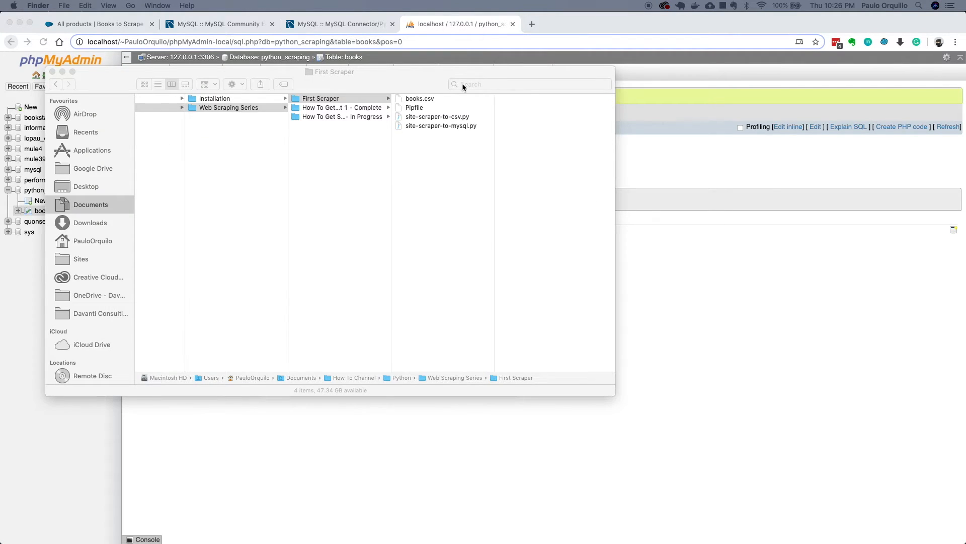
Step: Open books.csv from the First Scraper folder and scroll across to the URL column
left_click(419, 99)
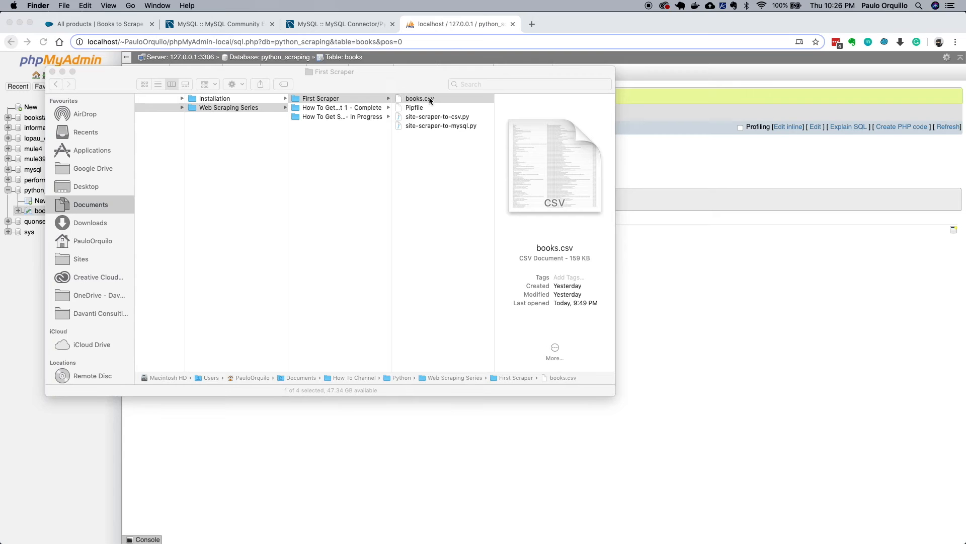
double_click(419, 98)
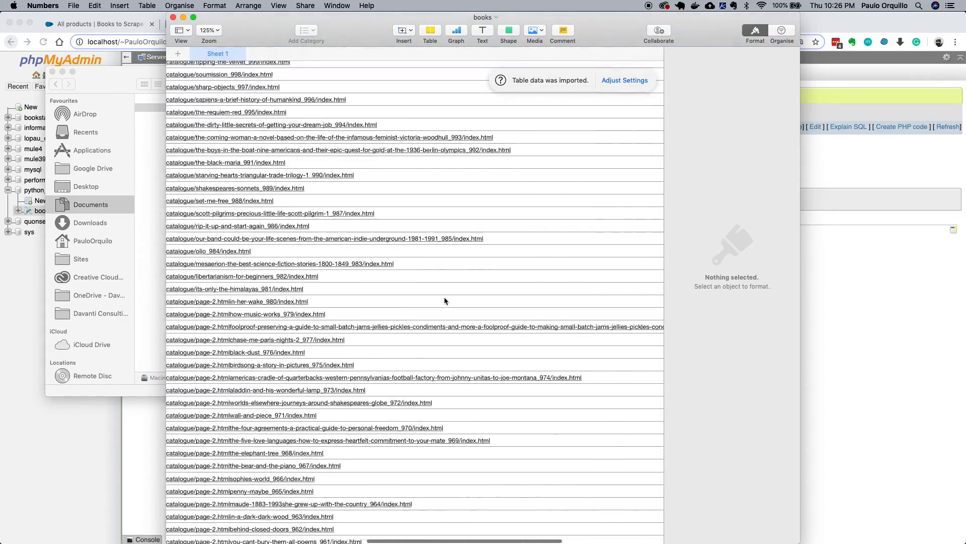
scroll("right", 3)
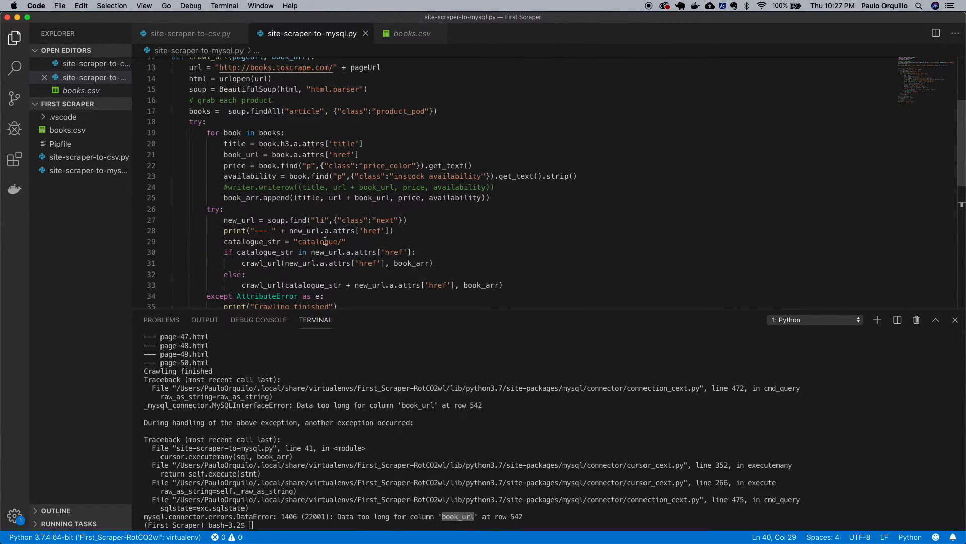
mouse_move(279, 187)
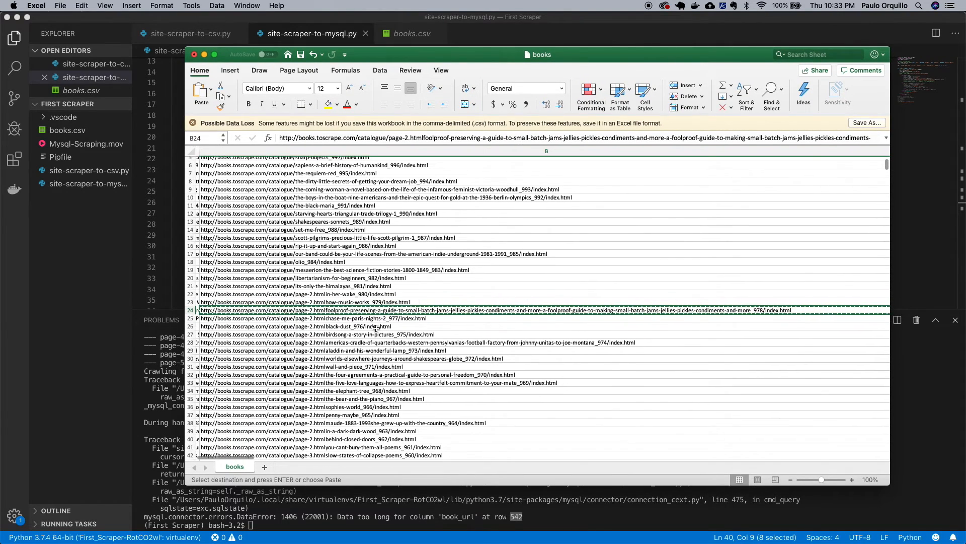
Step: Select the row 24 URL where page-2.html is glued onto the book path
left_click(281, 294)
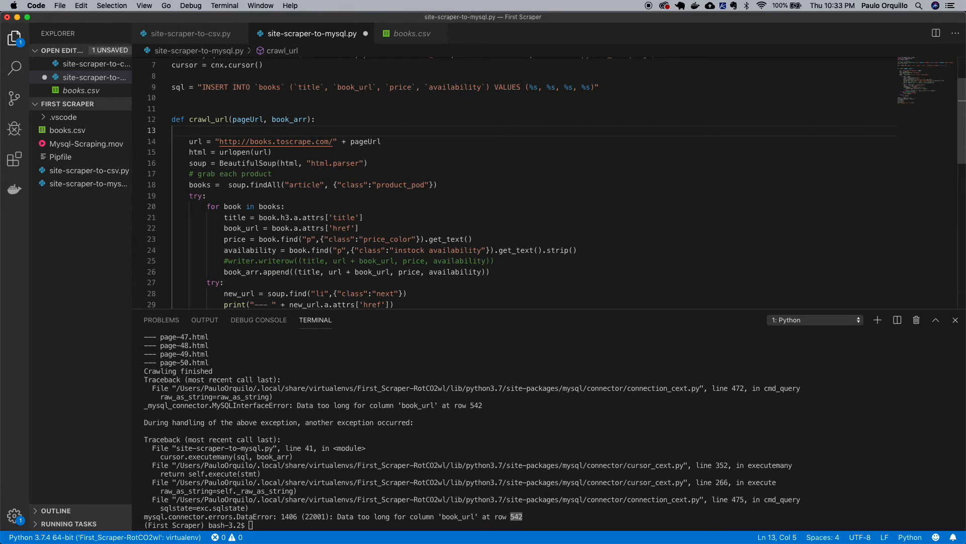
type("main_url =")
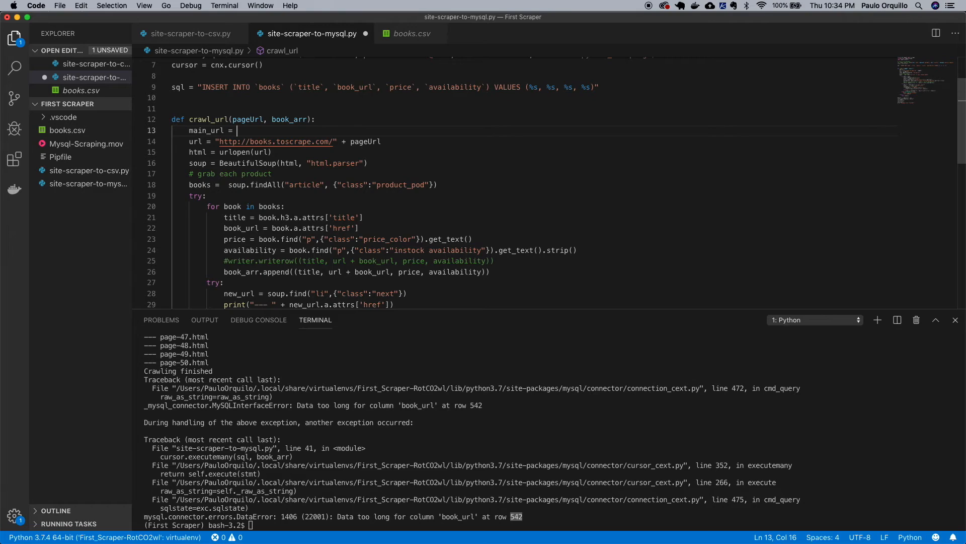
type("\"http://books.toscrape.com/\"")
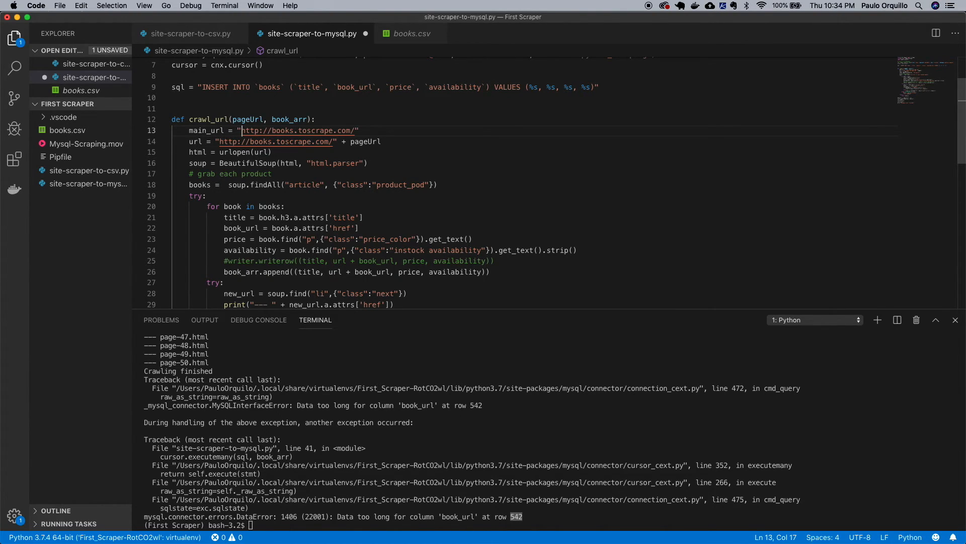
double_click(274, 141)
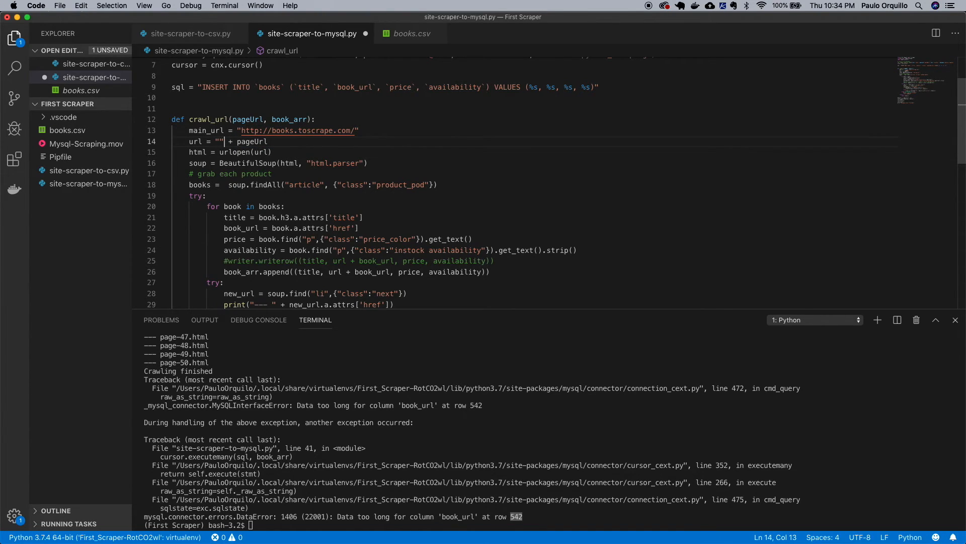
type("main_url")
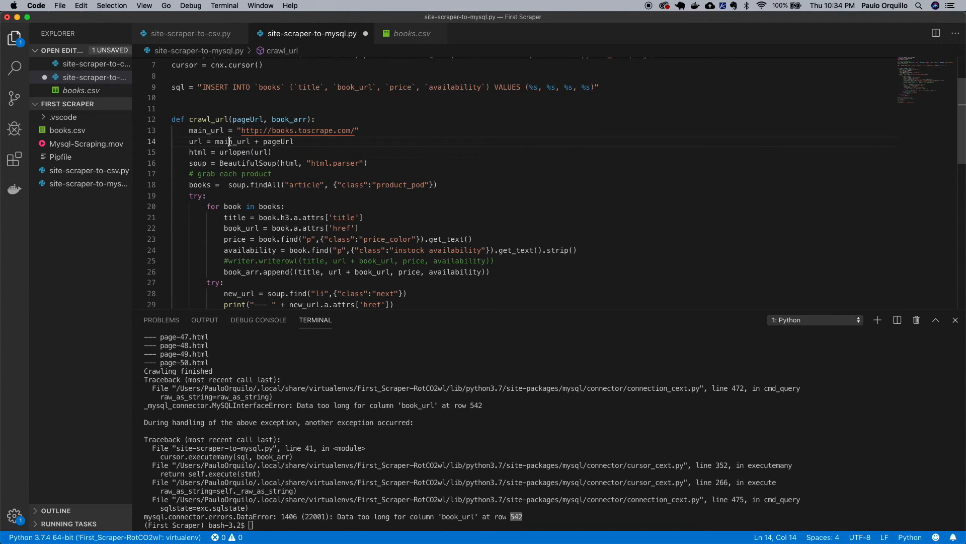
scroll("down", 3)
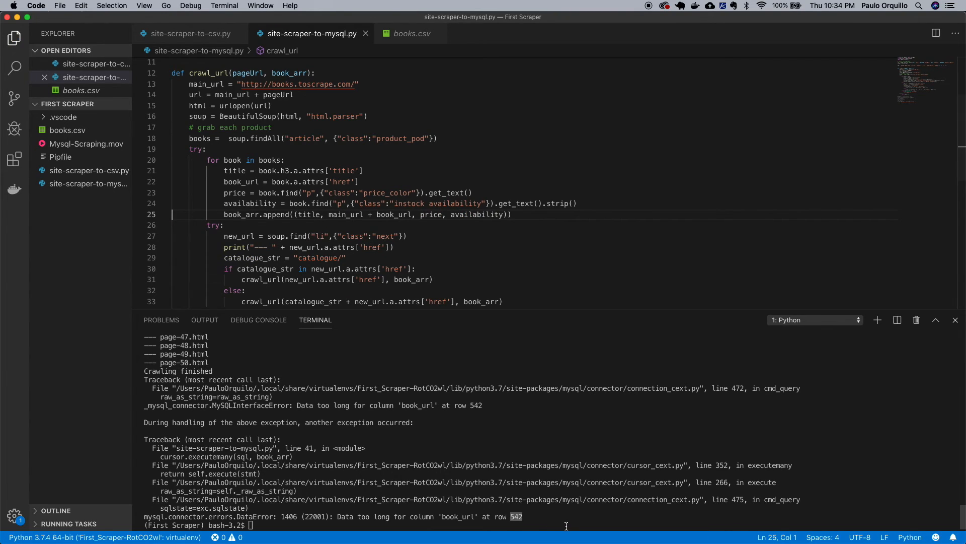
type("python site-scraper-to-mysql.py")
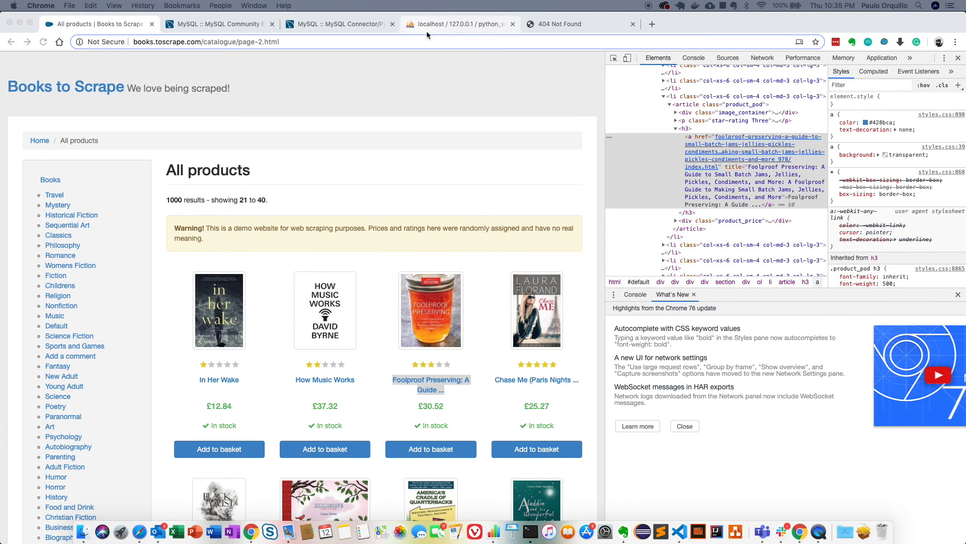
Step: Switch back to the phpMyAdmin tab to view the books table rows
left_click(459, 24)
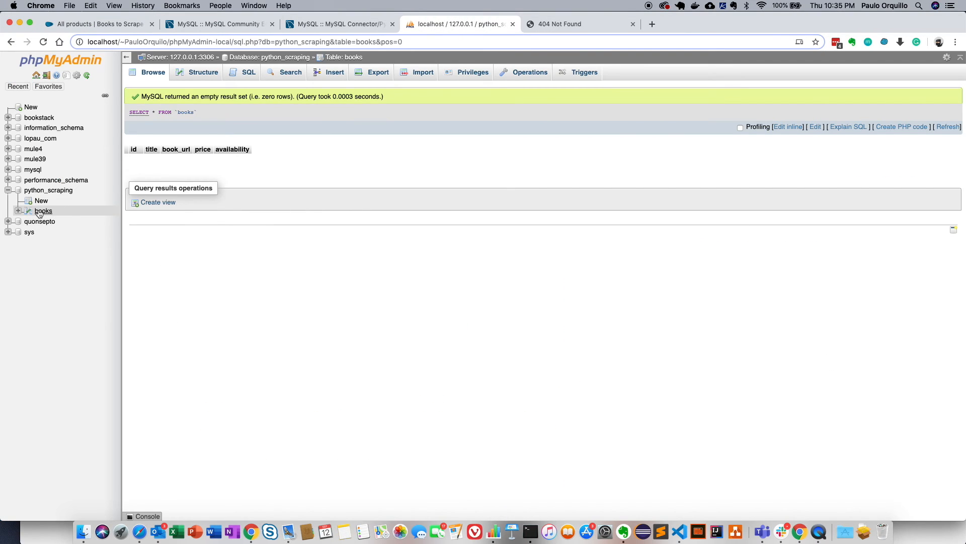